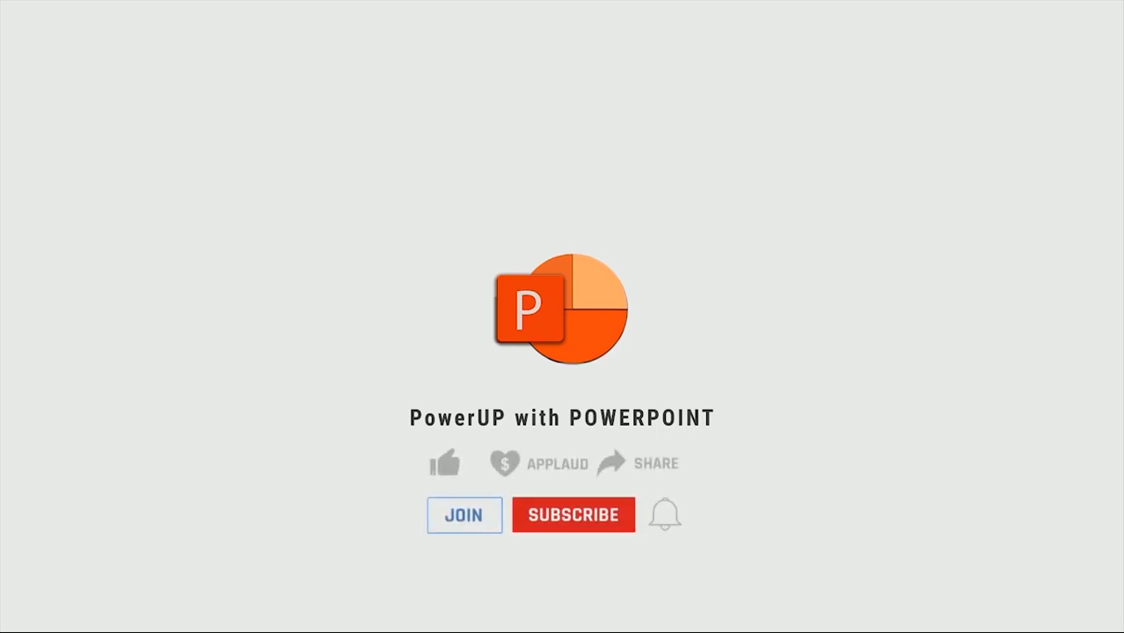
- Turn on Guides from the View ribbon so the slide's centre lines show
click(443, 464)
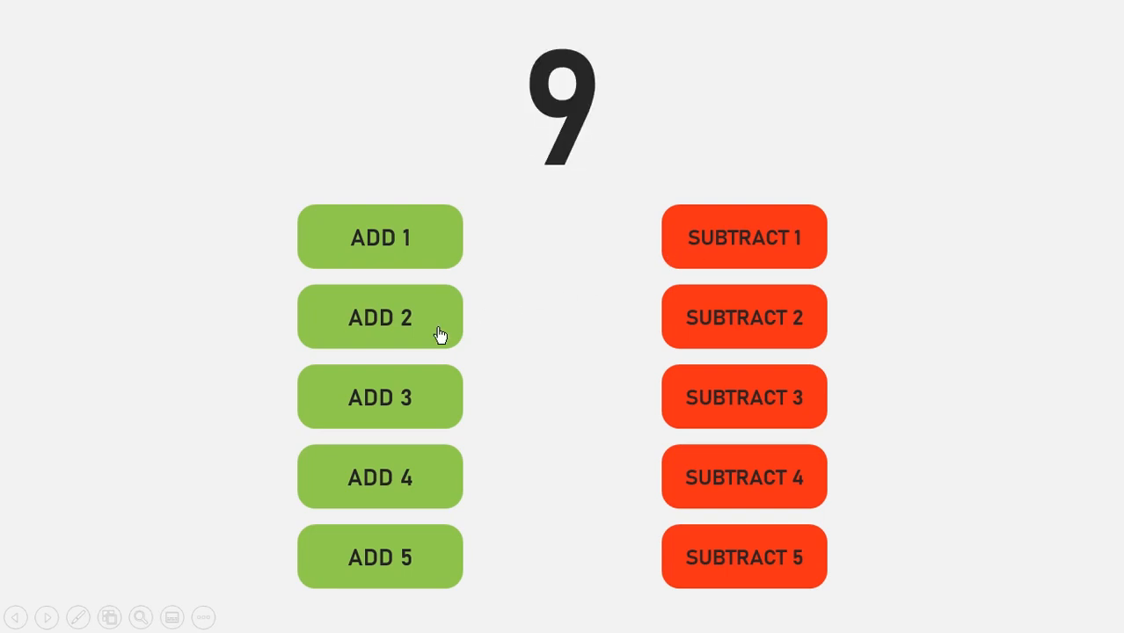
click(744, 317)
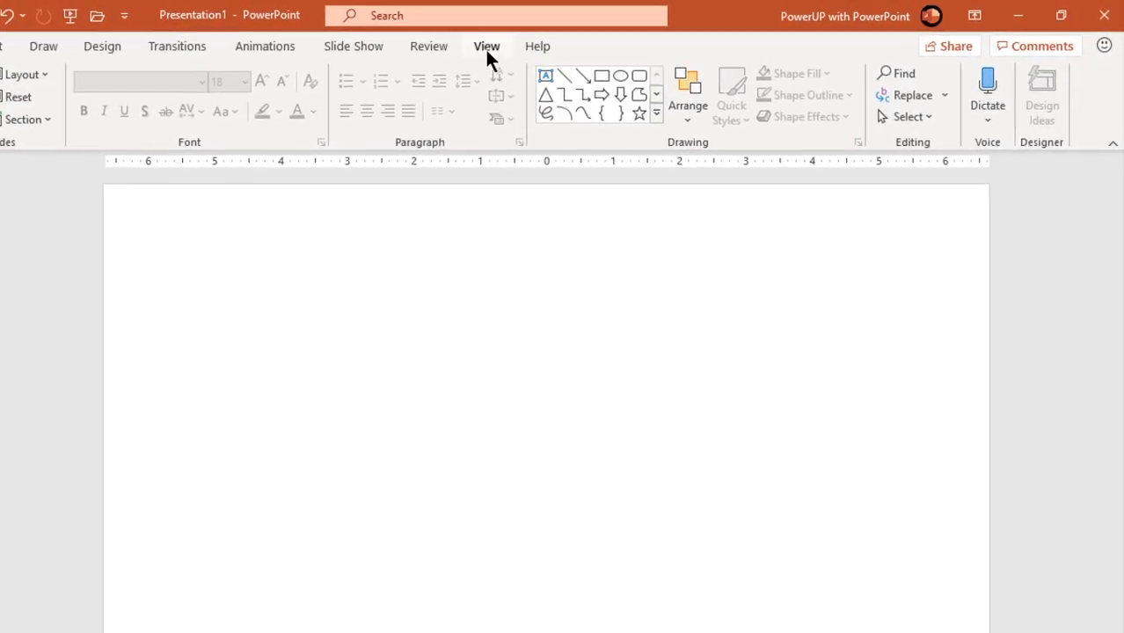
click(486, 46)
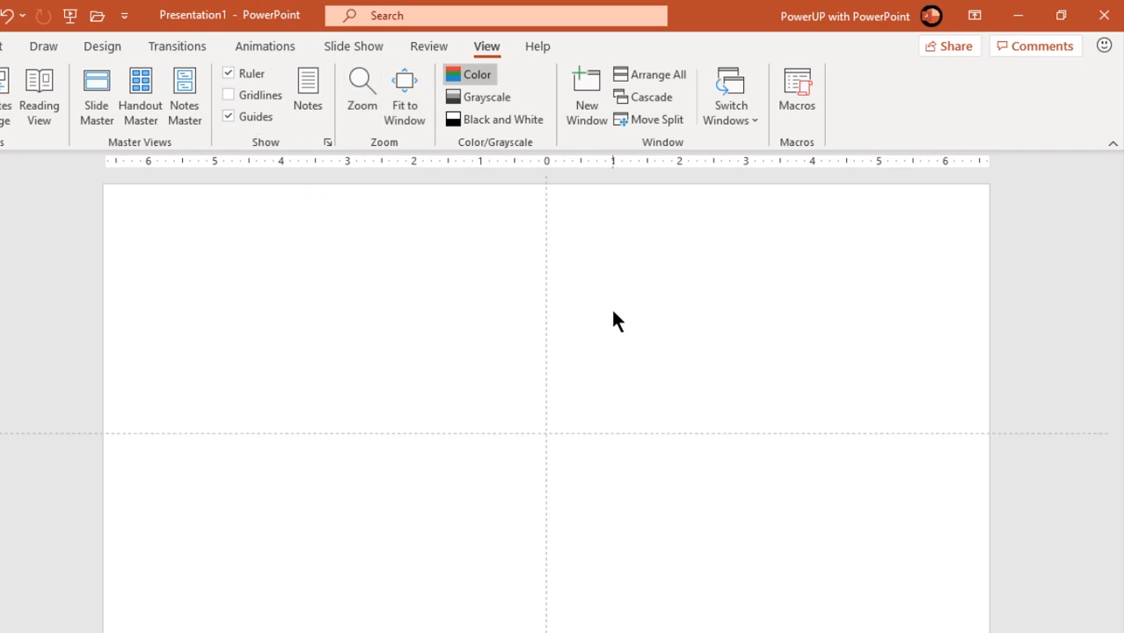
mouse_move(672, 502)
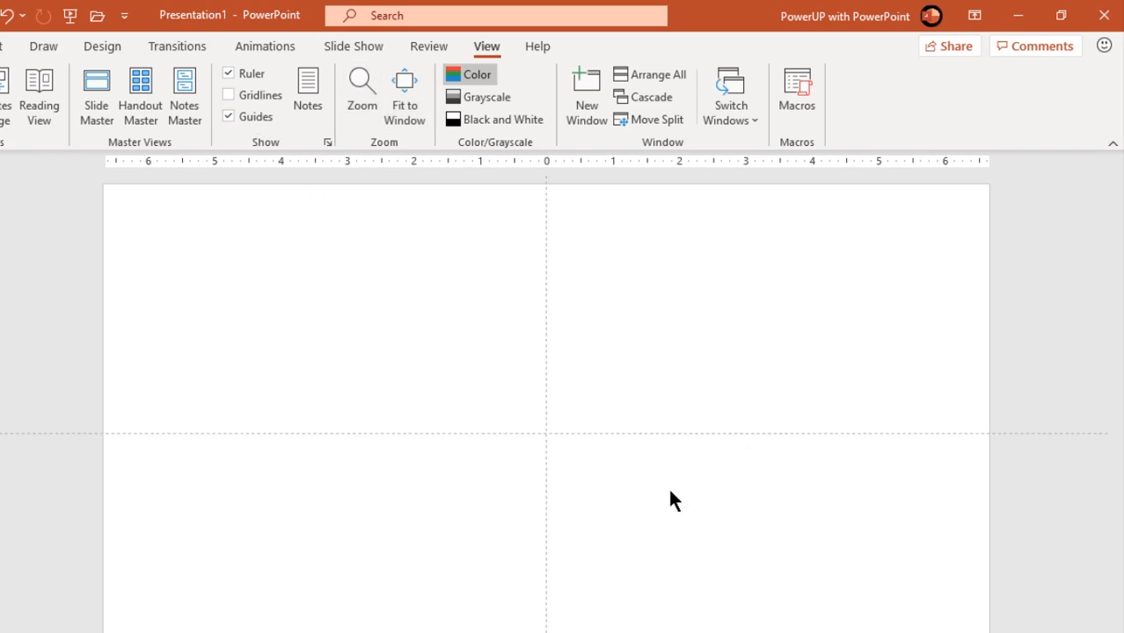
click(1085, 397)
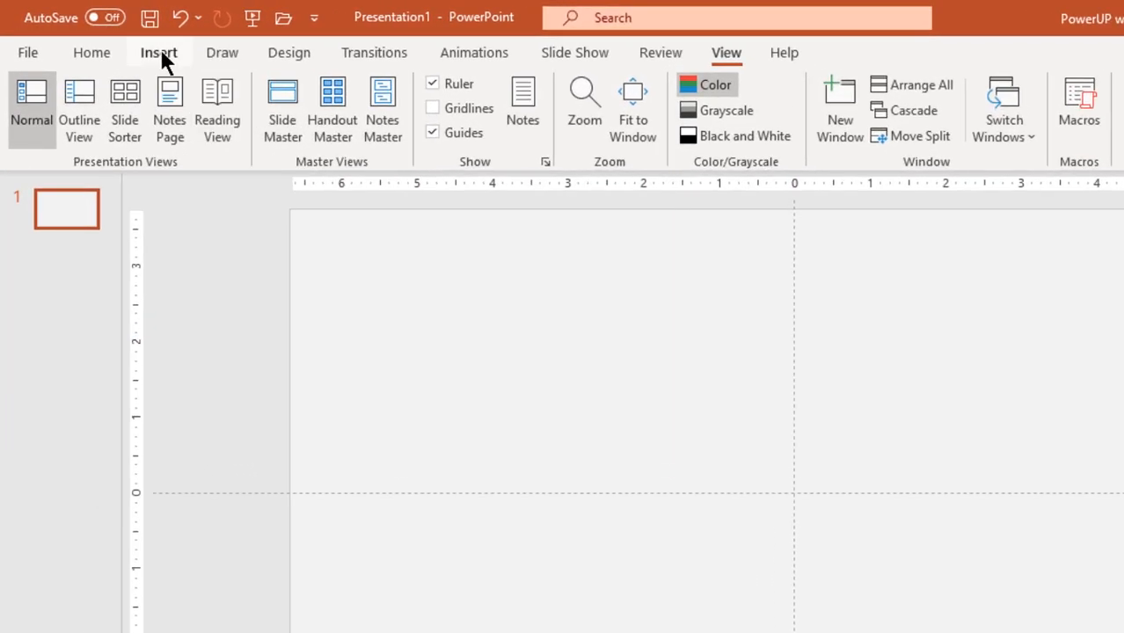
- Insert a text box with 0, centred, in Bahnschrift SemiBold at size 138
click(343, 105)
text(0)
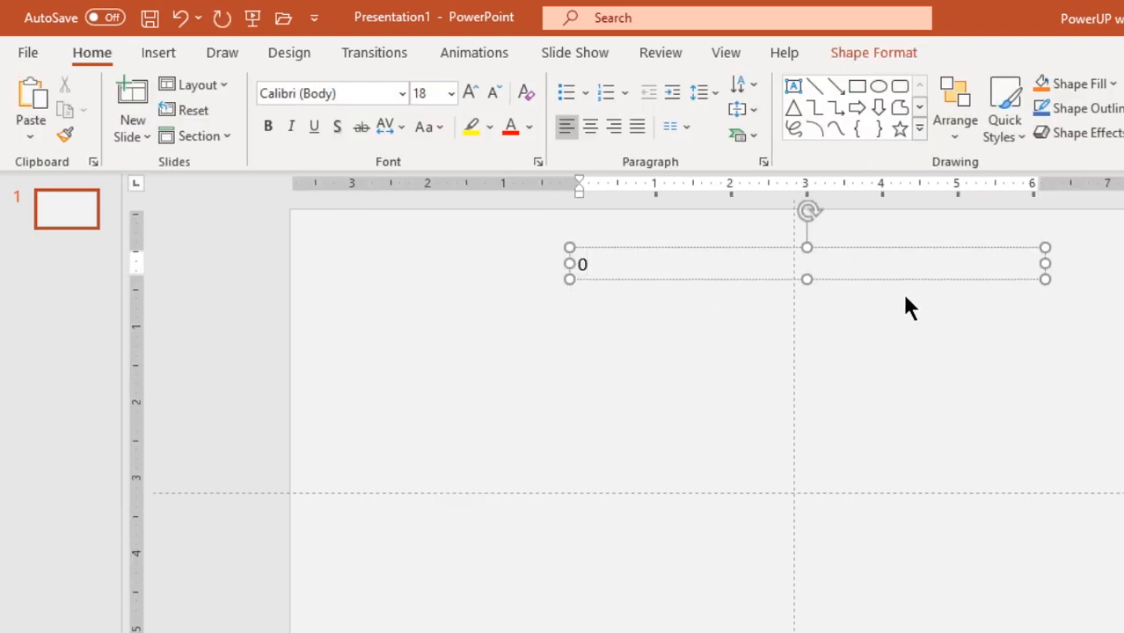
click(591, 126)
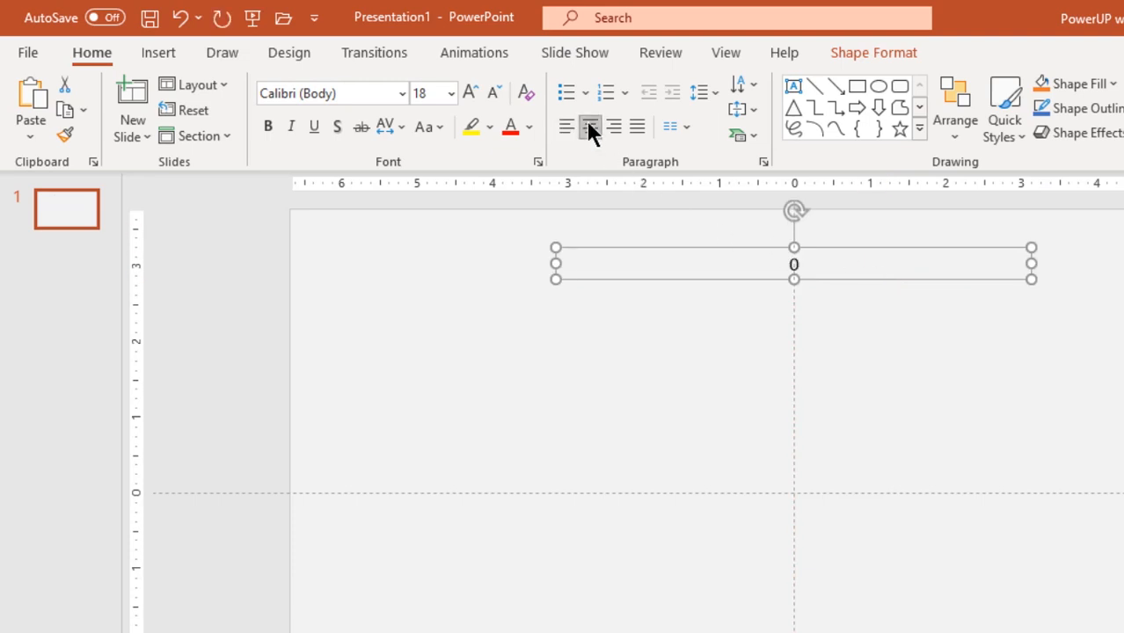
click(330, 93)
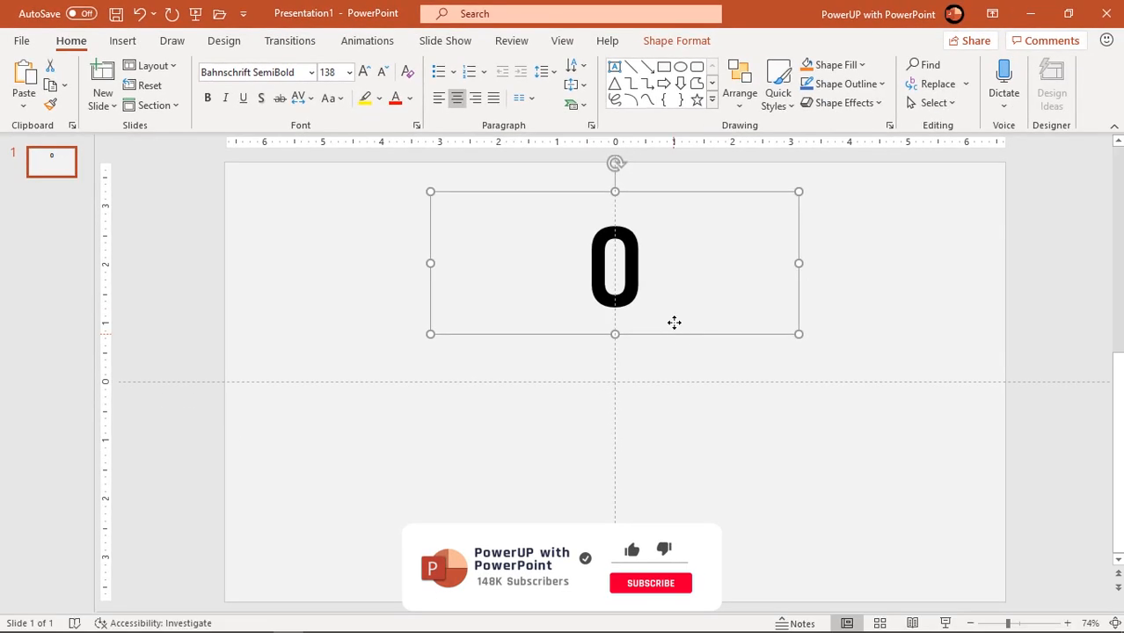
click(394, 98)
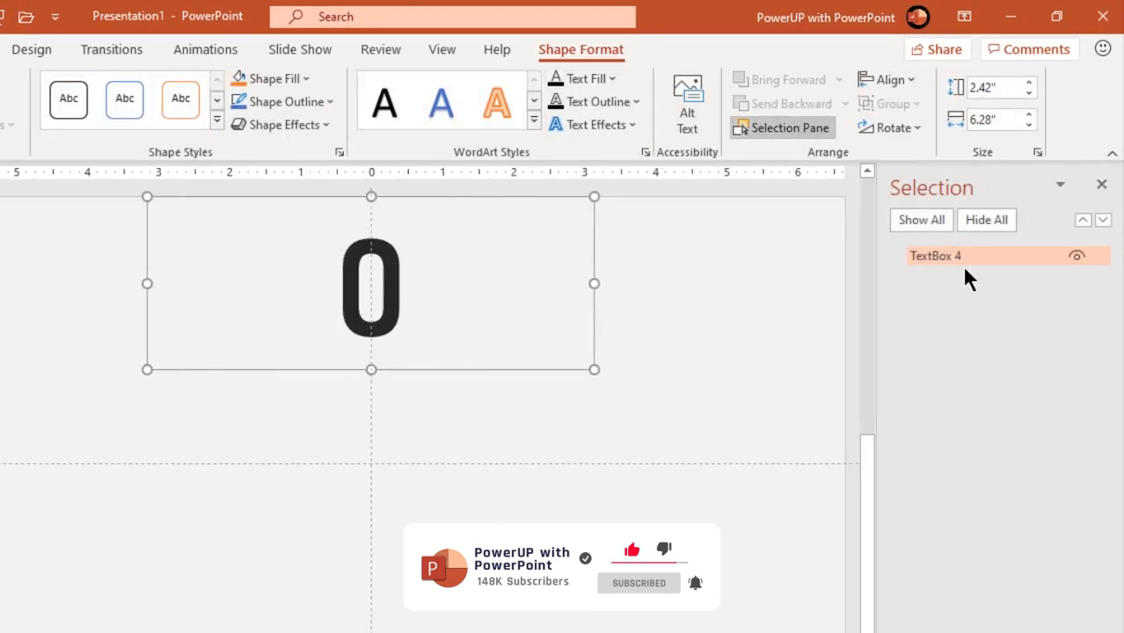
- Rename TextBox 4 to Counter in the Selection Pane
double_click(936, 257)
text(Counter)
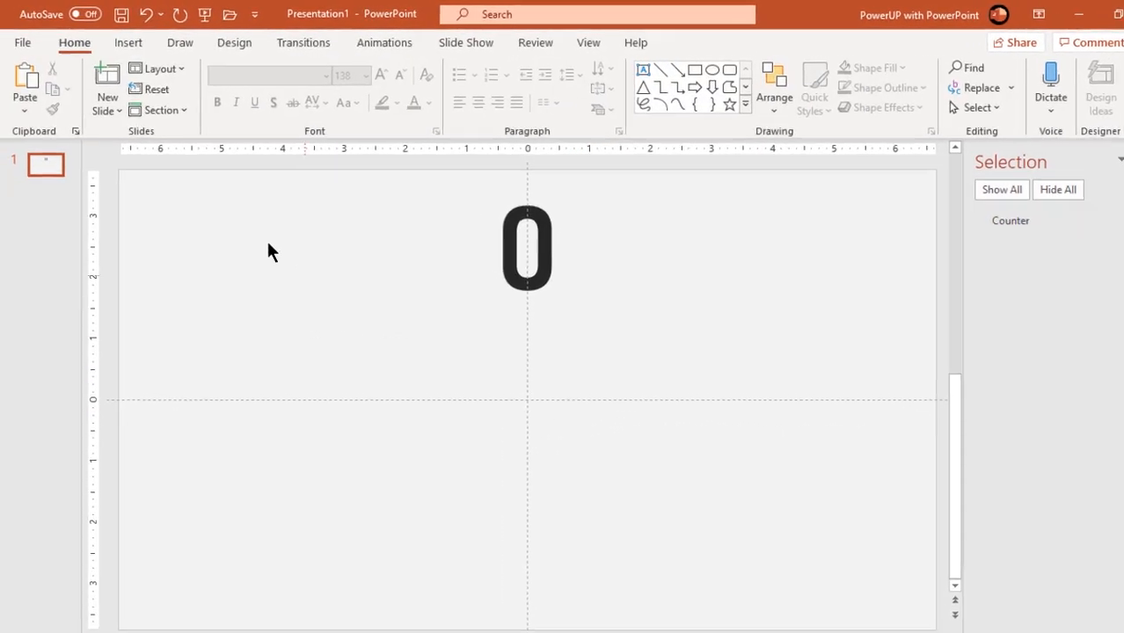
- Draw a rounded rectangle with no outline and Ctrl-drag a copy to its right
click(127, 42)
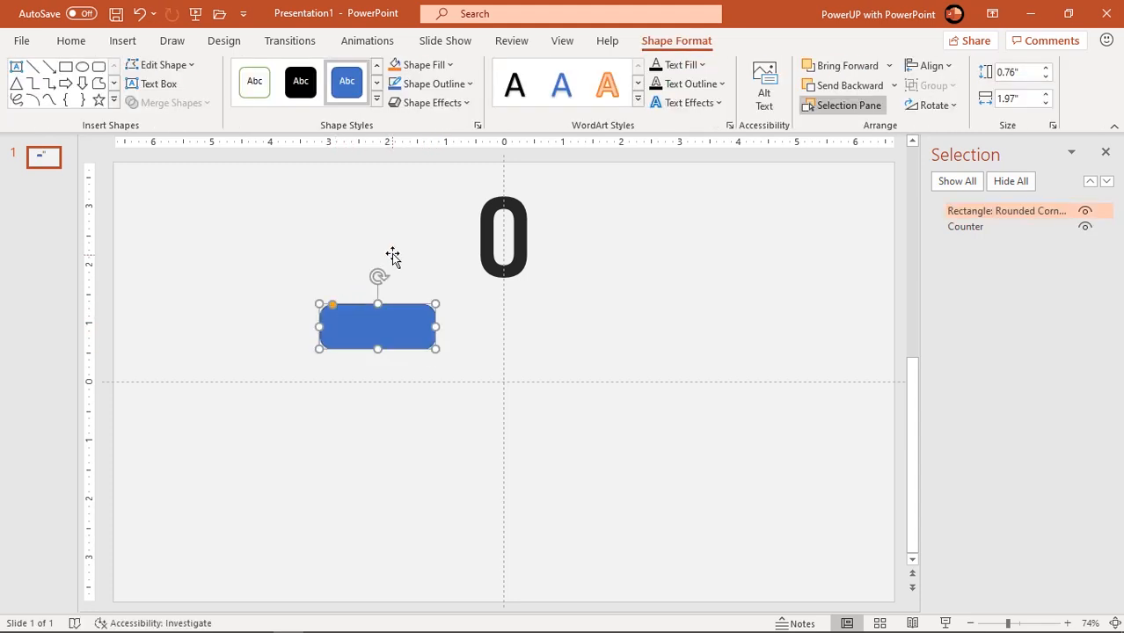
click(433, 84)
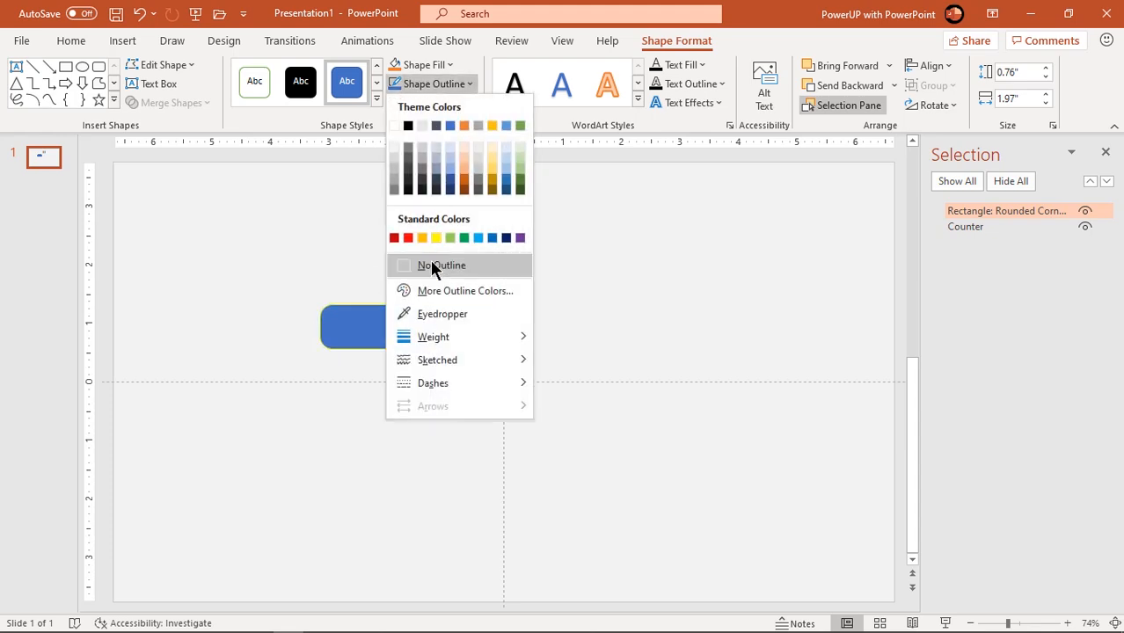
click(439, 264)
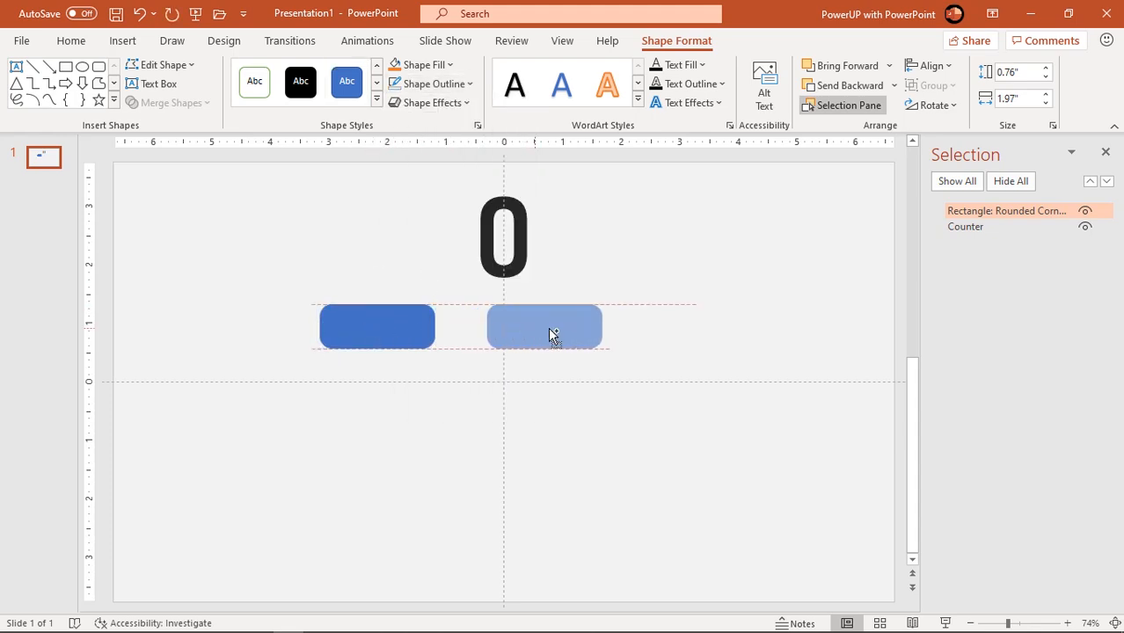
drag(545, 325, 612, 326)
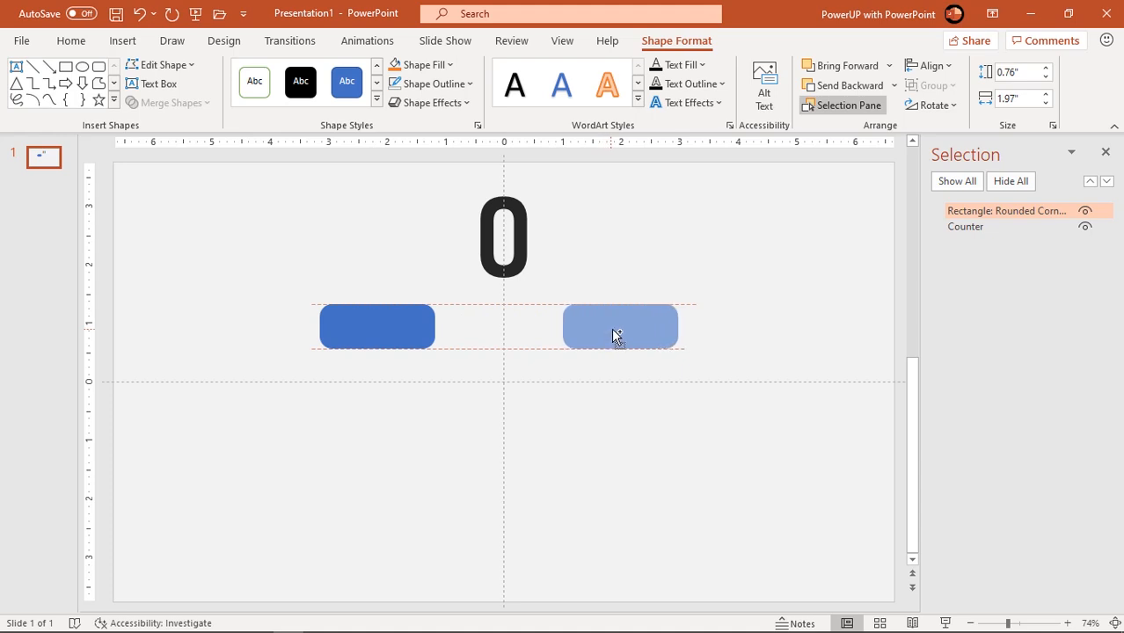
- Fill the left rectangle green and the right one a custom red-orange
click(619, 326)
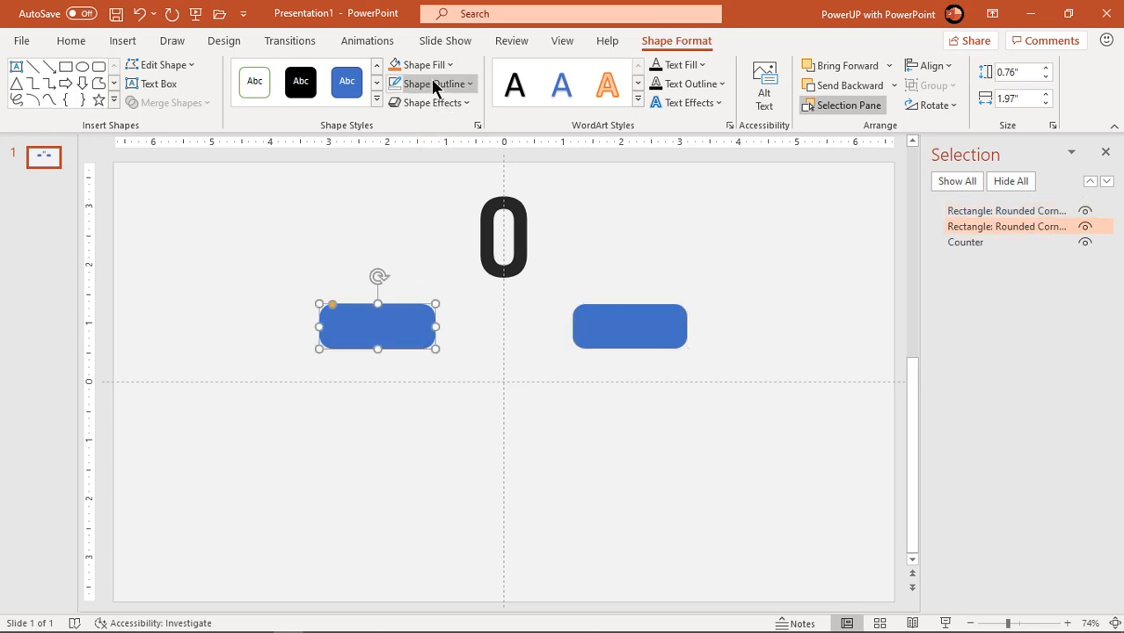
click(418, 64)
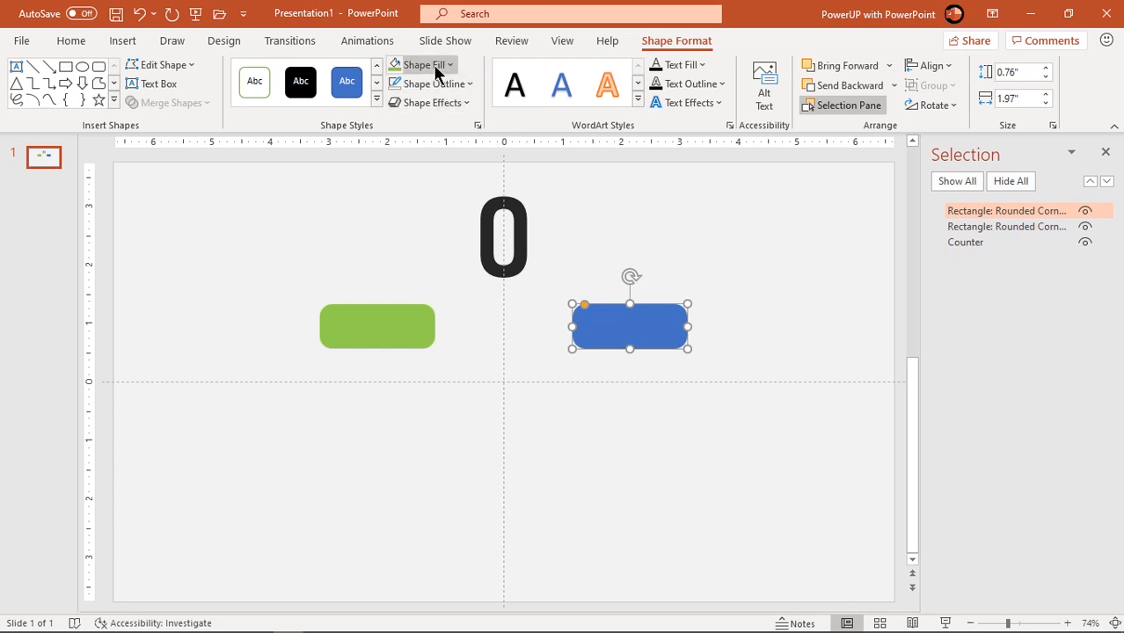
click(422, 63)
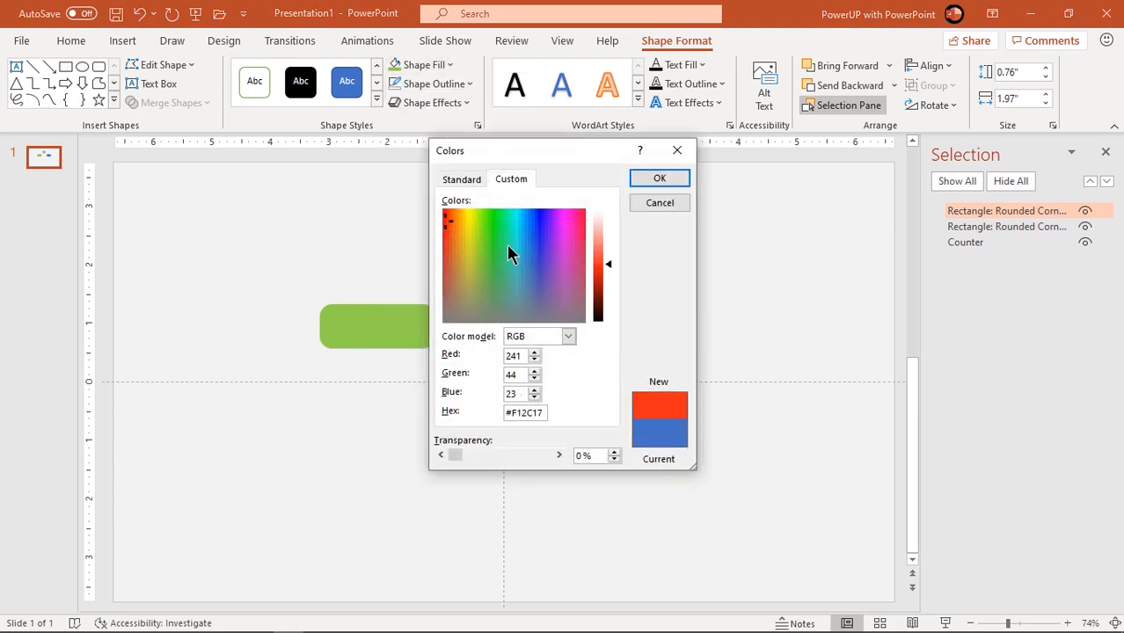
click(658, 178)
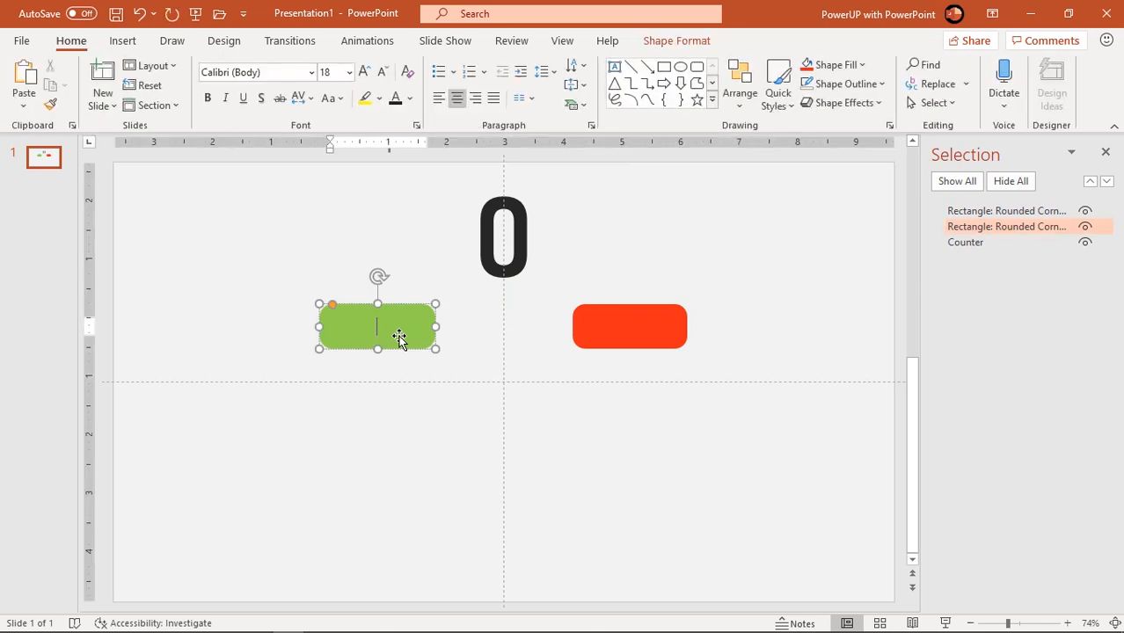
- Label the green shape ADD 1 in bold, then duplicate into ADD 1–5 and SUBTRACT 1–5 columns
text(ADD 1)
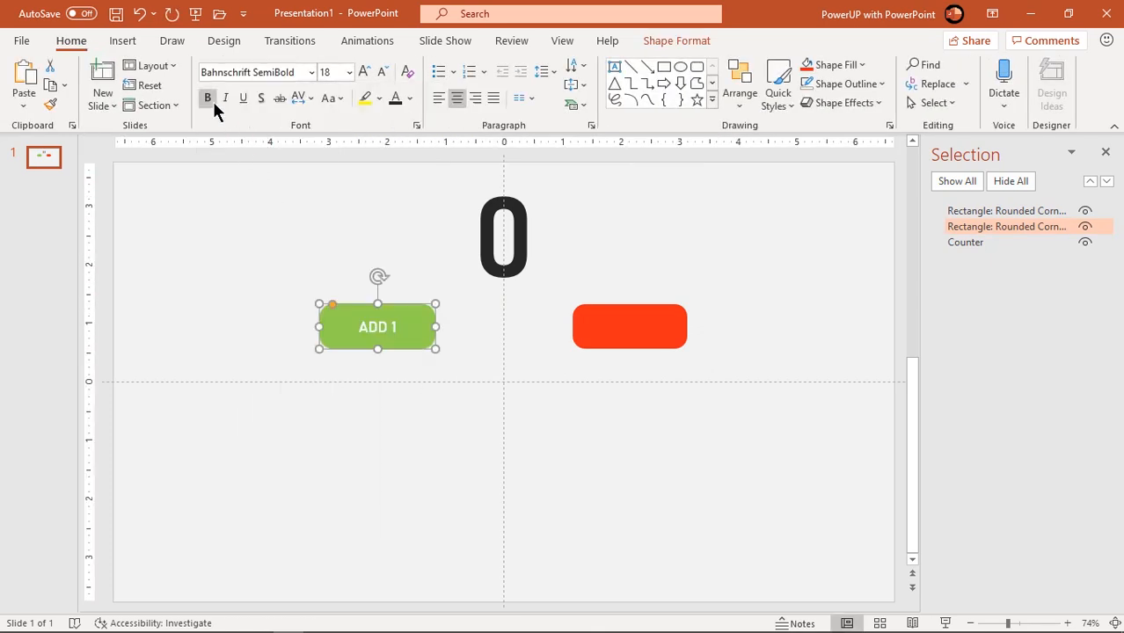
click(364, 72)
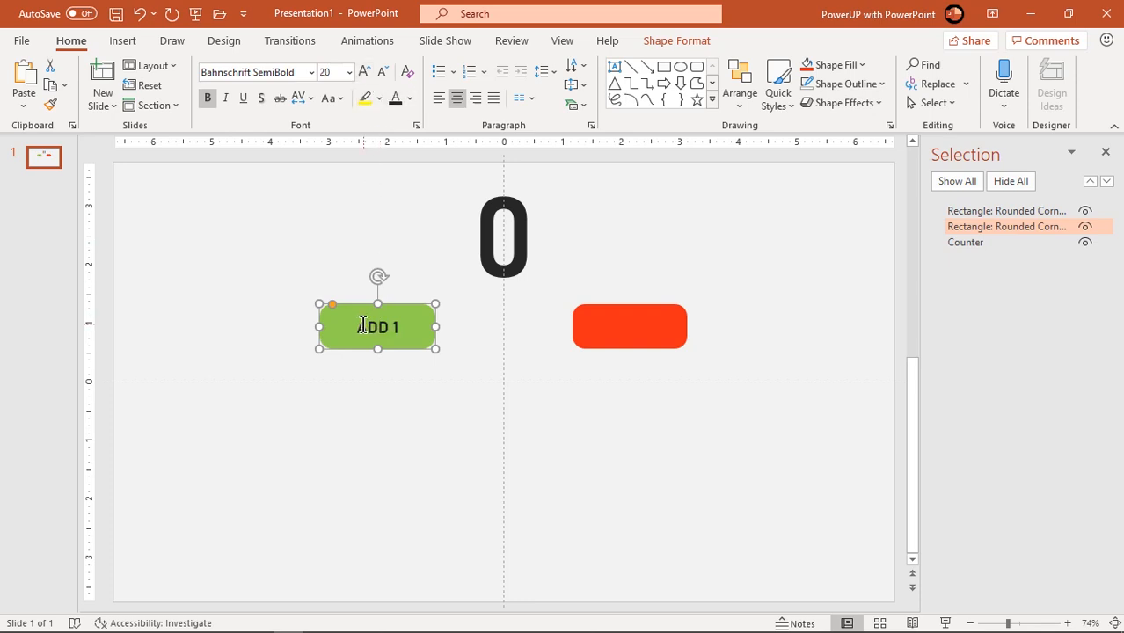
double_click(377, 327)
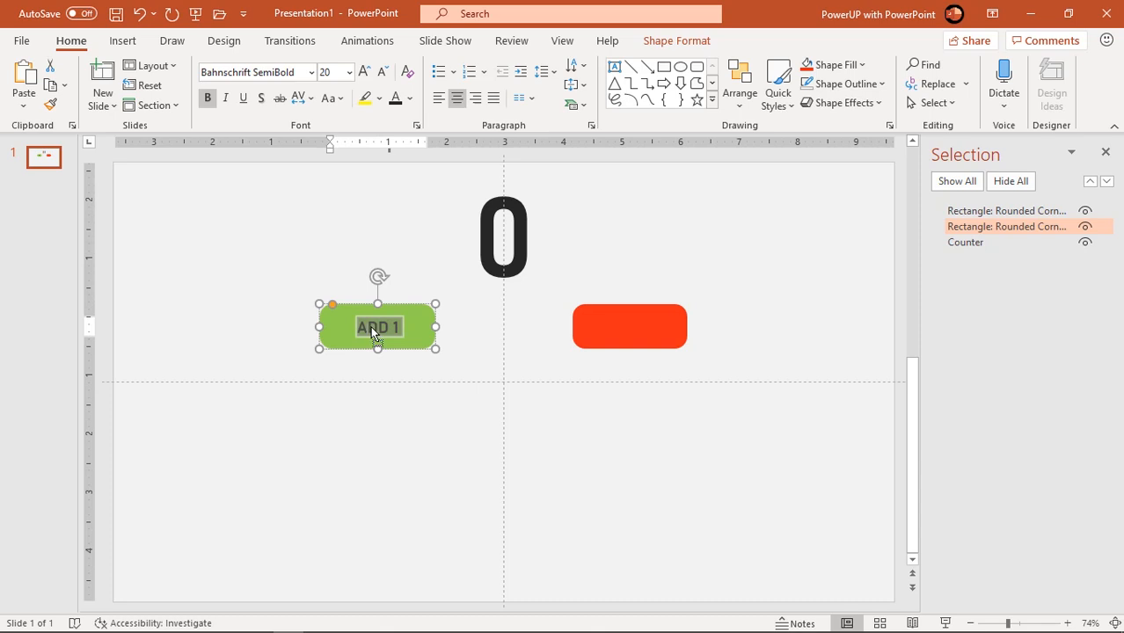
click(630, 325)
text(SUBTRACT 1)
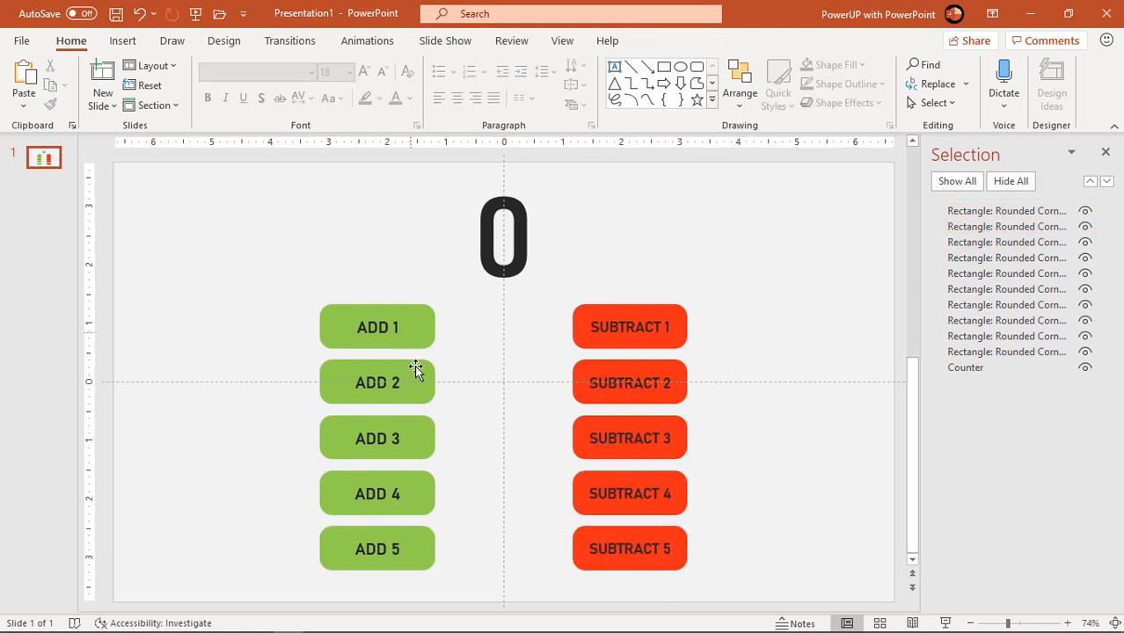
mouse_move(782, 535)
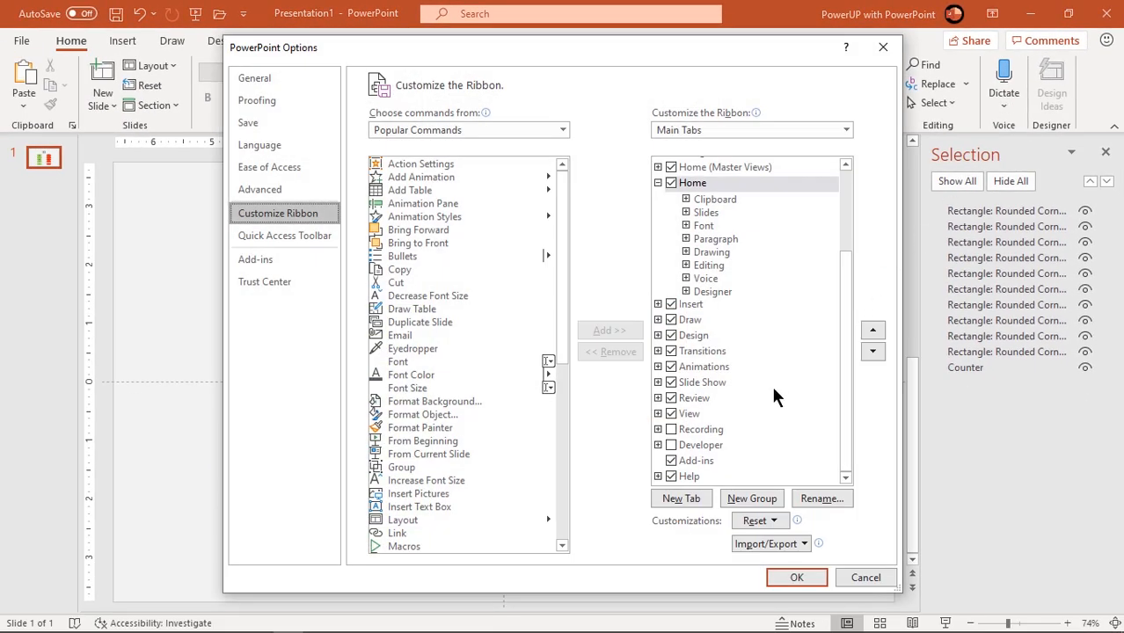
- Tick Developer under Customize Ribbon in Options and confirm with OK
click(672, 445)
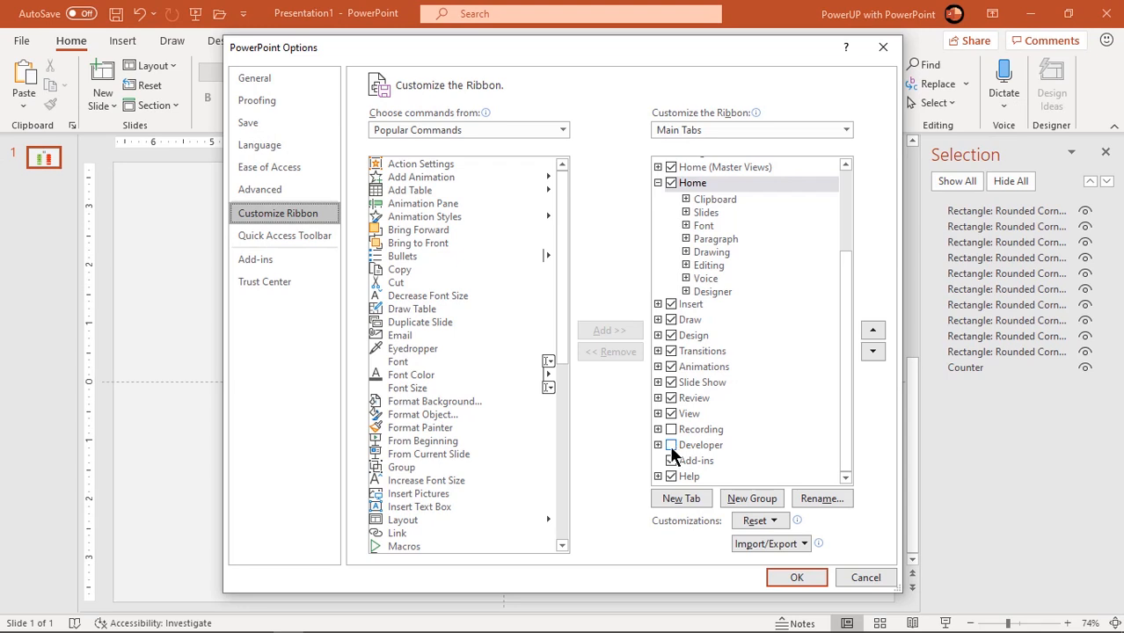
click(671, 445)
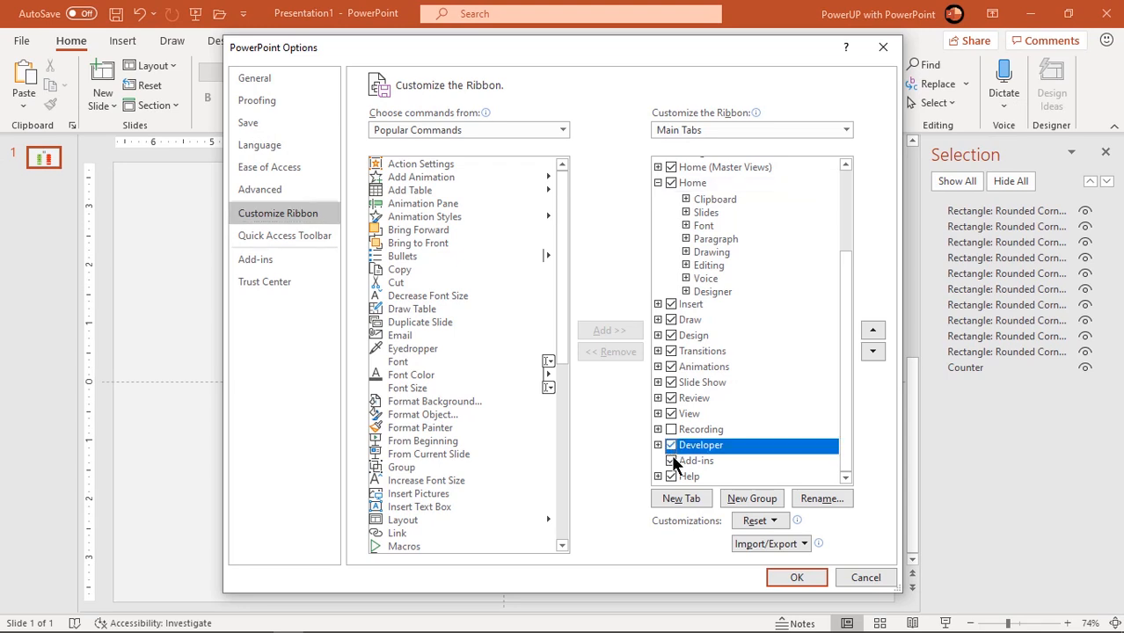
click(795, 577)
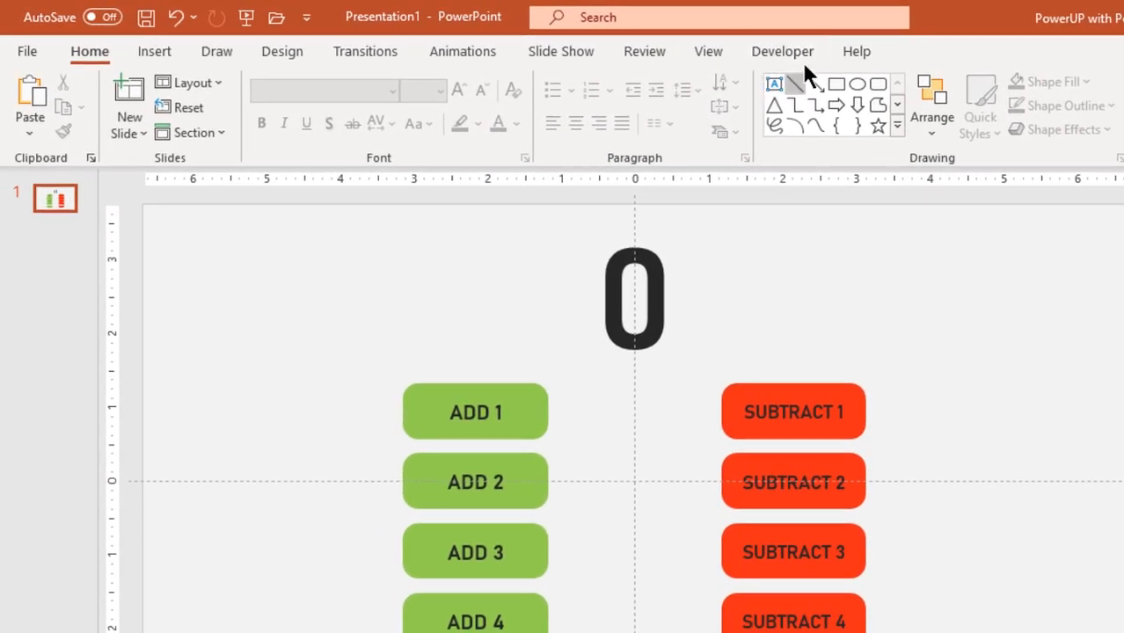
mouse_move(783, 51)
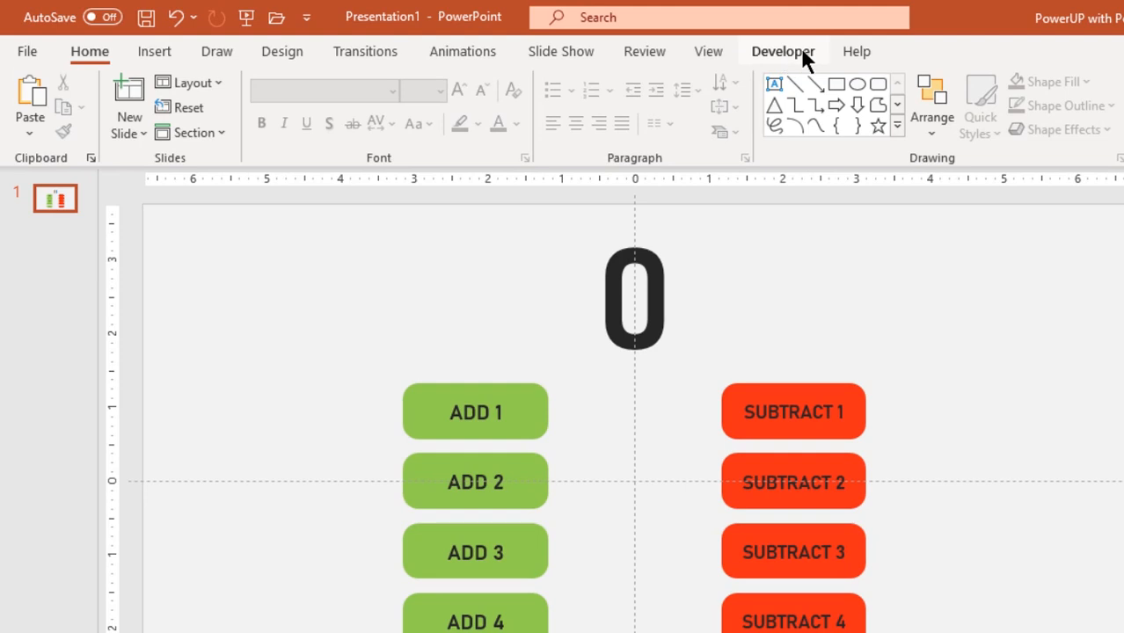
- From Developer open Visual Basic and insert a new module into VBAProject (Presentation1)
click(783, 51)
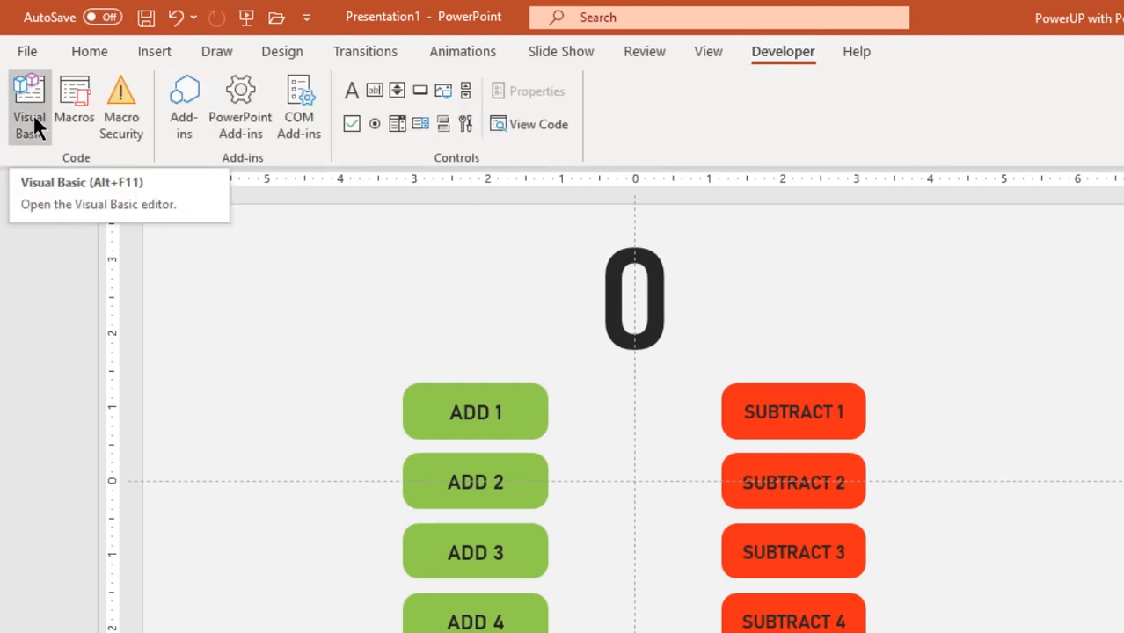
click(28, 106)
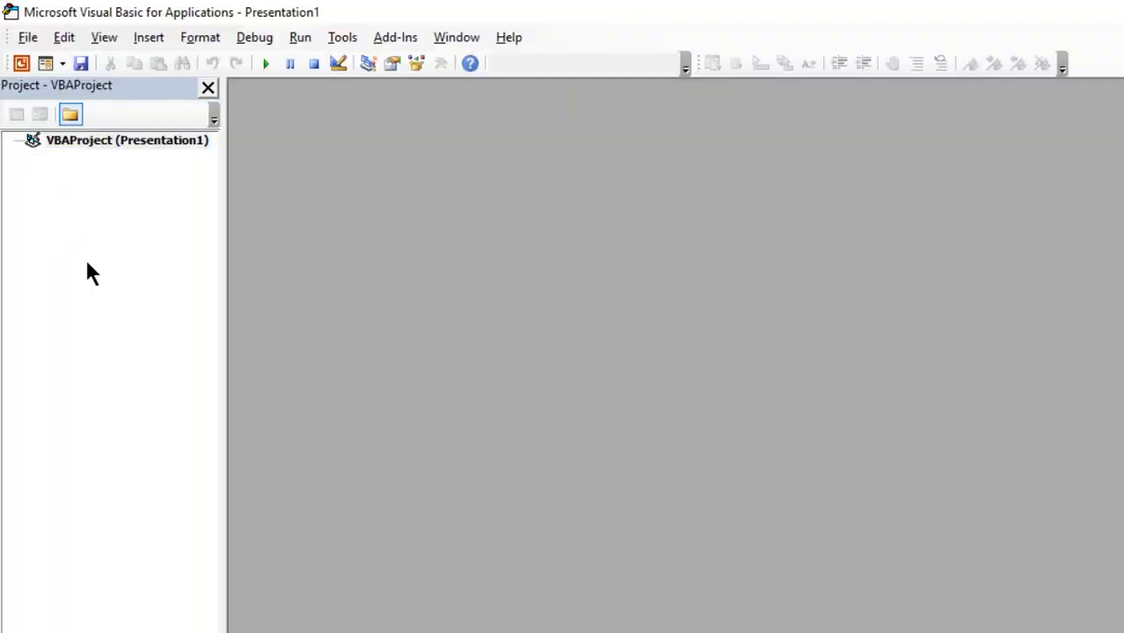
right_click(127, 141)
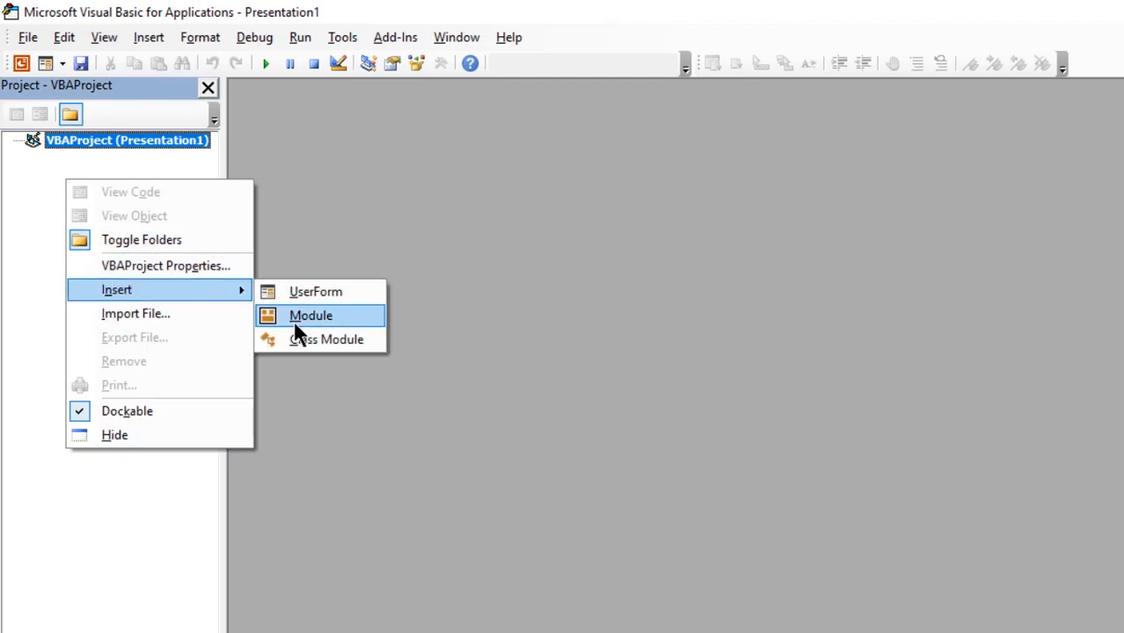
click(309, 314)
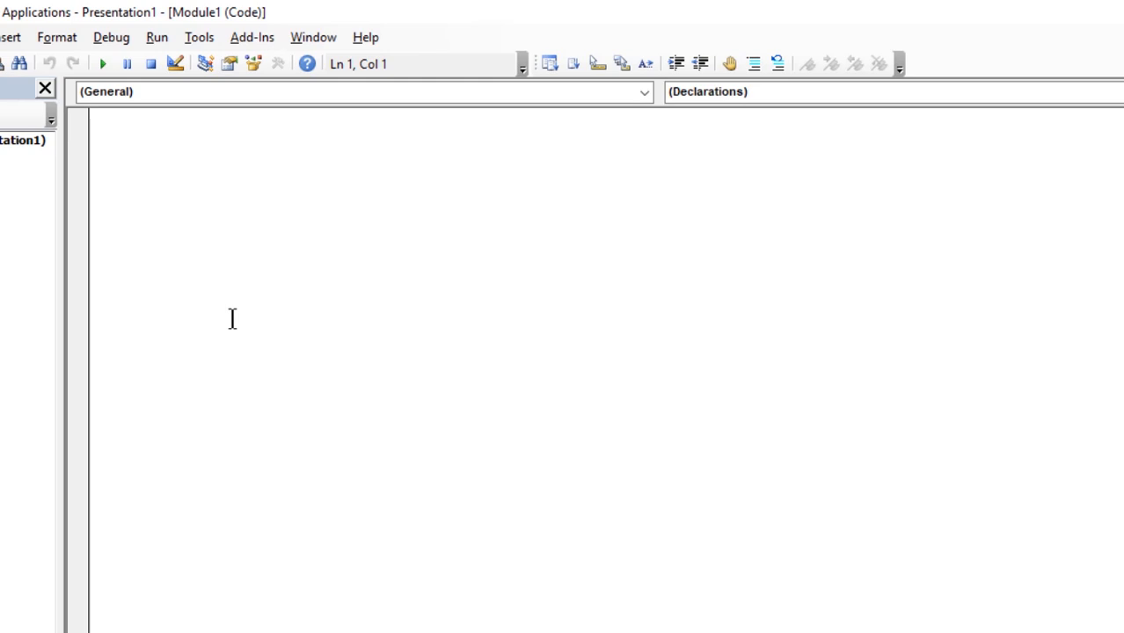
- Write Sub IncreaseCounterValueBy1() in Module1 so End Sub is added
click(106, 120)
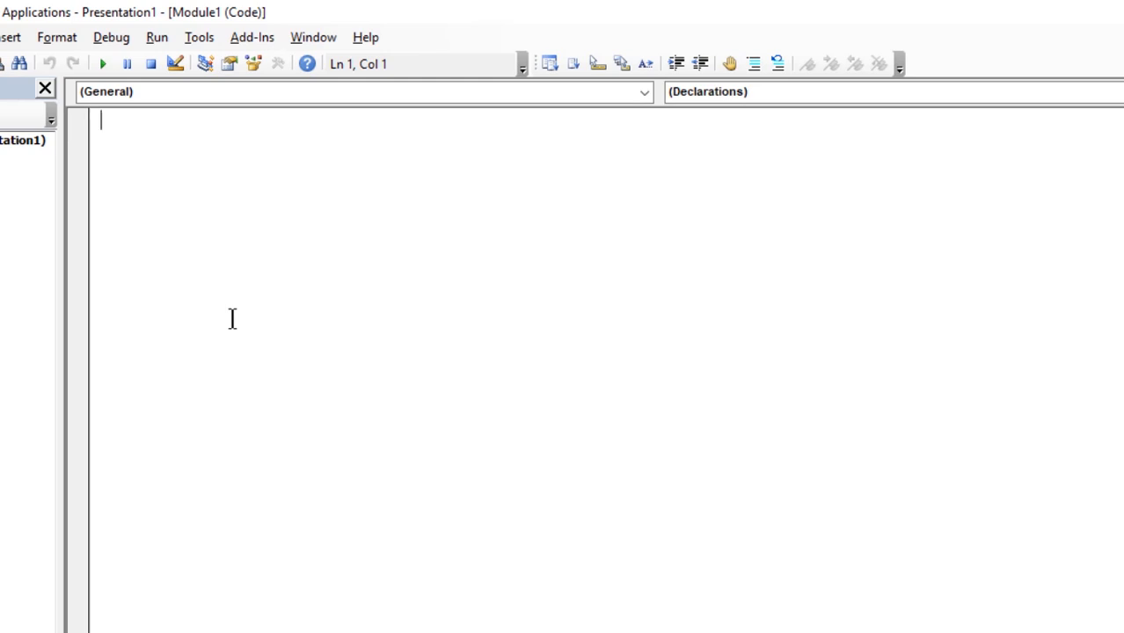
text(Sub)
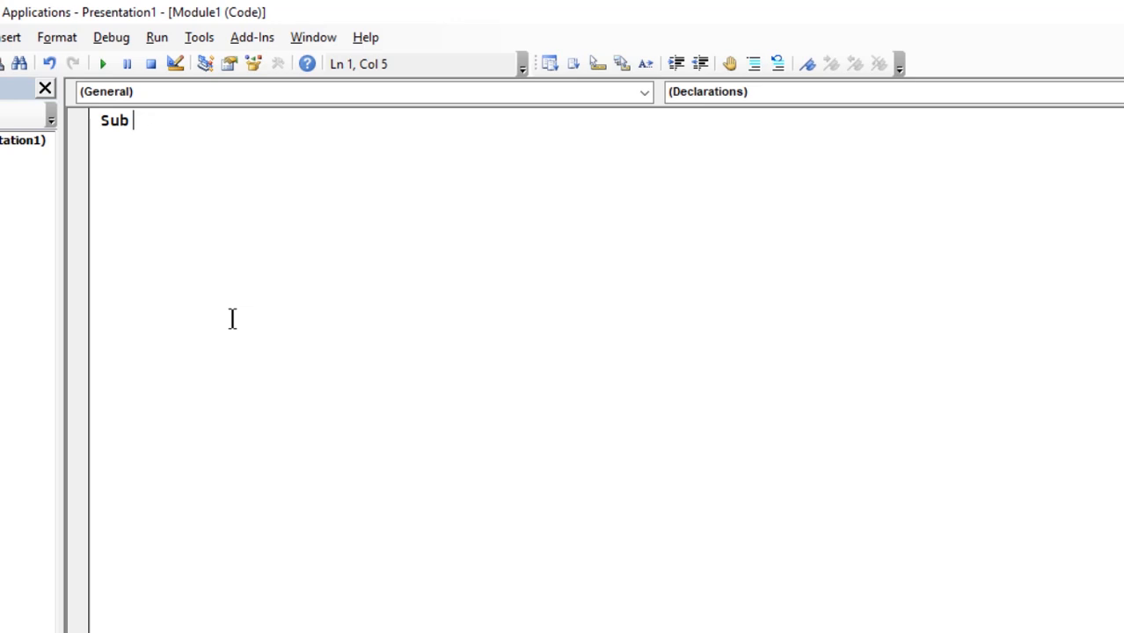
text(Increas)
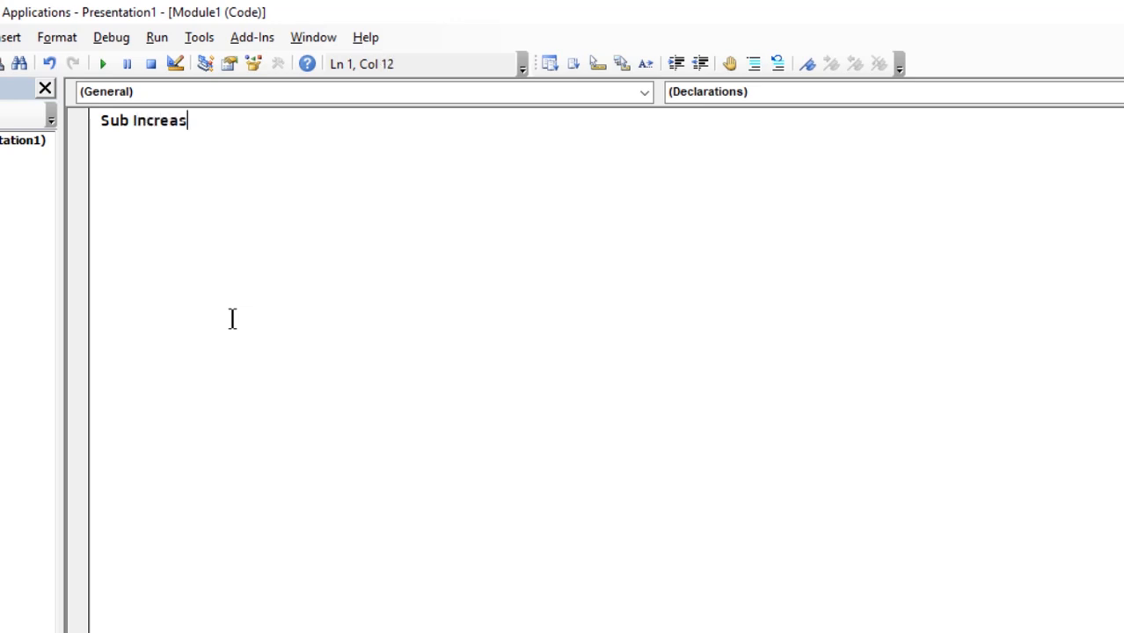
text(eCounter)
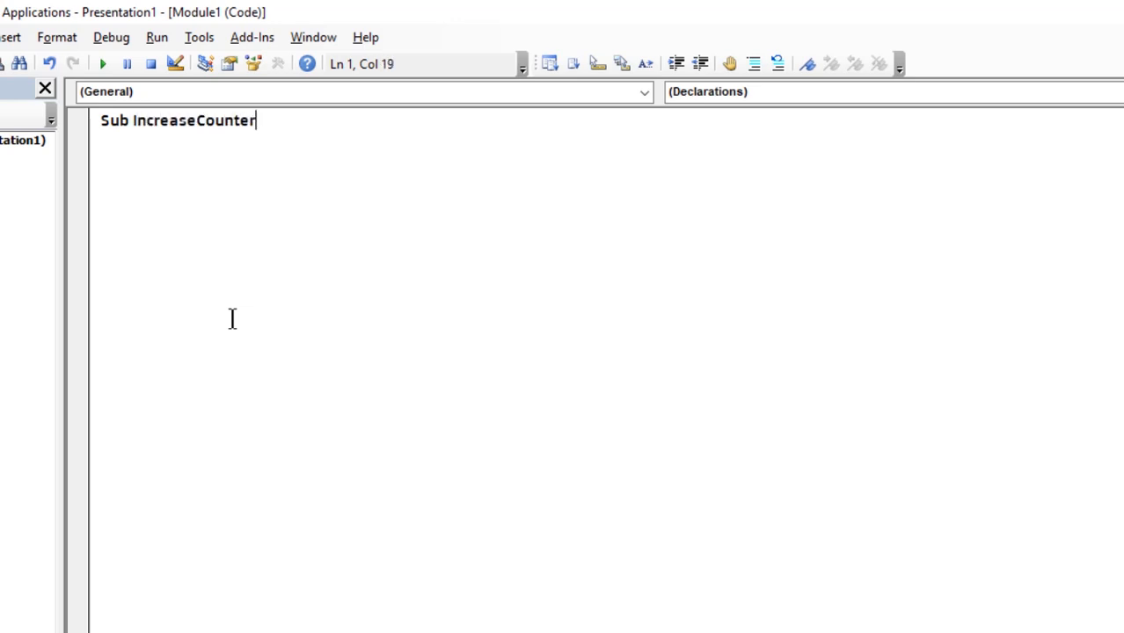
text(Value)
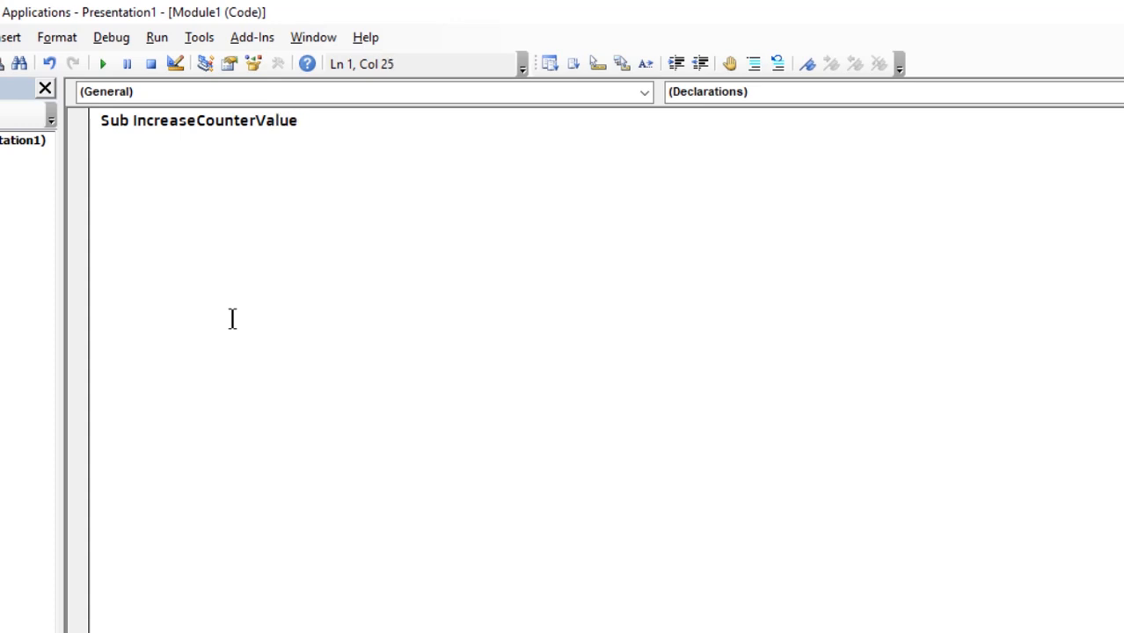
text(By1)
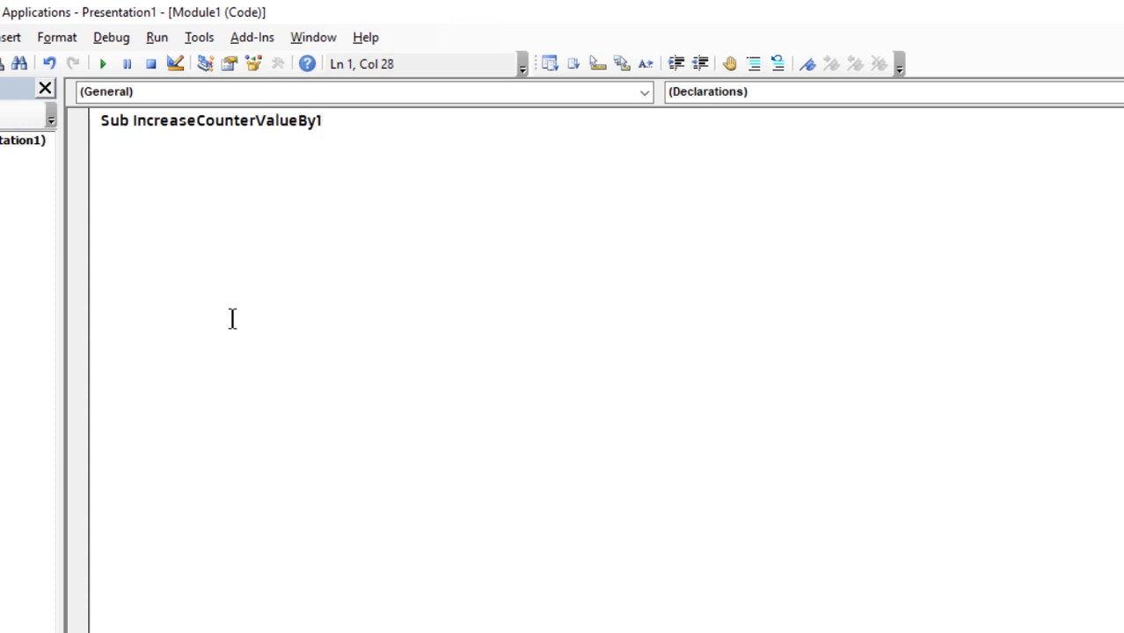
text(())
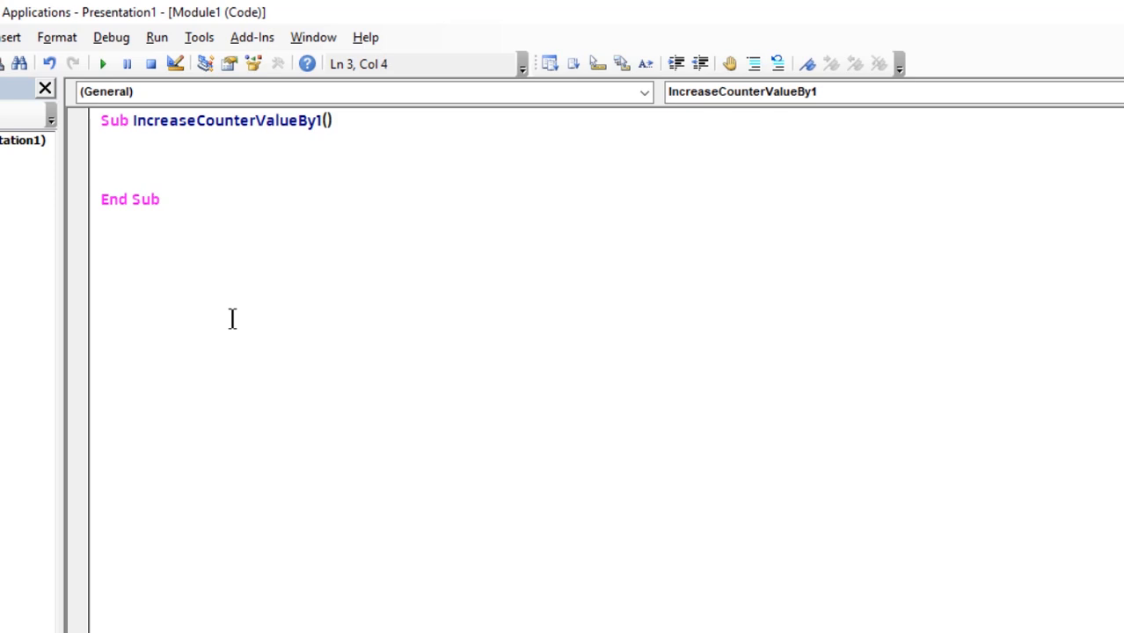
mouse_move(116, 166)
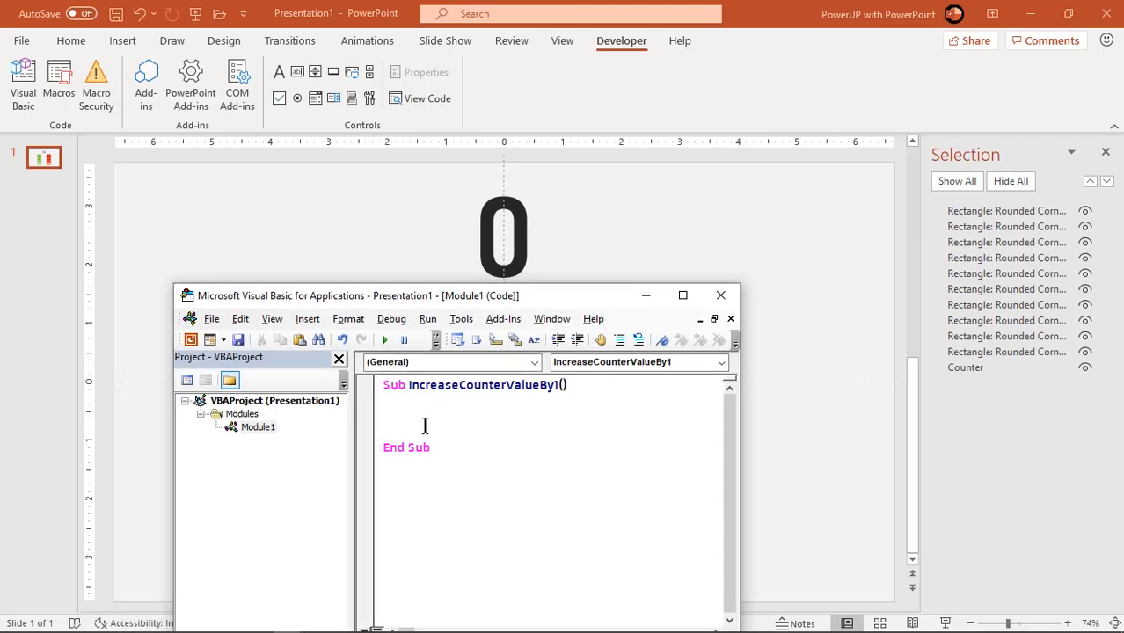
mouse_move(431, 415)
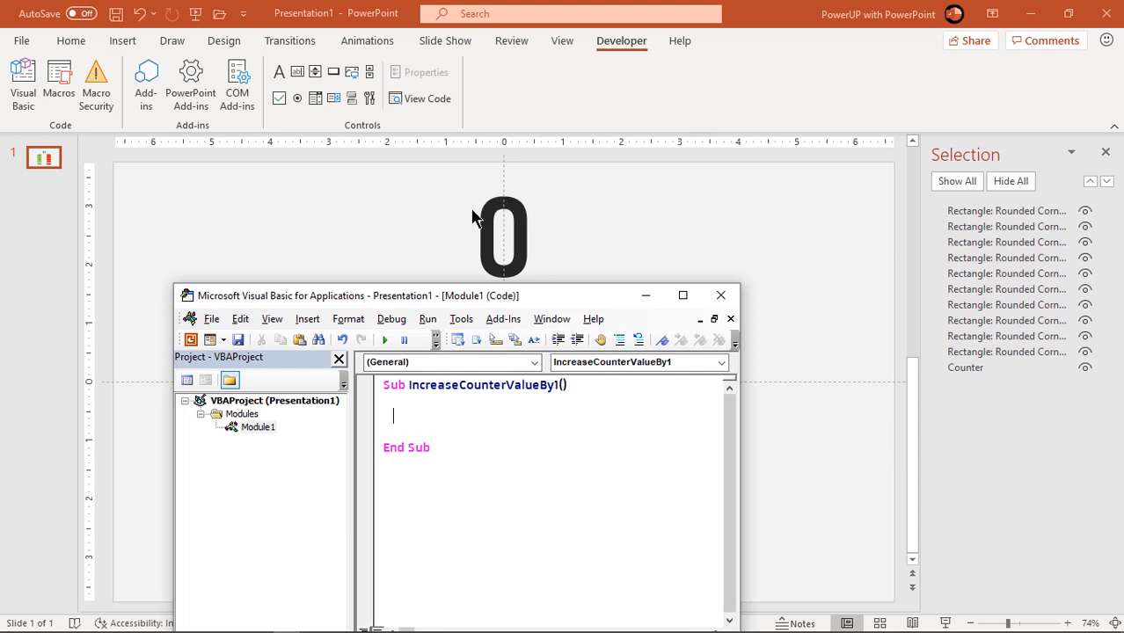
mouse_move(521, 250)
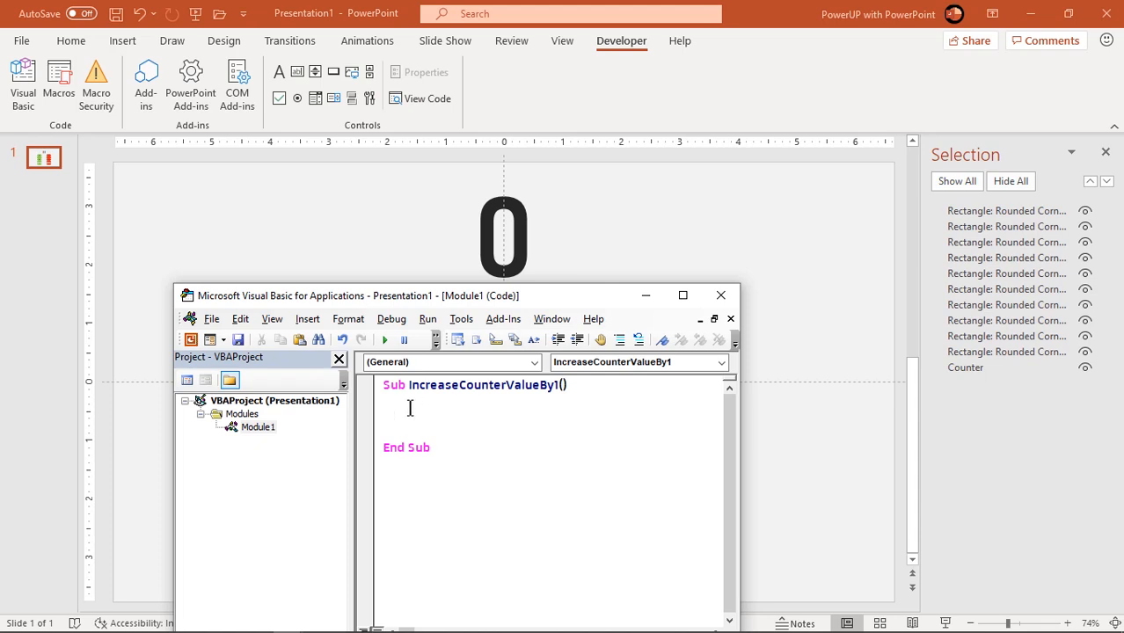
click(396, 415)
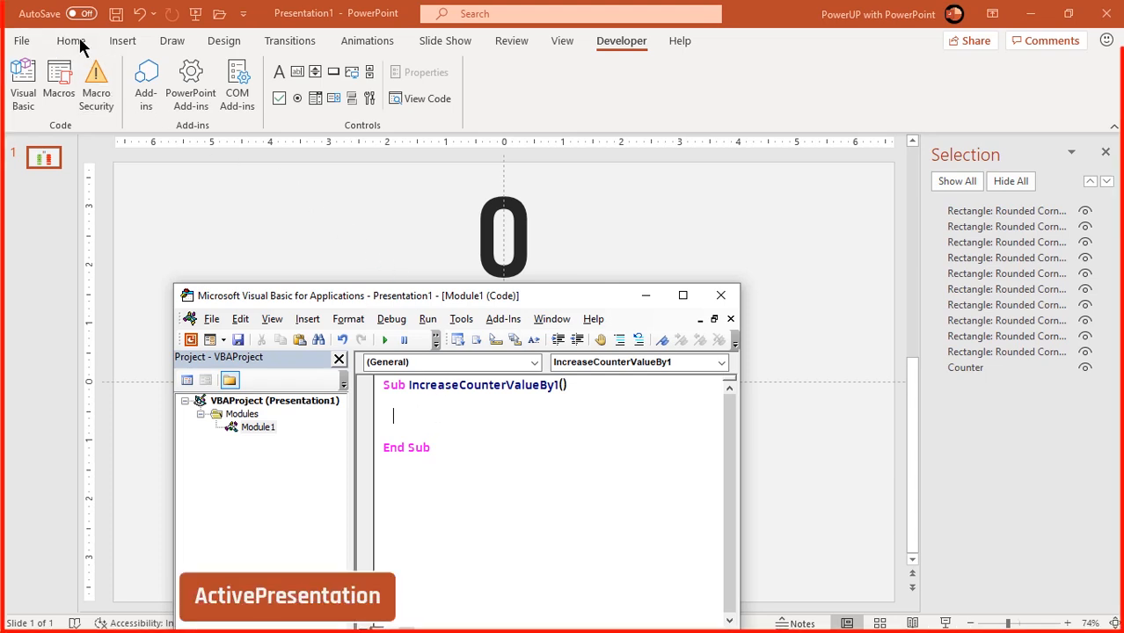
mouse_move(519, 538)
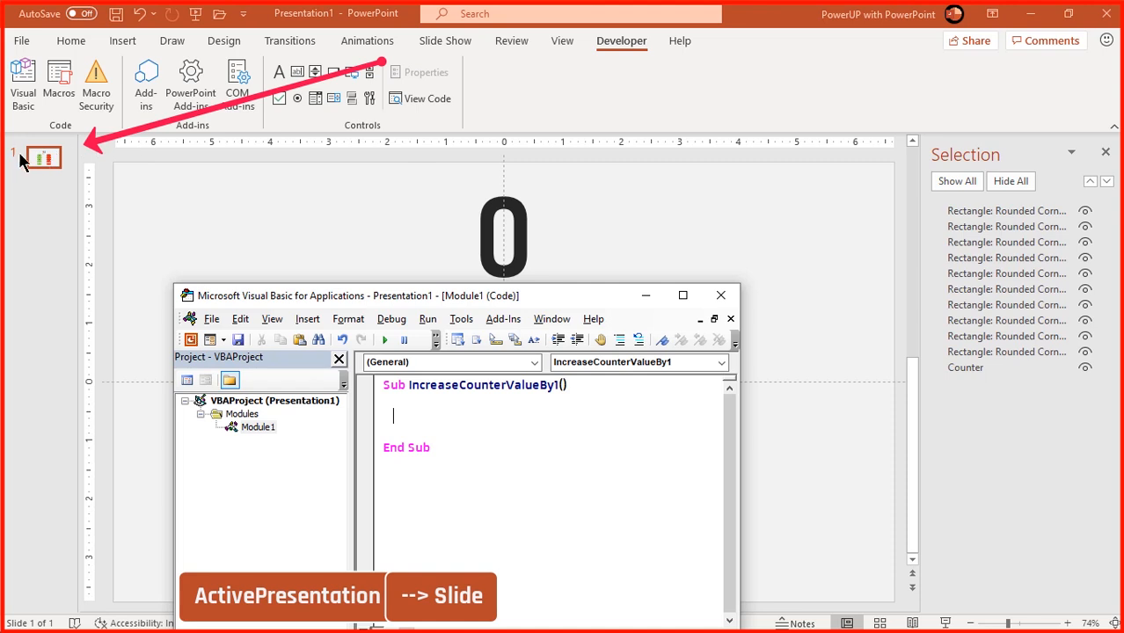
click(42, 158)
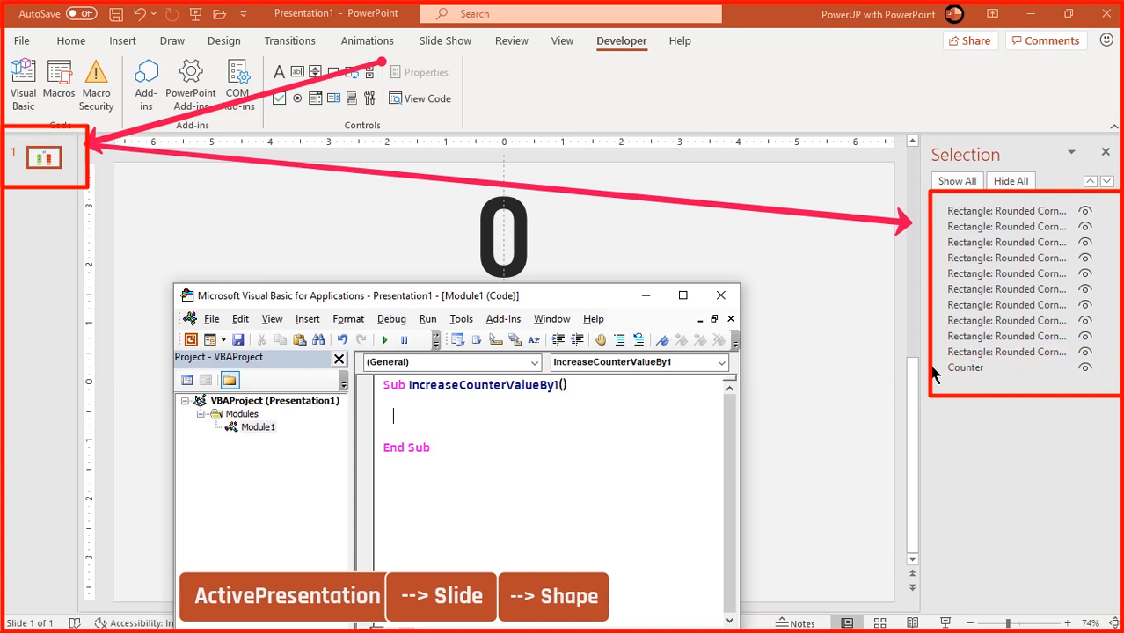
mouse_move(971, 386)
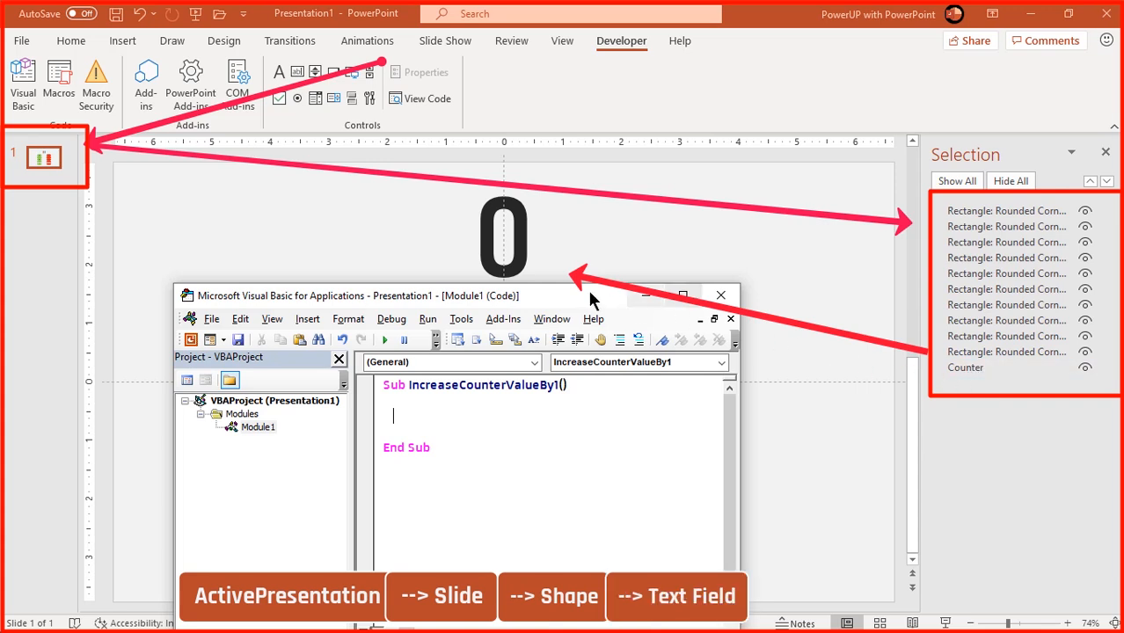
mouse_move(510, 260)
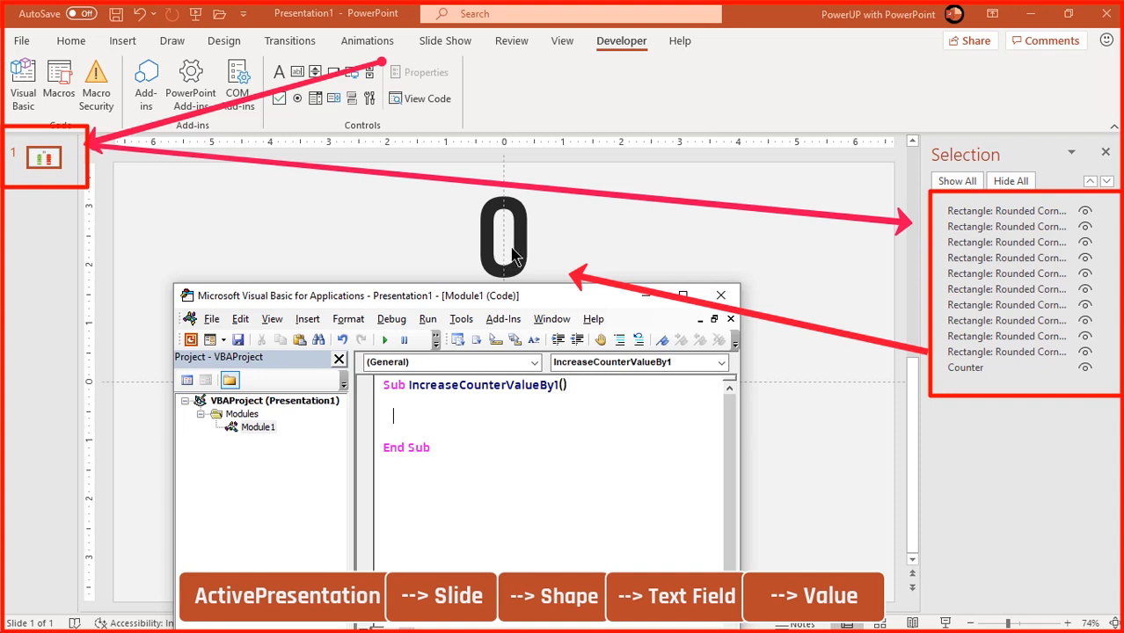
click(503, 237)
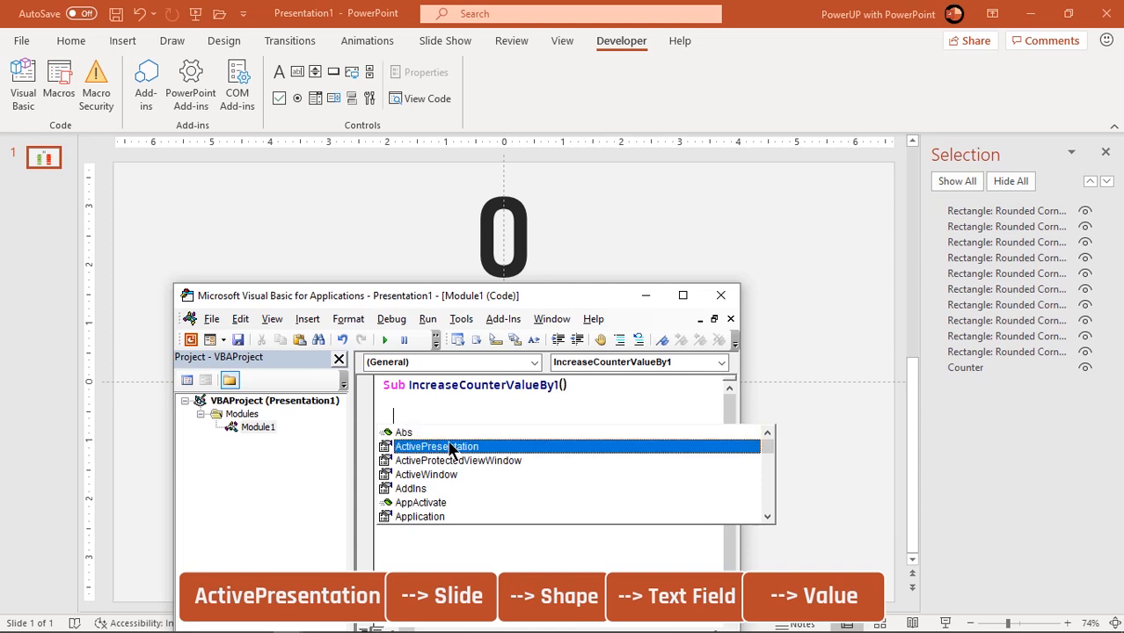
mouse_move(461, 468)
text(ActivePresentation)
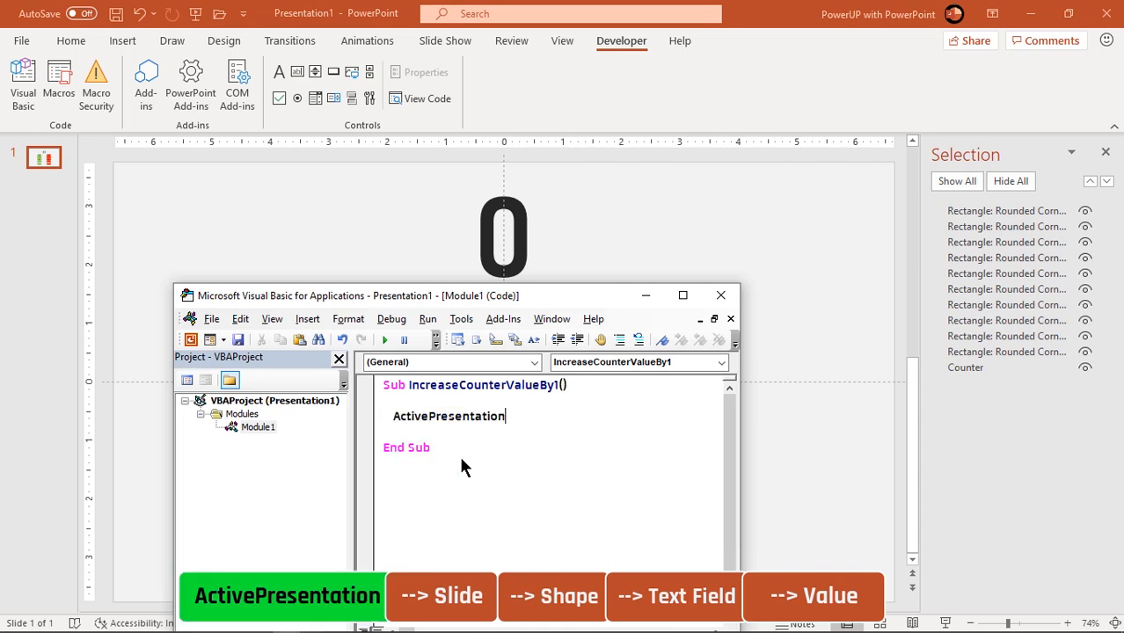
- Write ActivePresentation.Slides(1).Shapes("Counter") using IntelliSense
text(.)
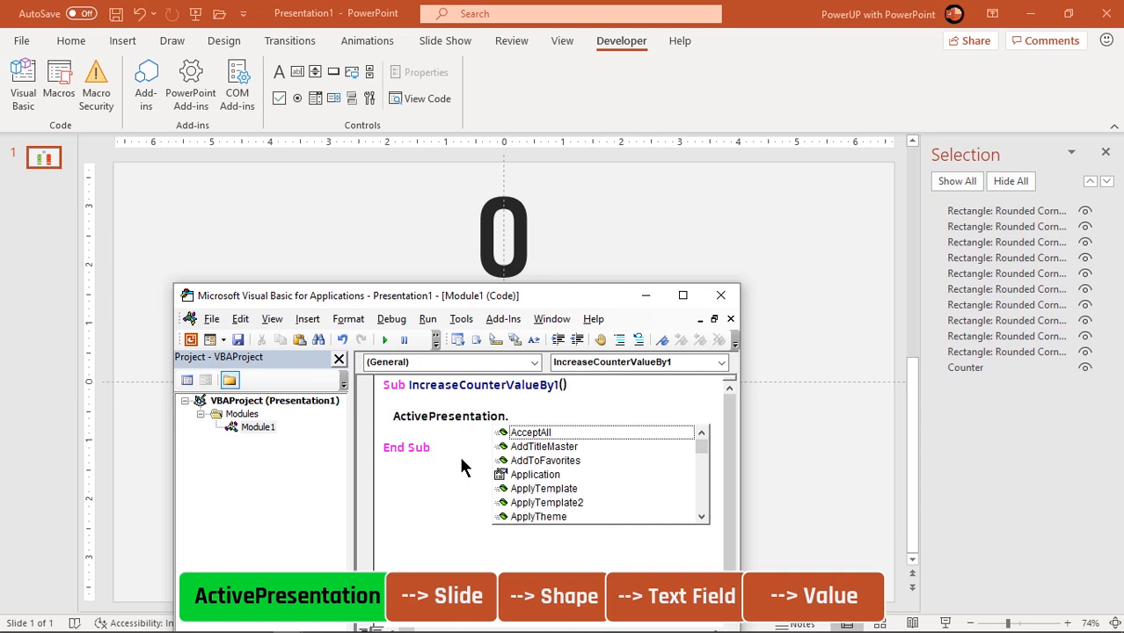
text(.sli)
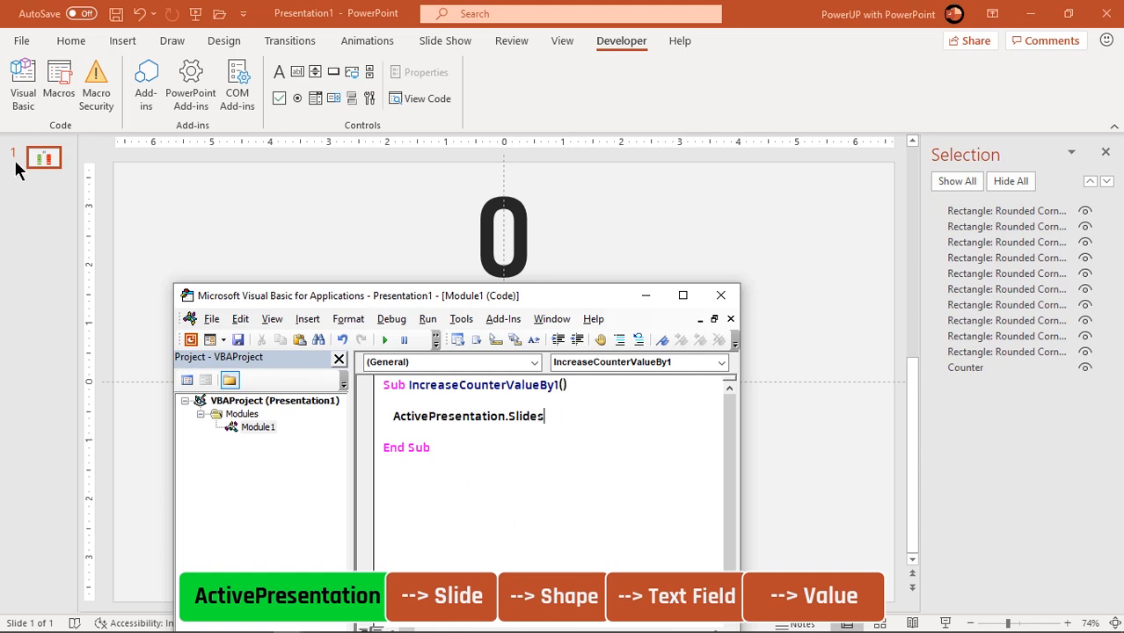
mouse_move(560, 474)
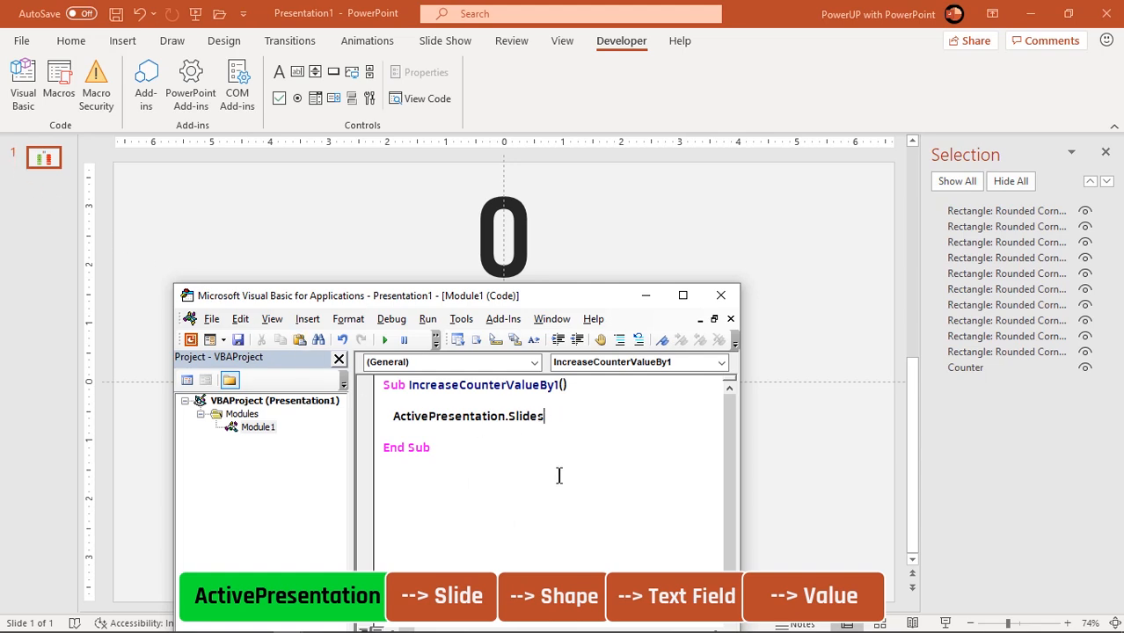
text((1)
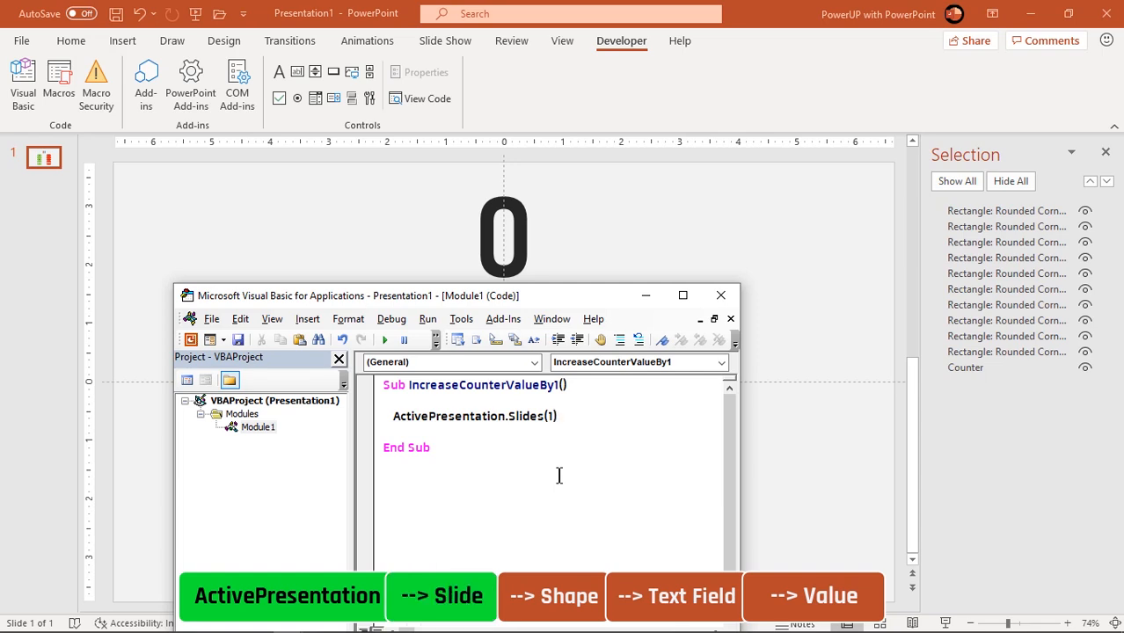
text(.)
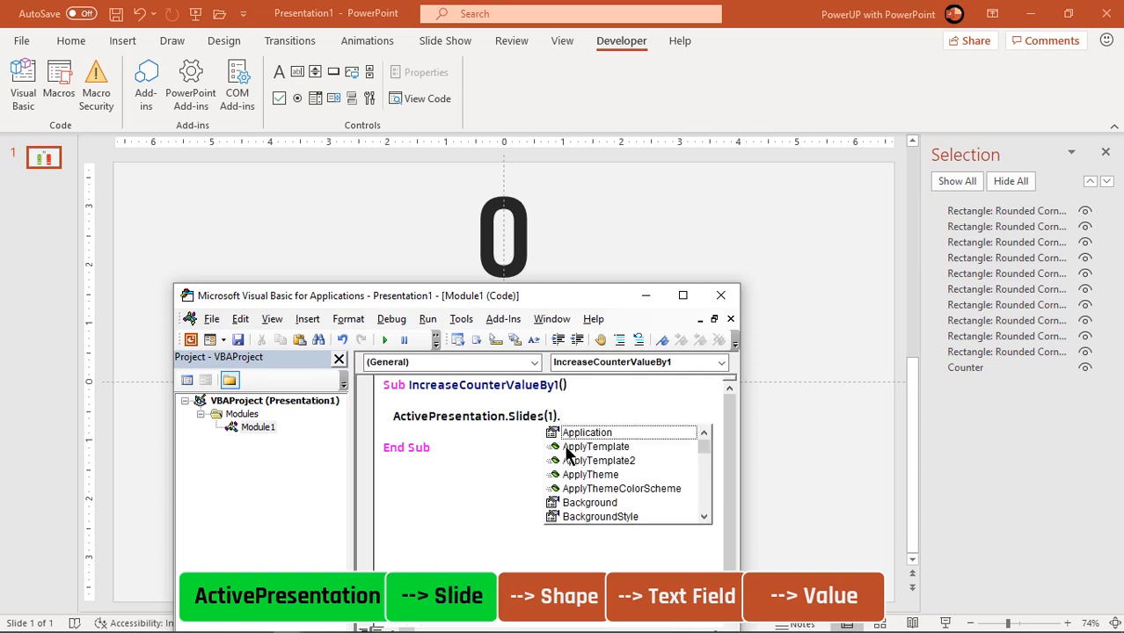
mouse_move(959, 215)
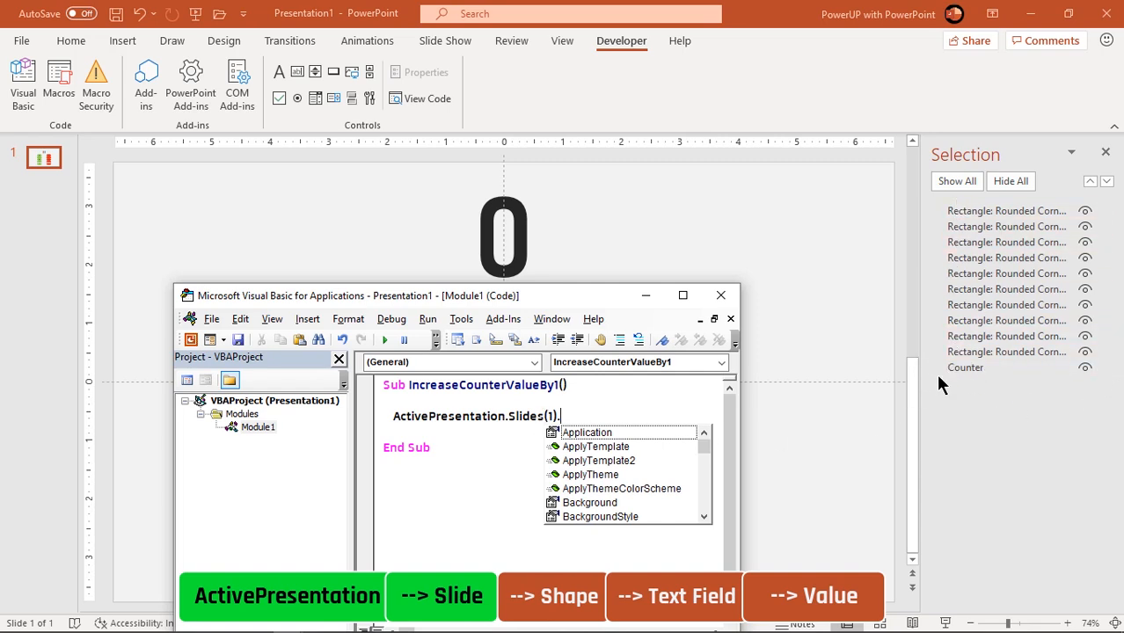
text(s)
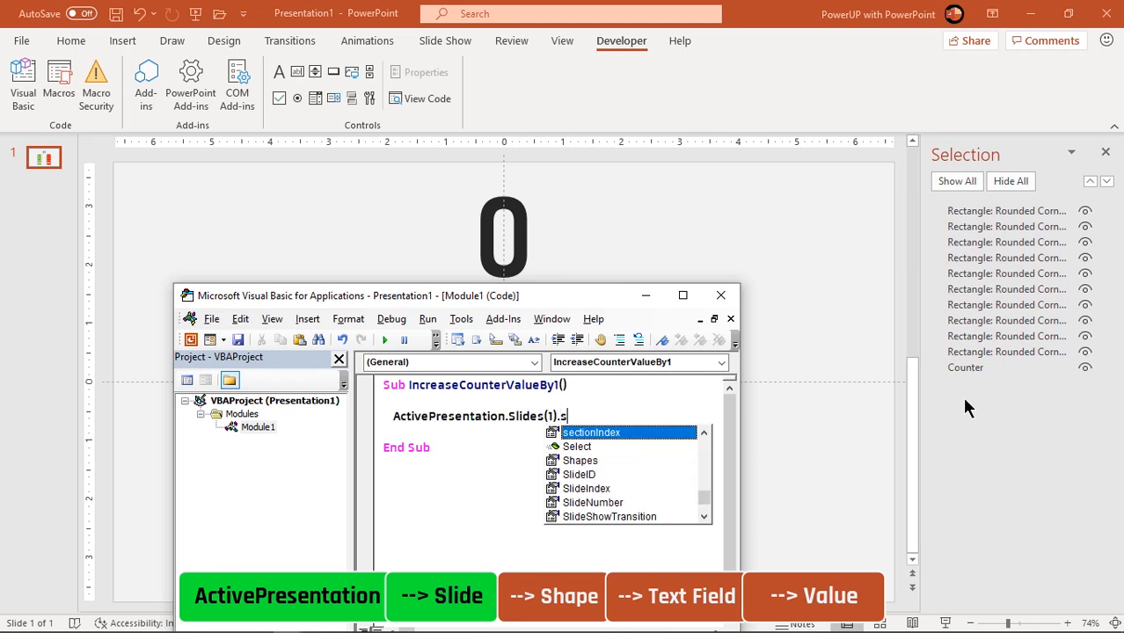
text(hapes("Co)
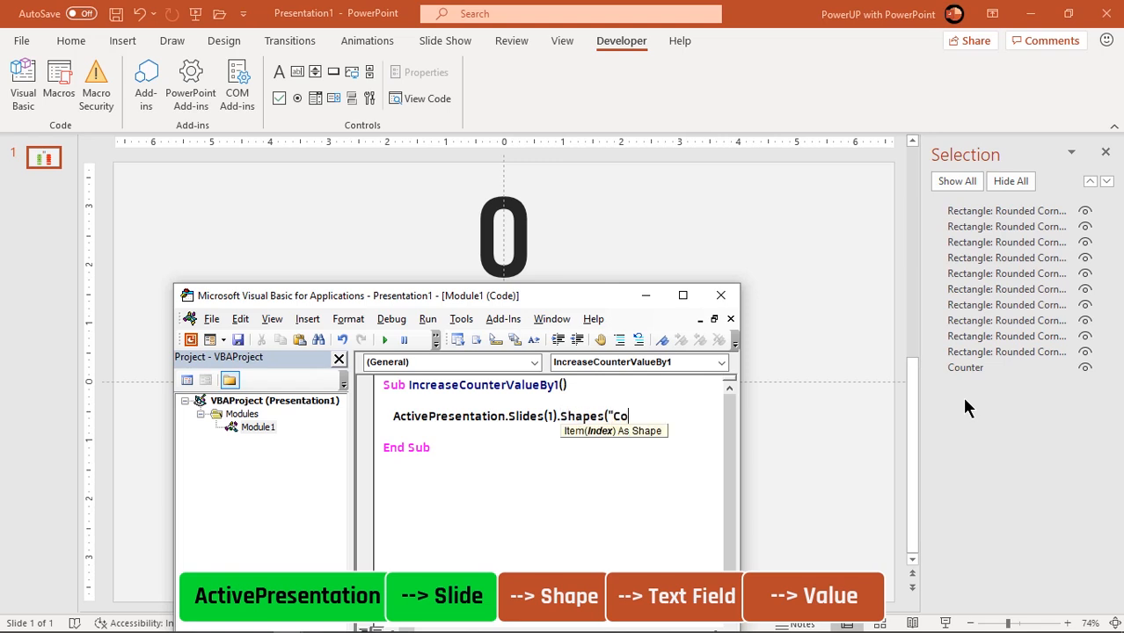
text(unter"))
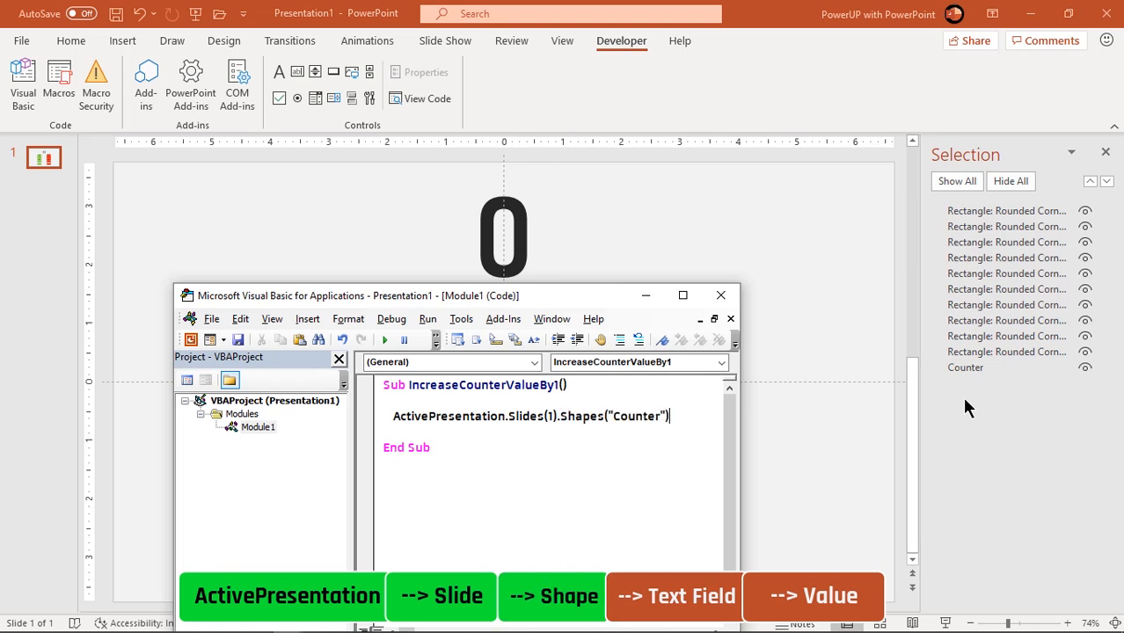
- Extend the expression with .TextFrame.TextRange.Text to reach the counter's text
text(.)
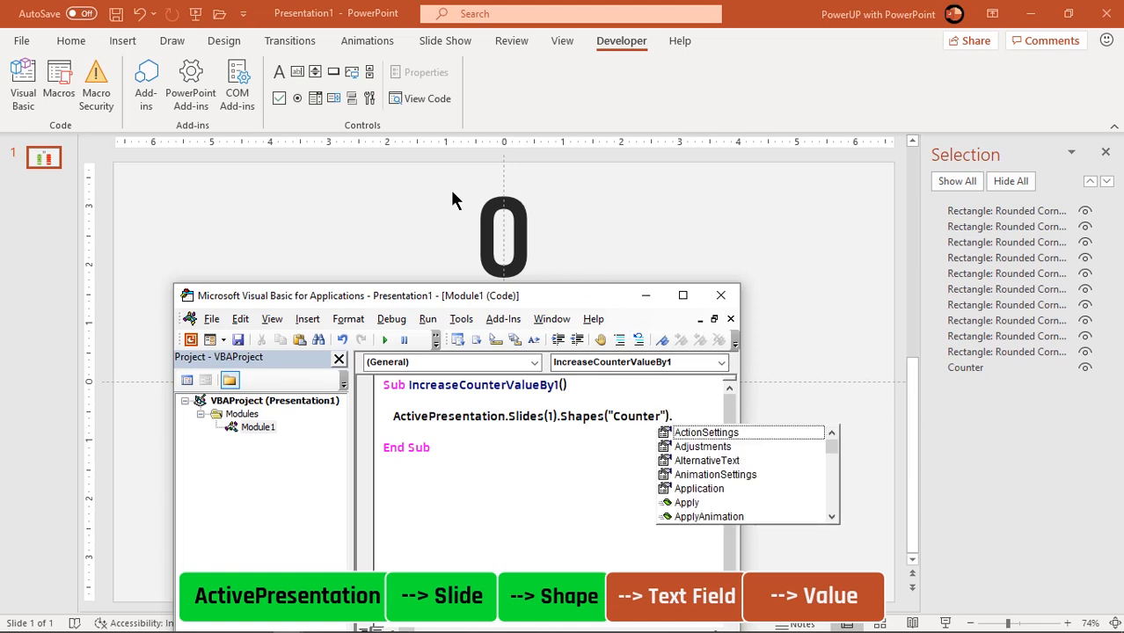
mouse_move(728, 414)
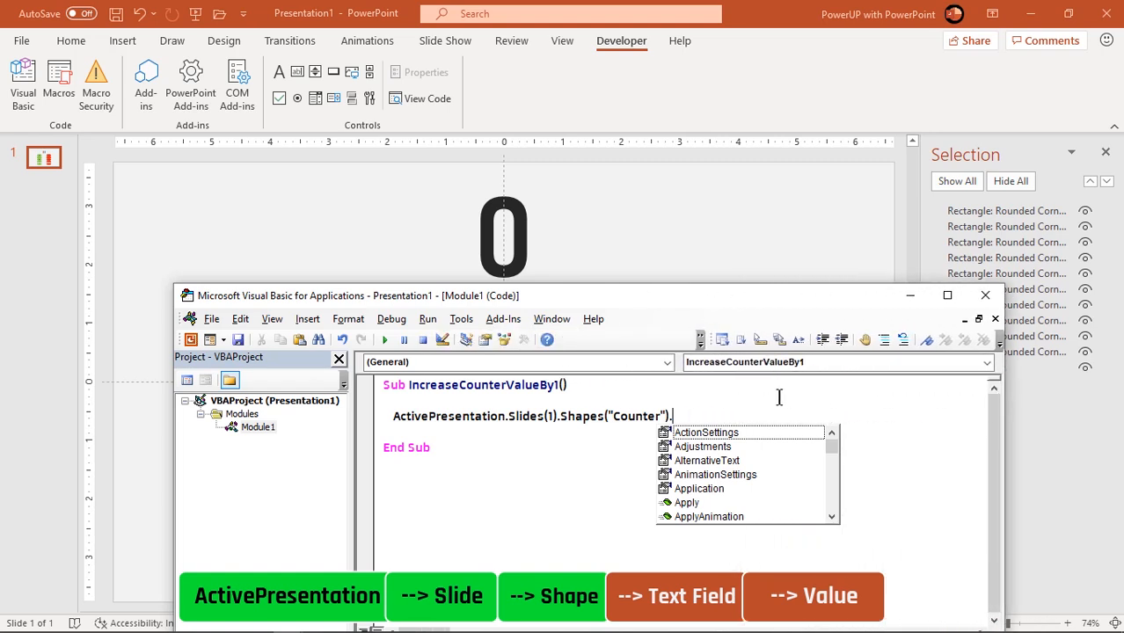
text(t)
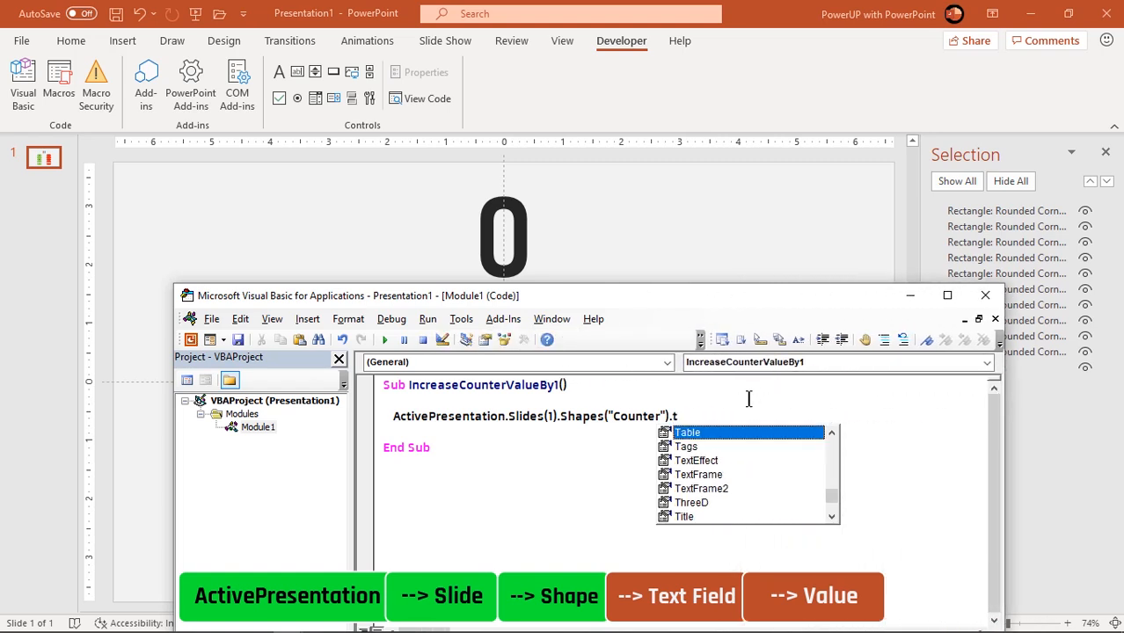
text(extFrame)
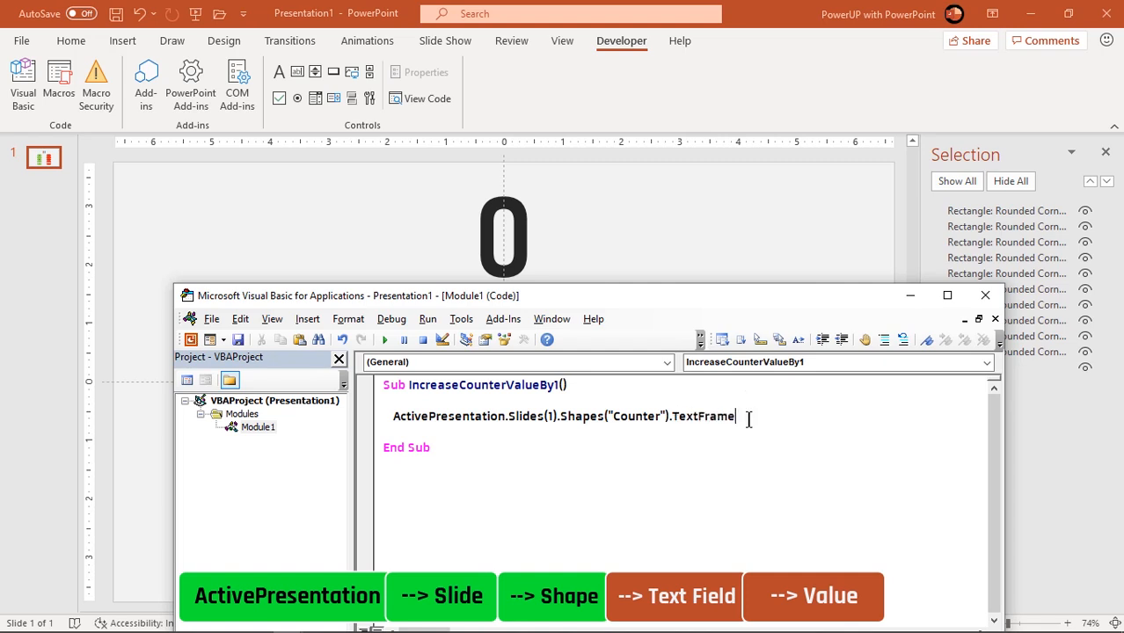
text(.)
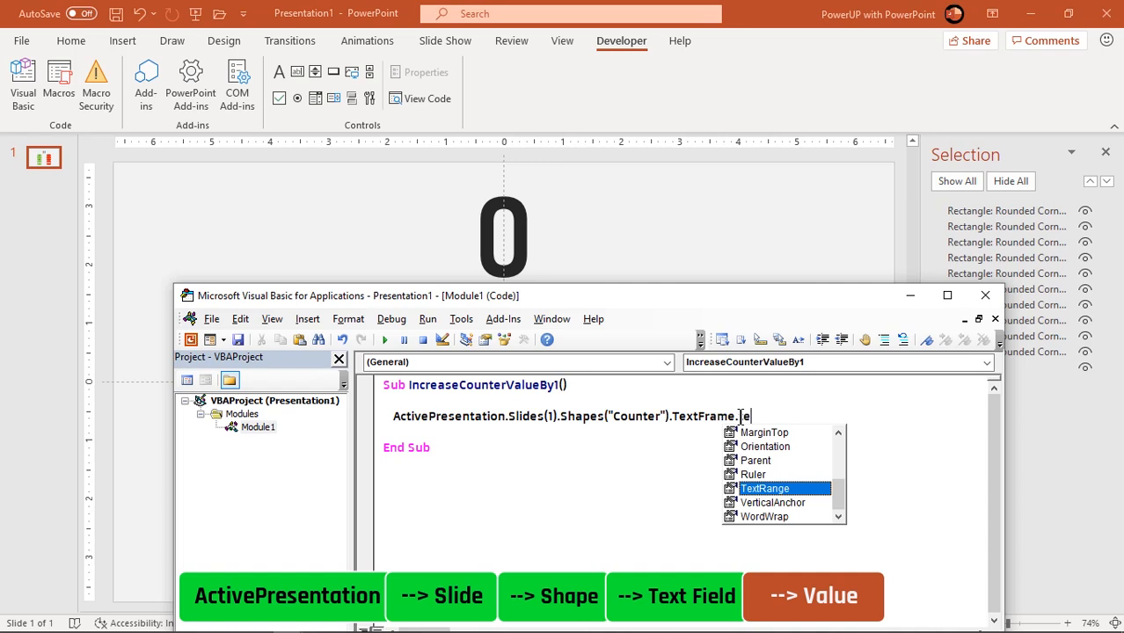
text(TextRange.)
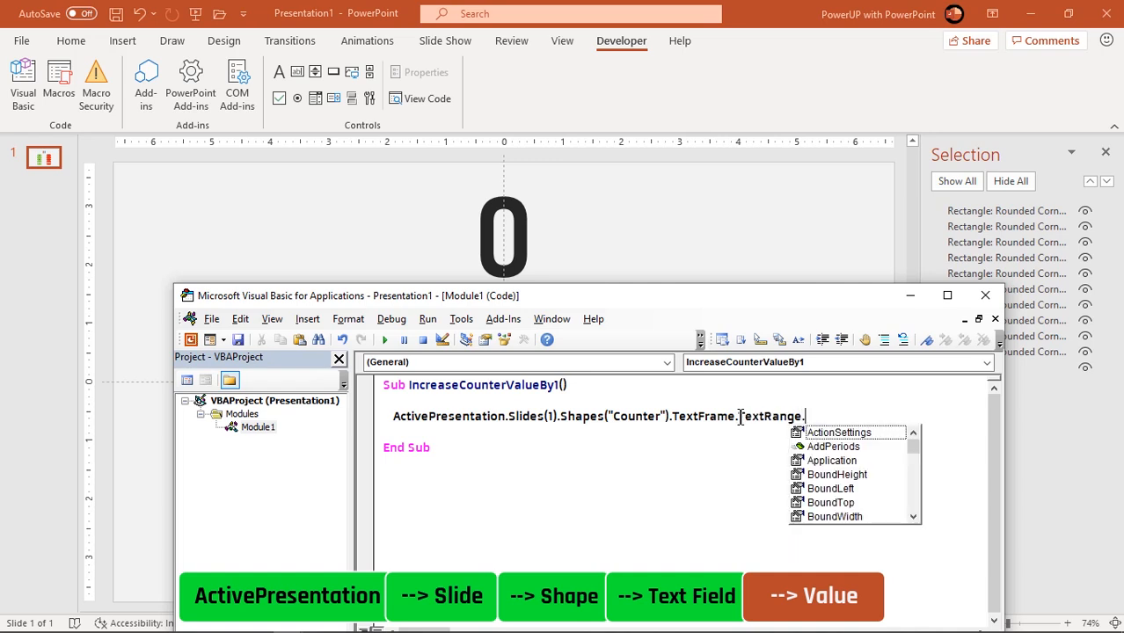
text(Text)
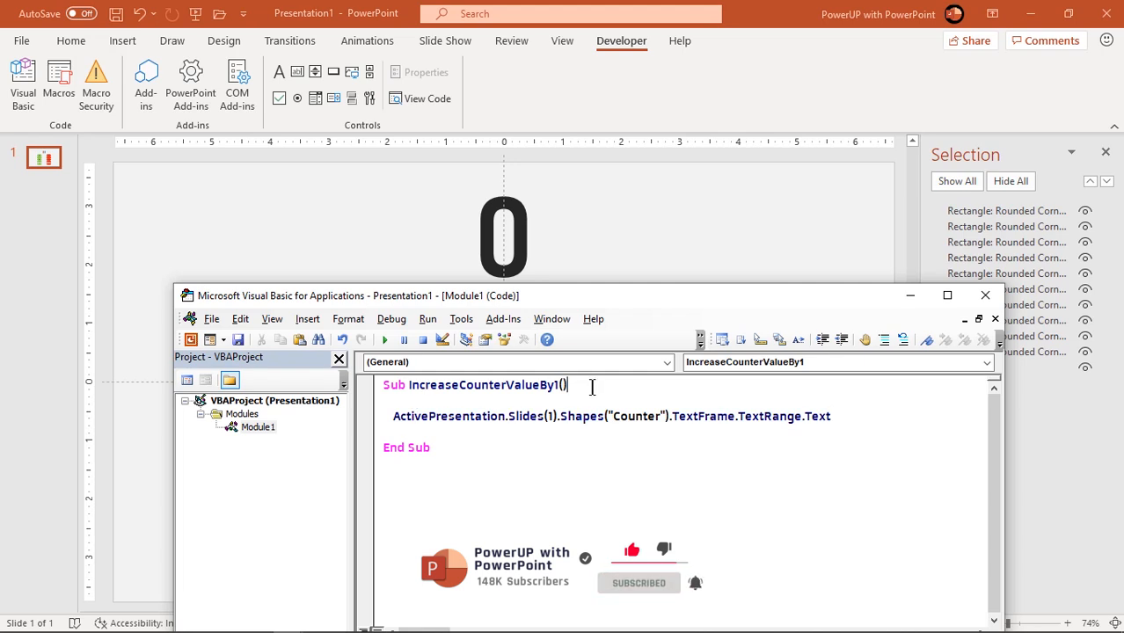
- Declare Dim textValue As Integer above the code line
text(Dim)
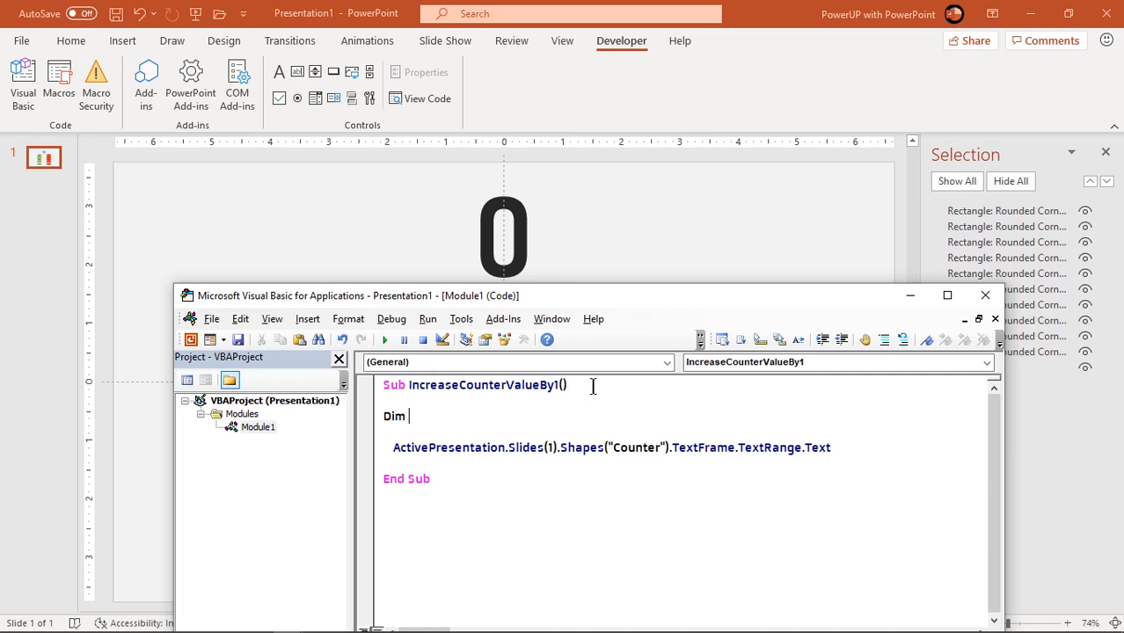
text(text)
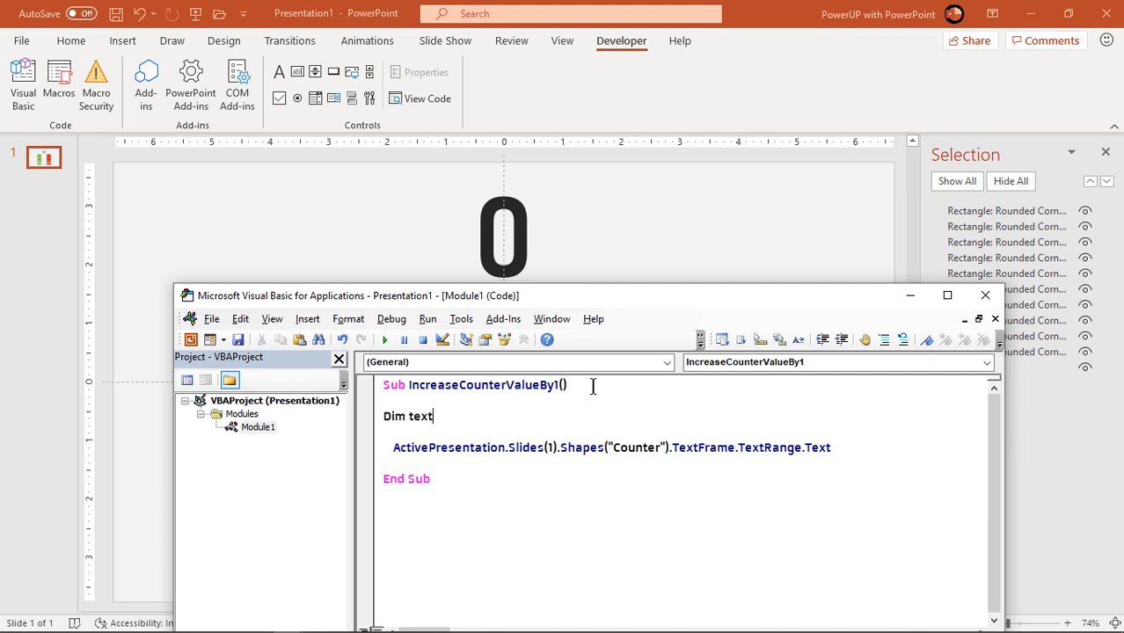
text(Value)
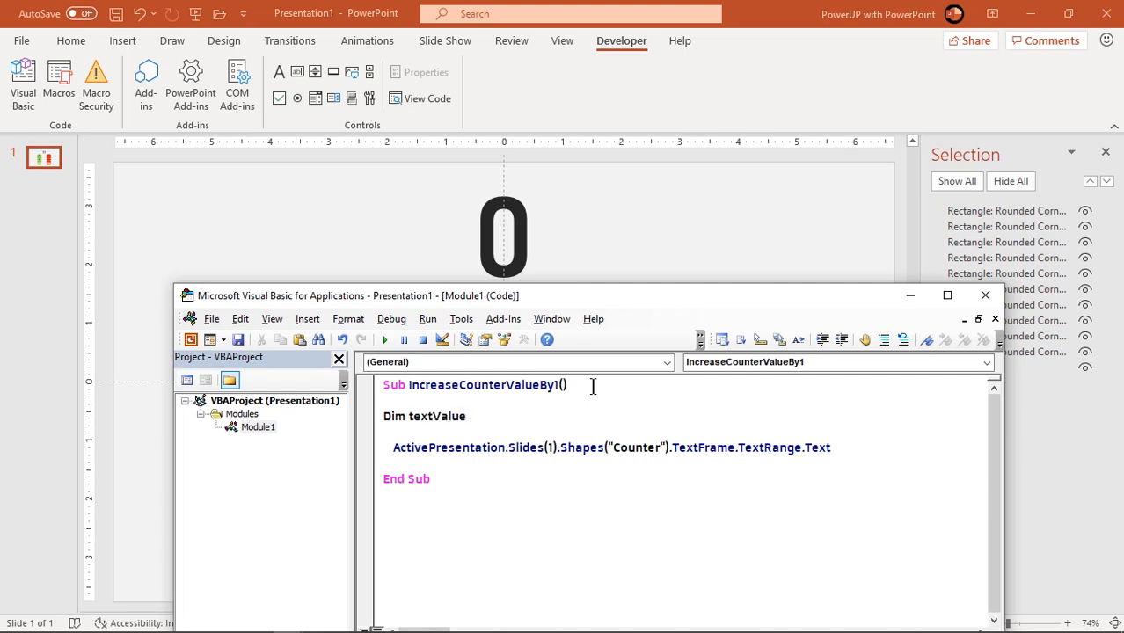
text(as Integer)
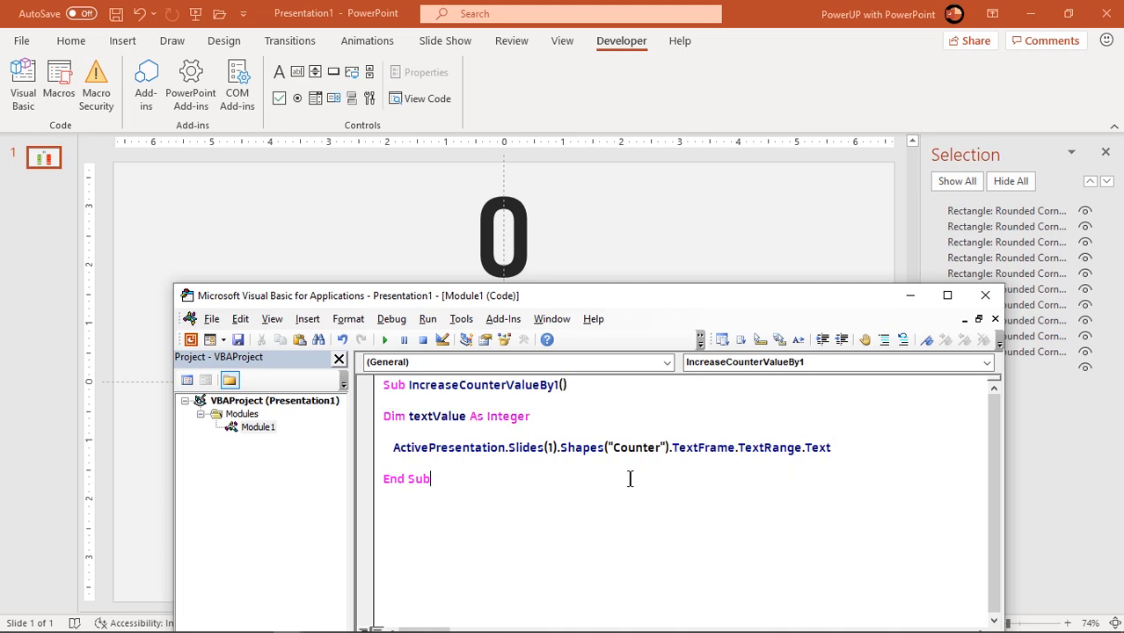
- Wrap the Counter text expression in Int( ) and copy the textValue name for the assignment
click(394, 449)
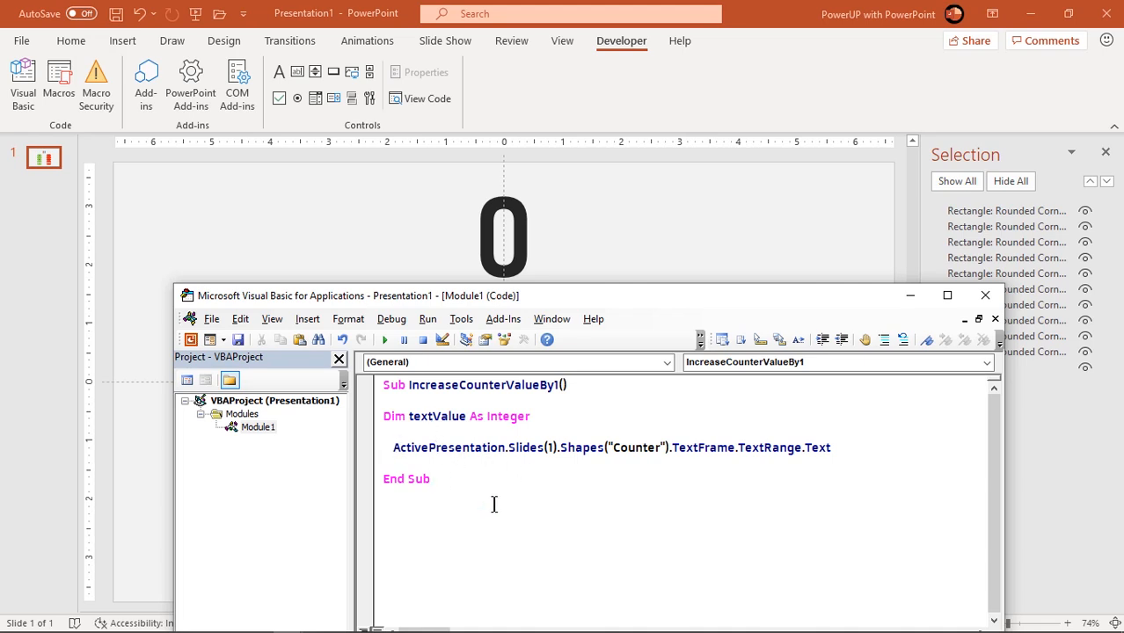
click(394, 449)
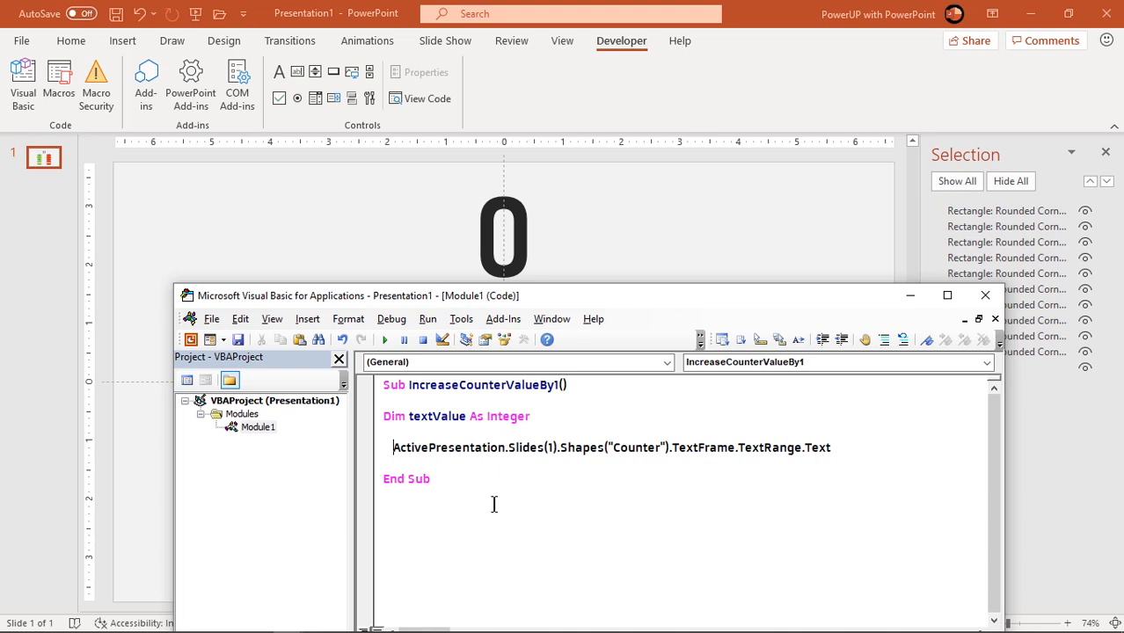
text(int()
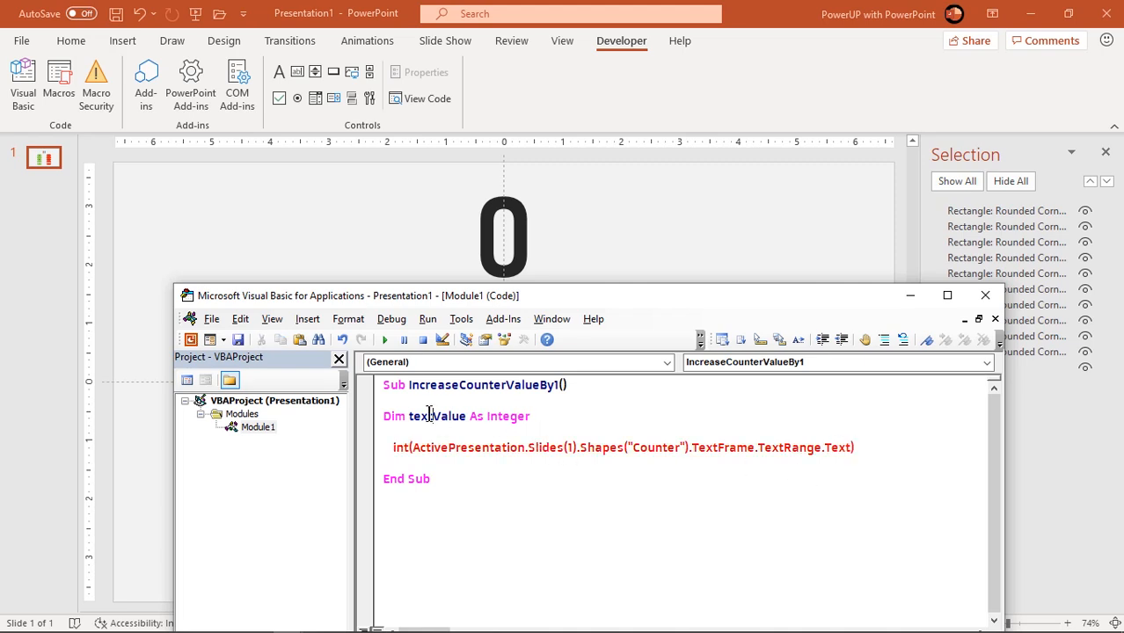
right_click(431, 416)
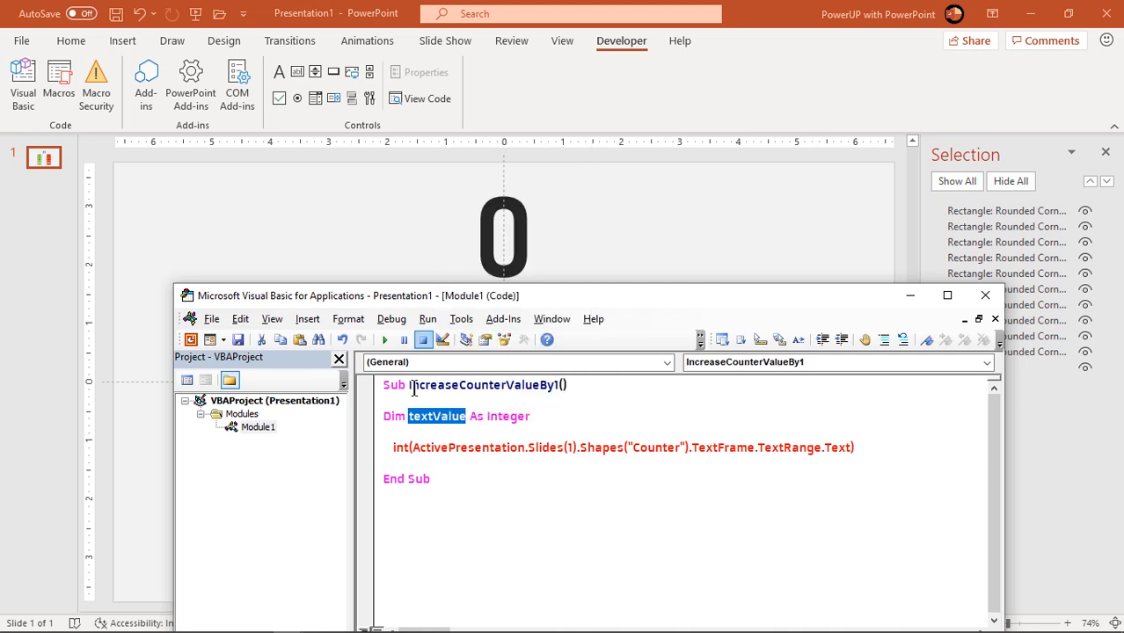
right_click(413, 390)
text(textValue = I)
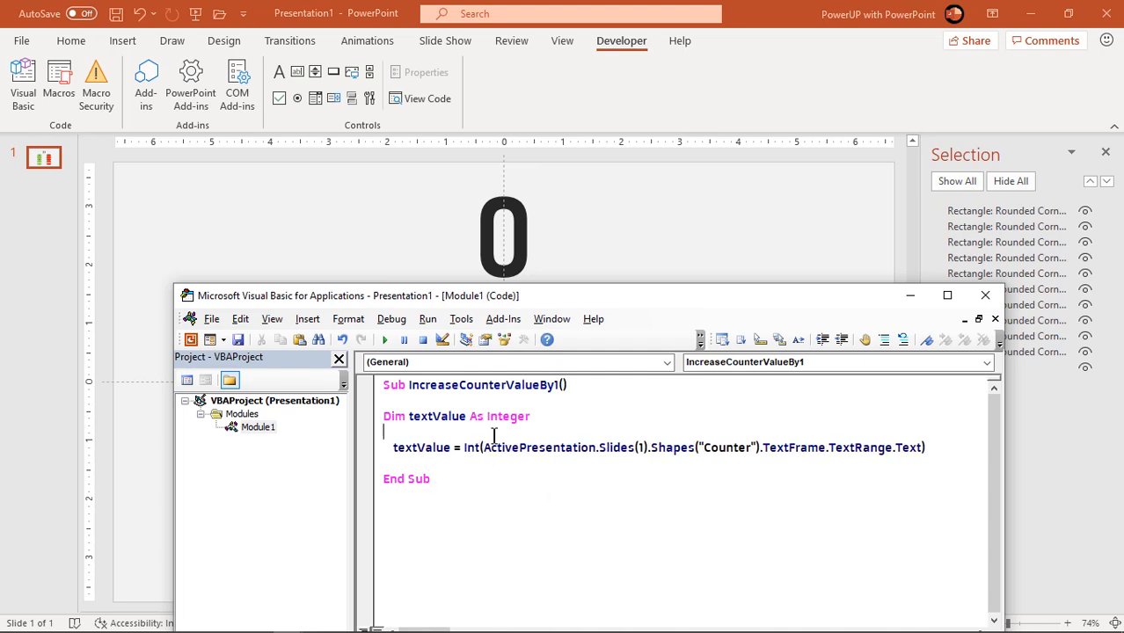
- Step through the macro with F8 so textValue reads the Counter's 0 and the shape shows 1
key(F8)
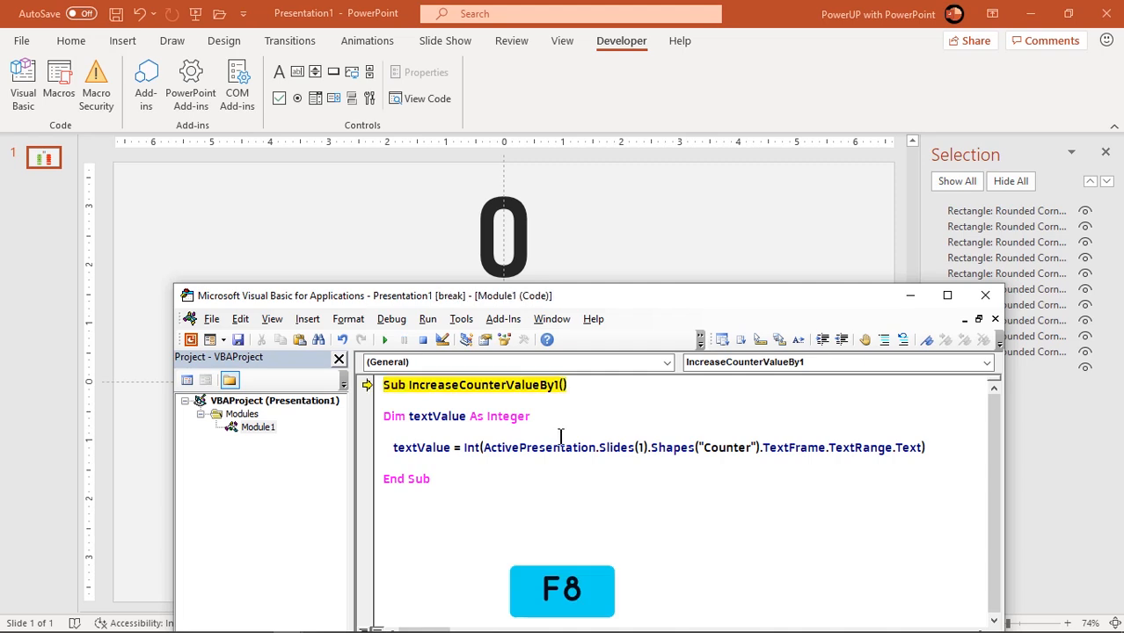
key(f8)
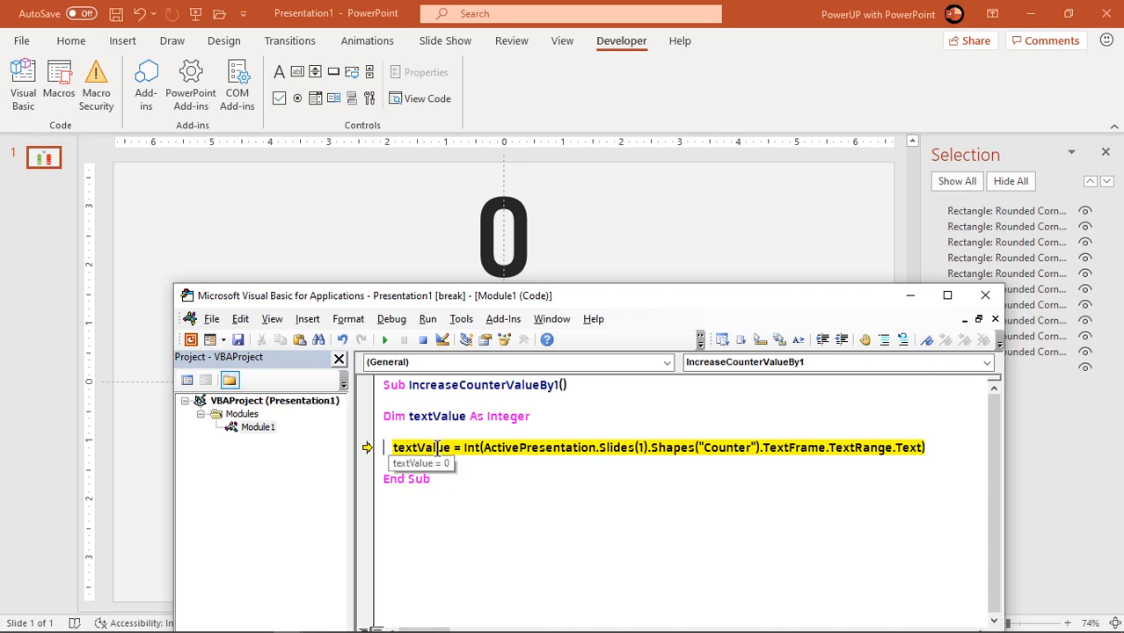
key(F8)
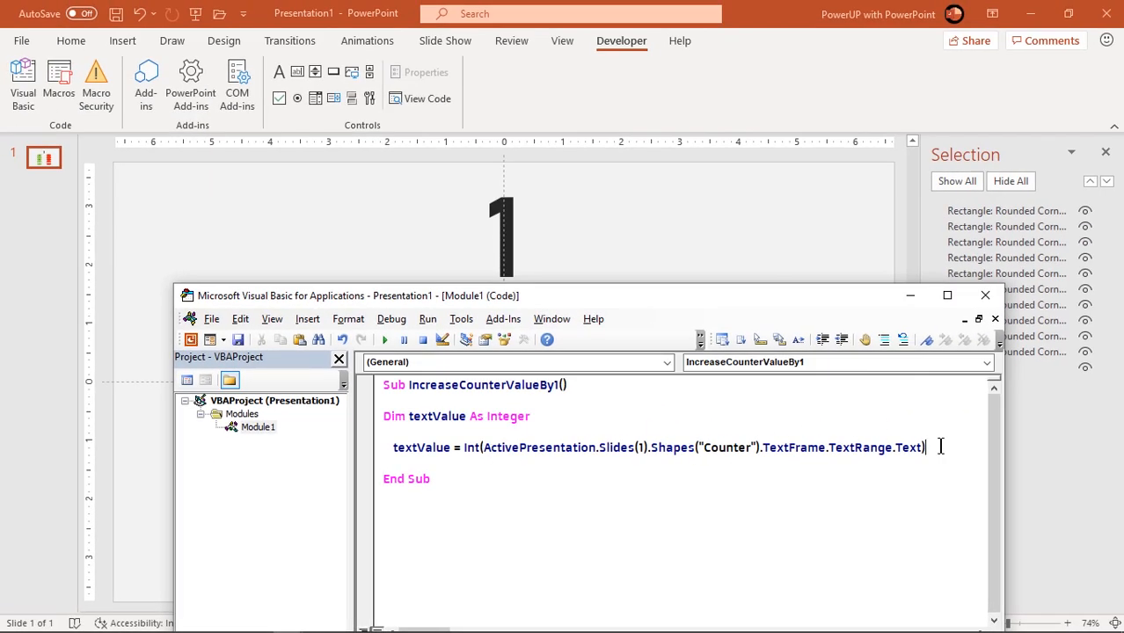
- Add 'textValue = textValue + 1' and assign the Counter shape's text expression '= textValue'
double_click(420, 447)
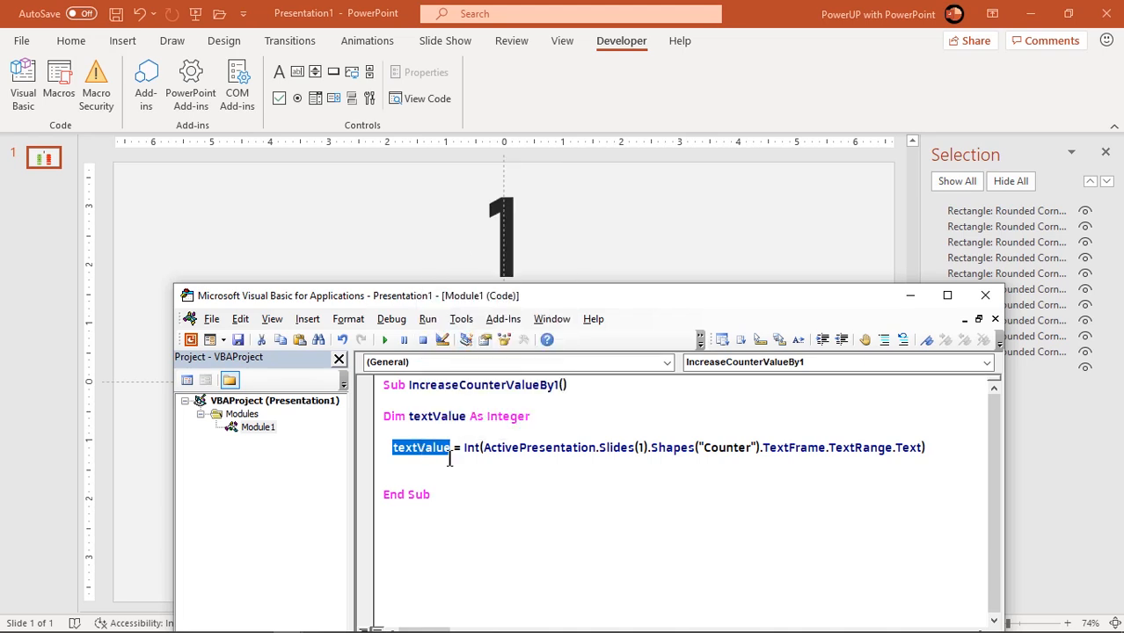
right_click(419, 465)
text(textValue=)
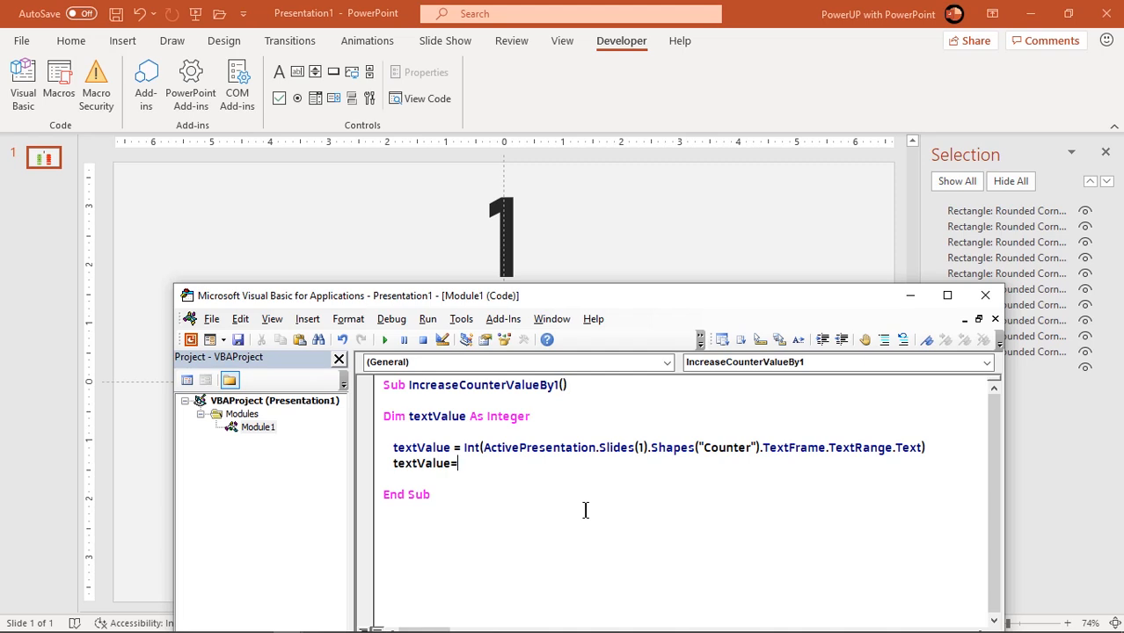
right_click(514, 468)
text( textValue + 1)
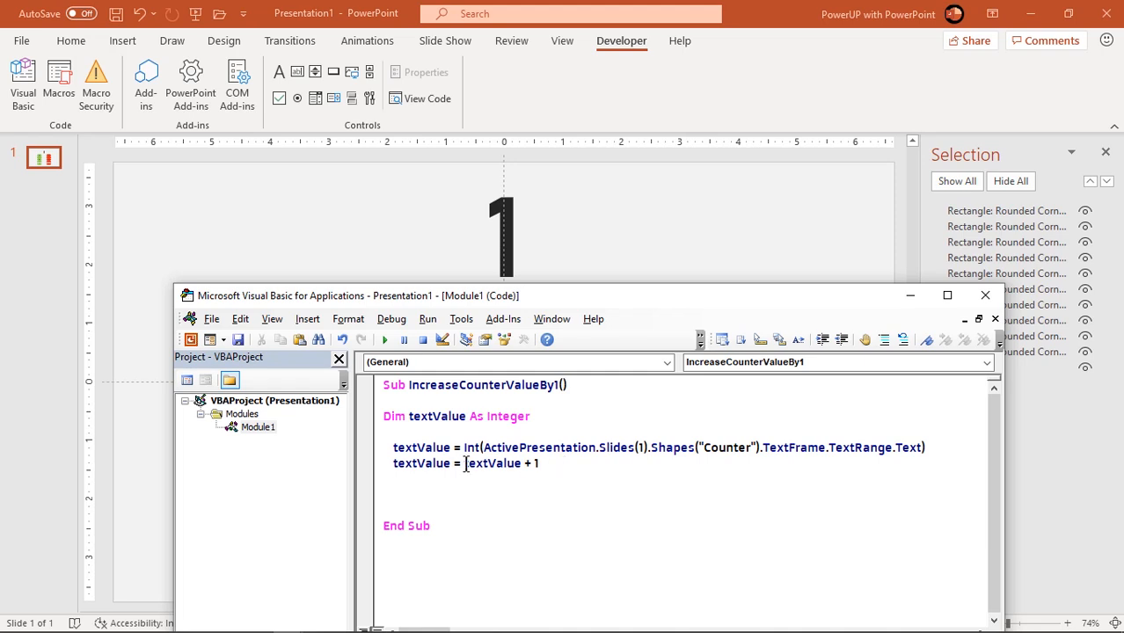
drag(484, 447, 905, 447)
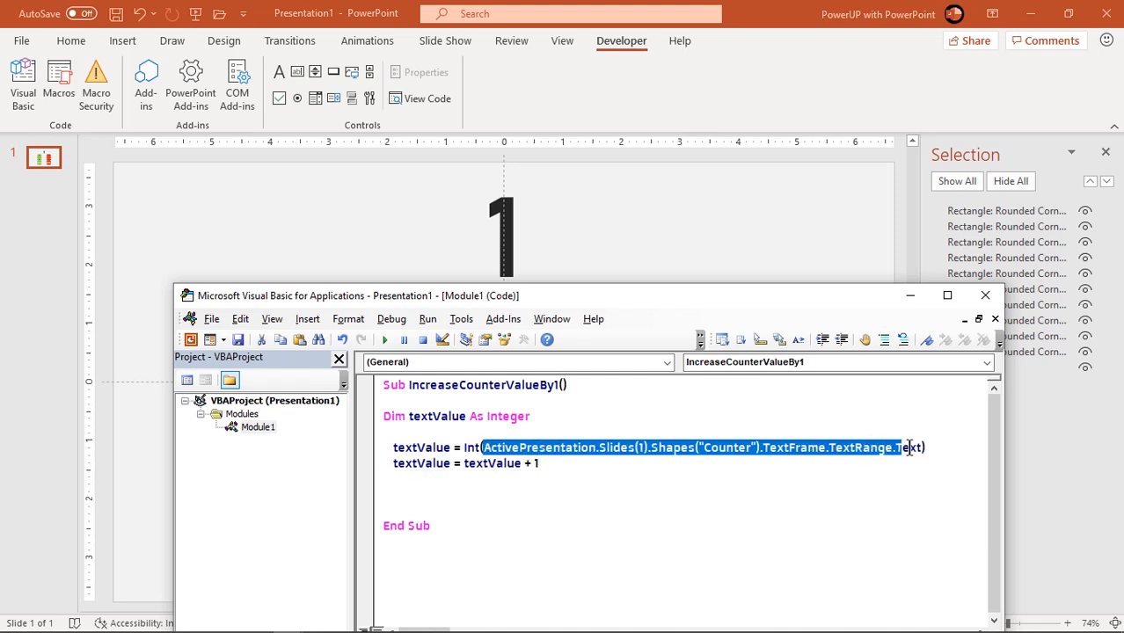
right_click(690, 447)
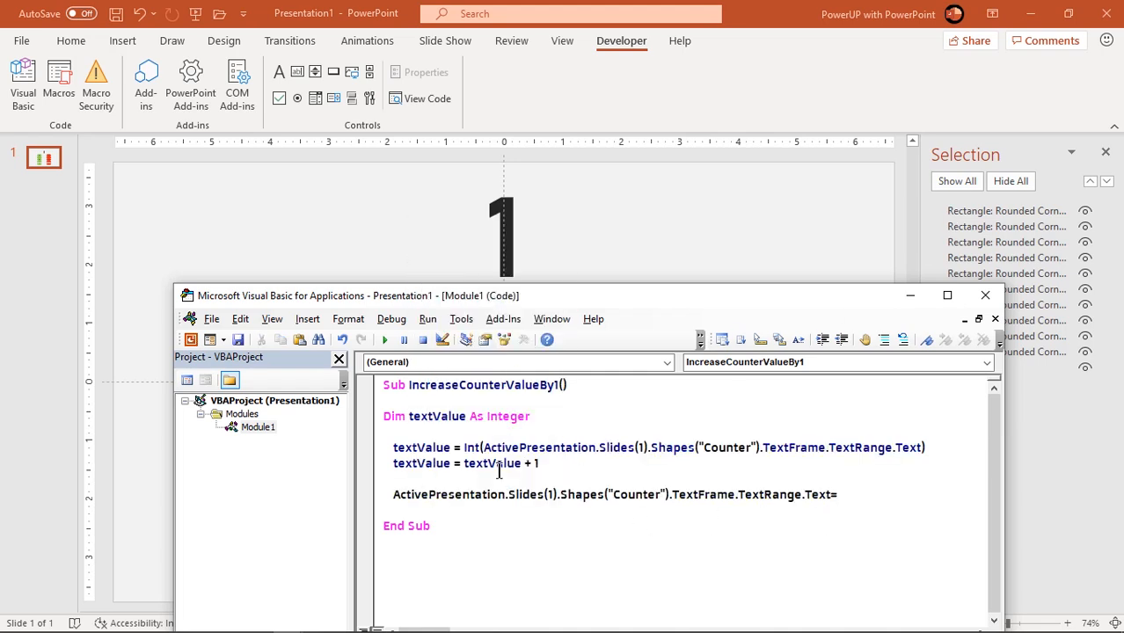
right_click(500, 464)
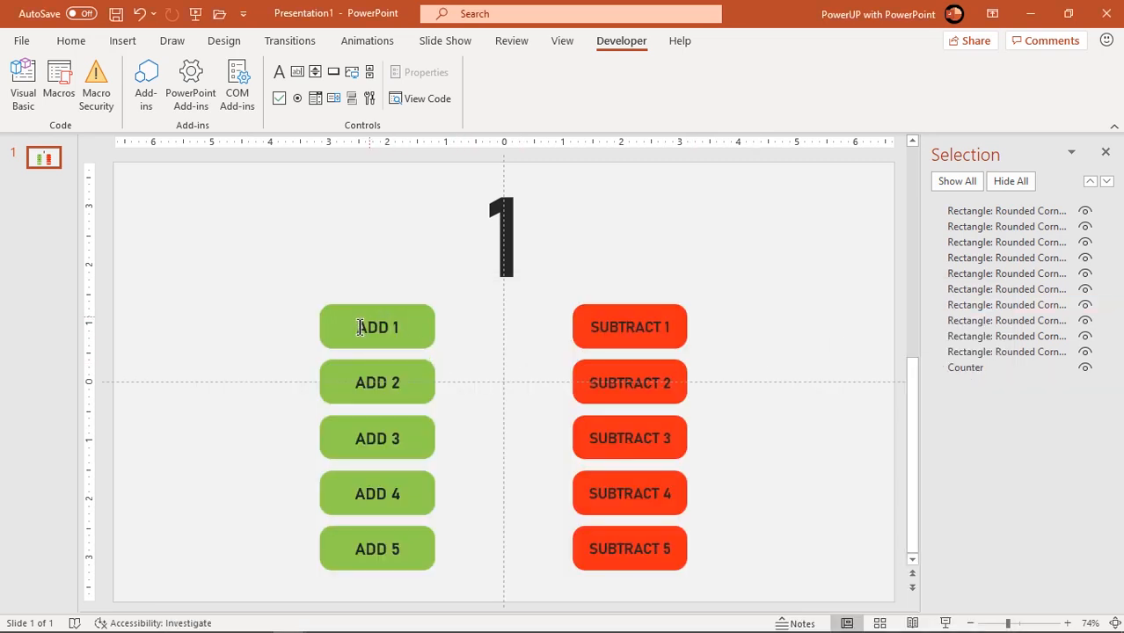
- Assign the ADD 1 button a click action running the IncreaseCounterValueBy1 macro
click(376, 326)
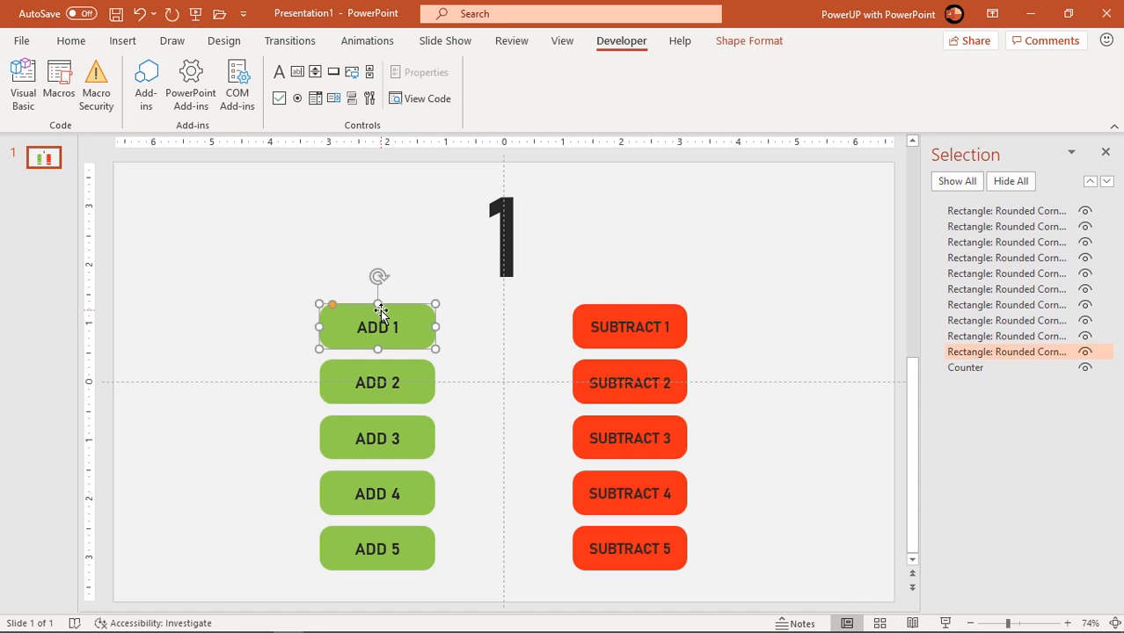
click(124, 41)
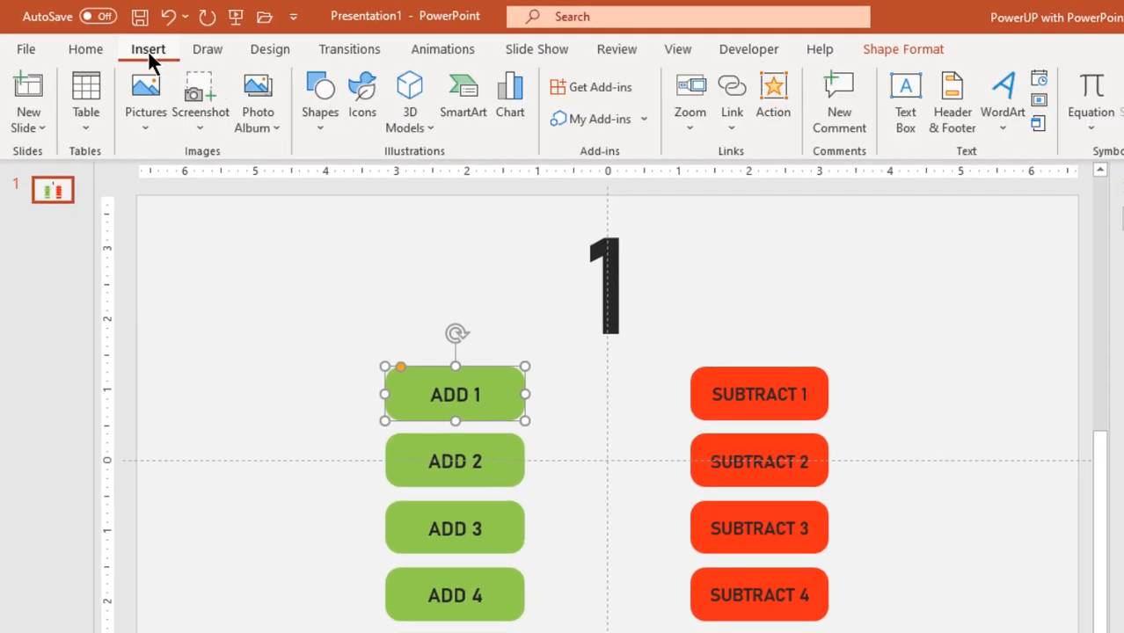
mouse_move(773, 99)
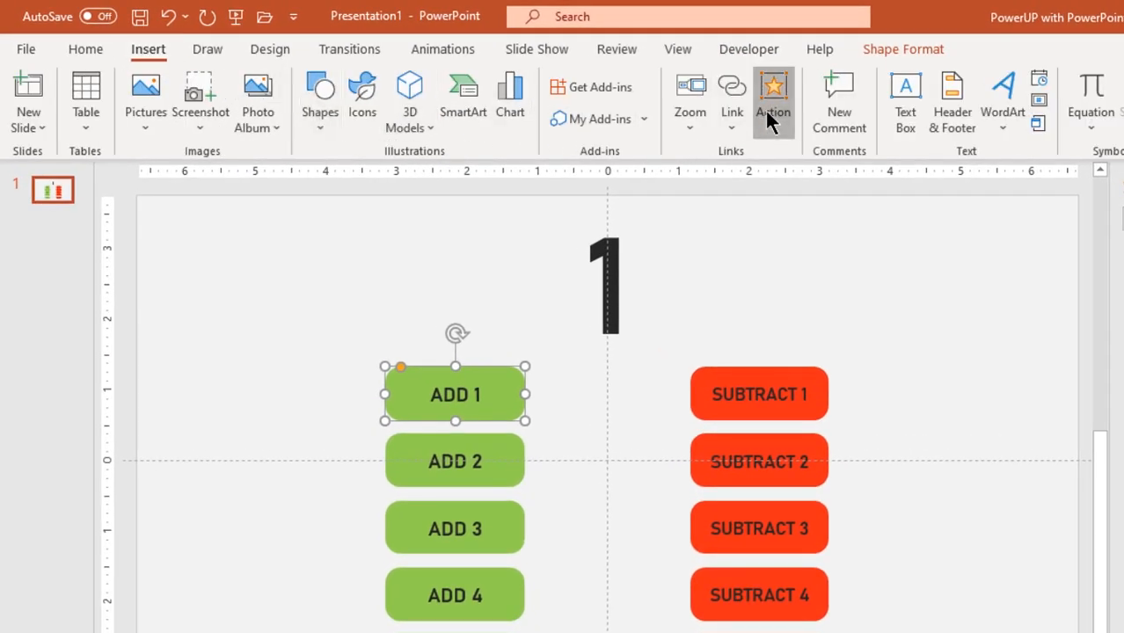
click(772, 97)
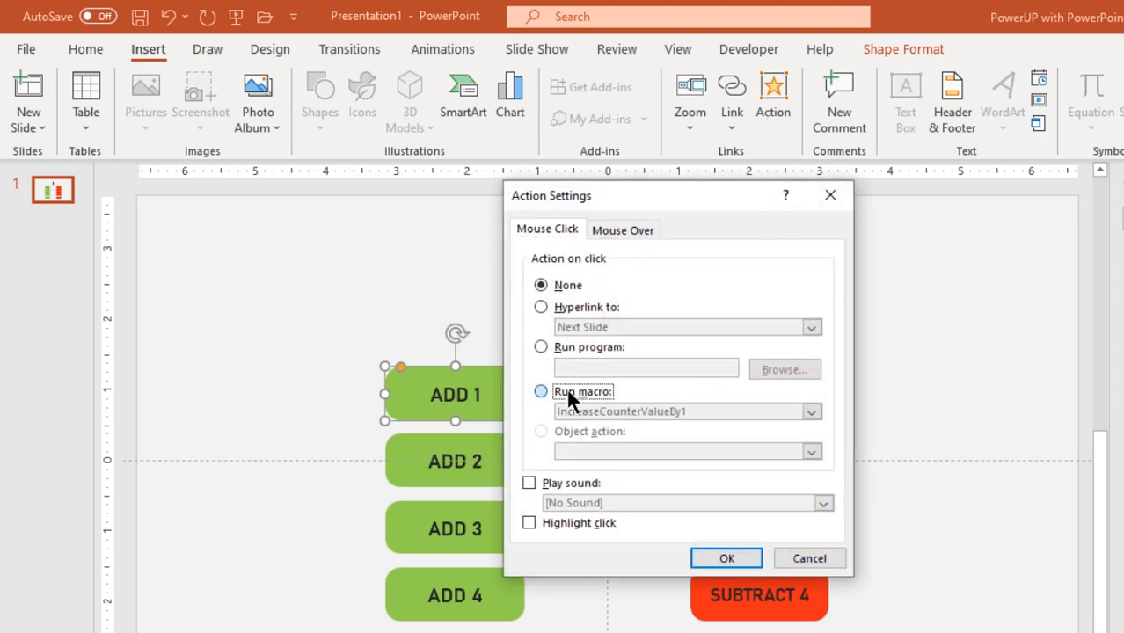
click(541, 391)
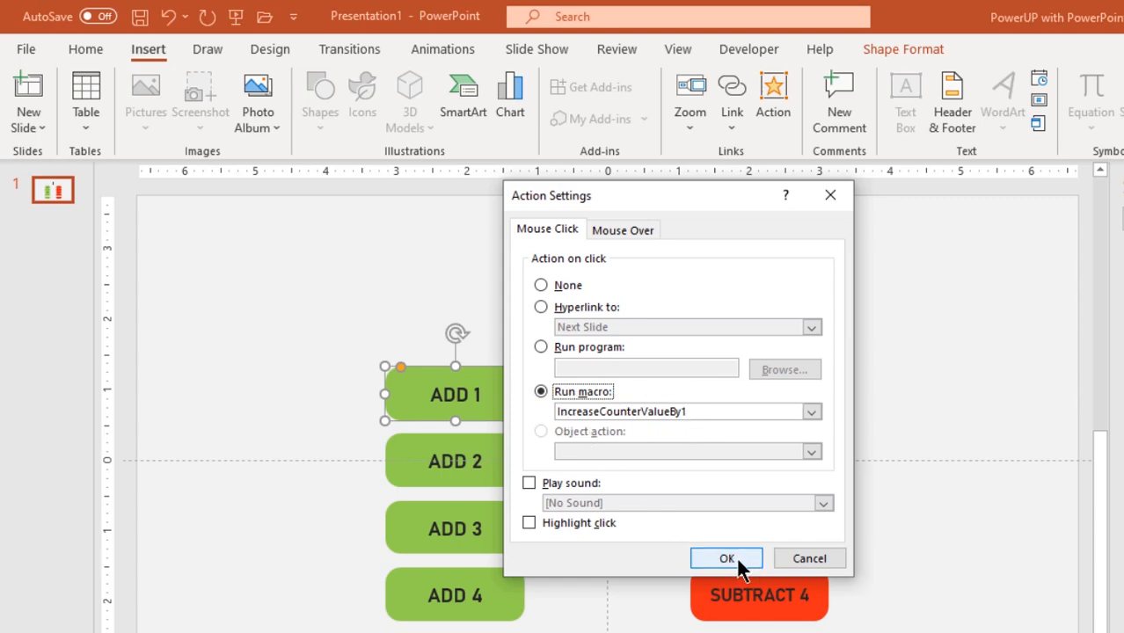
click(727, 559)
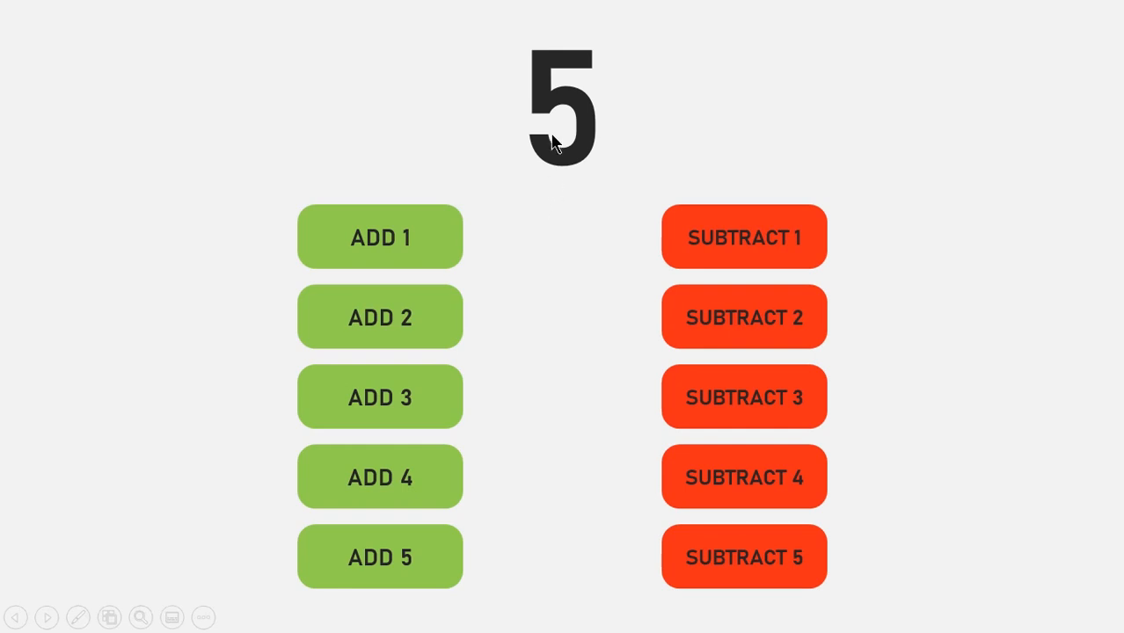
mouse_move(546, 174)
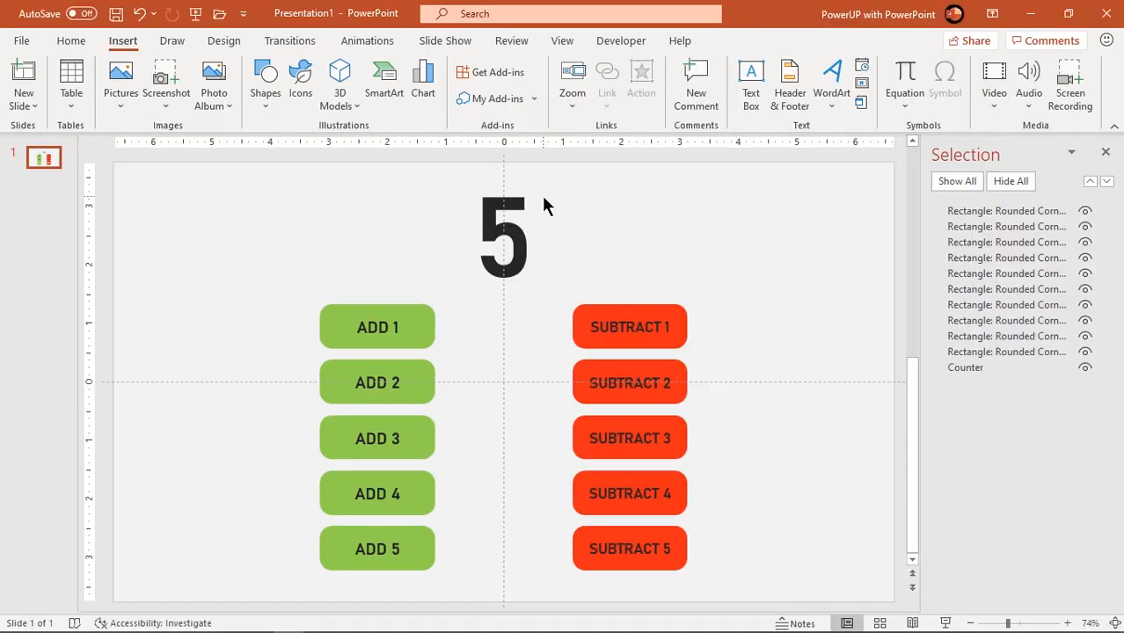
- Duplicate the macro as decreaseCounterValueBy1 and change '+ 1' to '- 1'
click(621, 41)
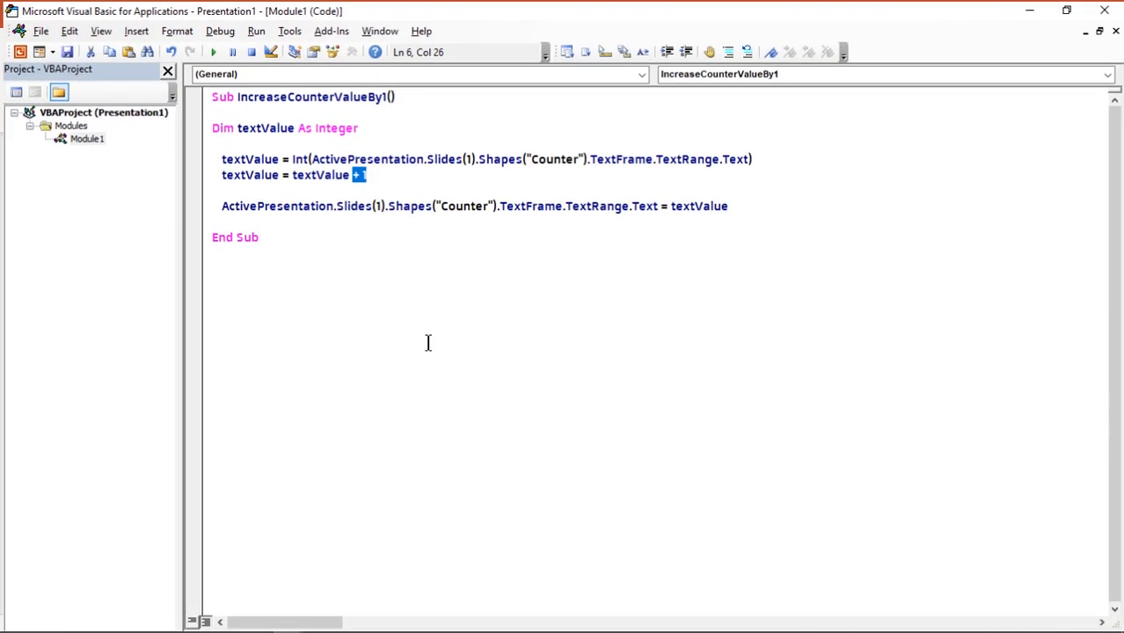
key(ctrl+a)
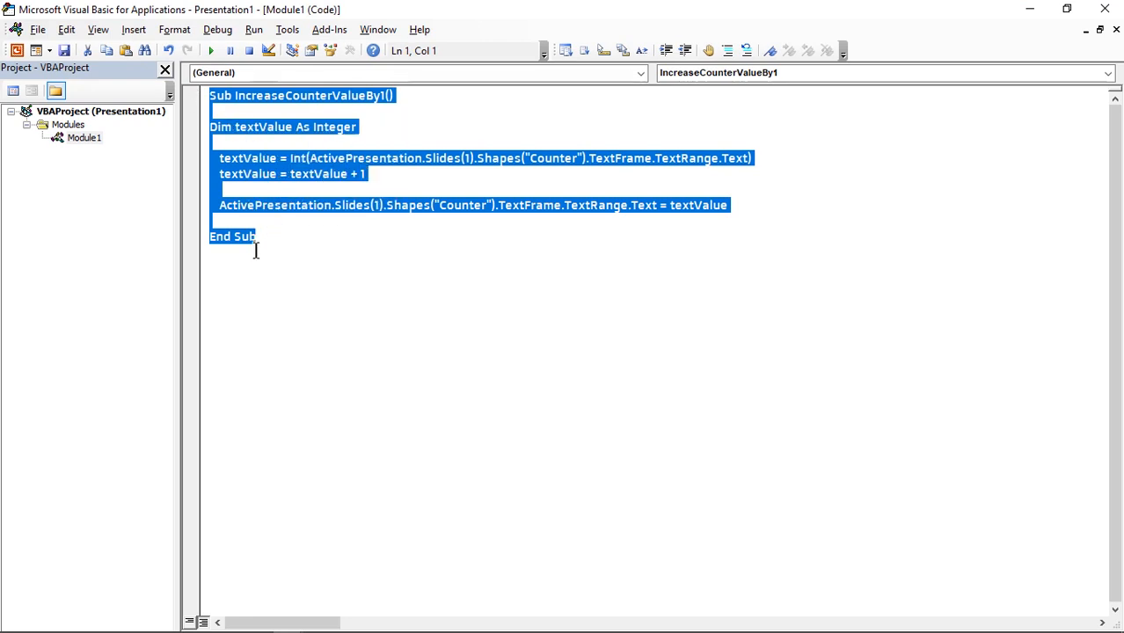
key(ctrl+v)
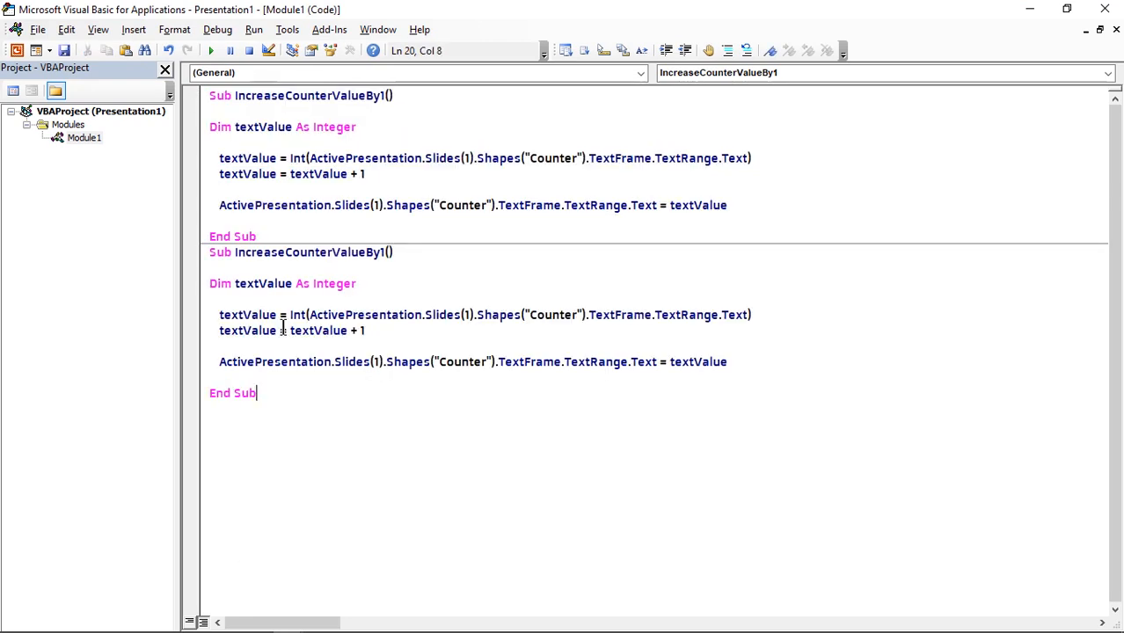
double_click(260, 253)
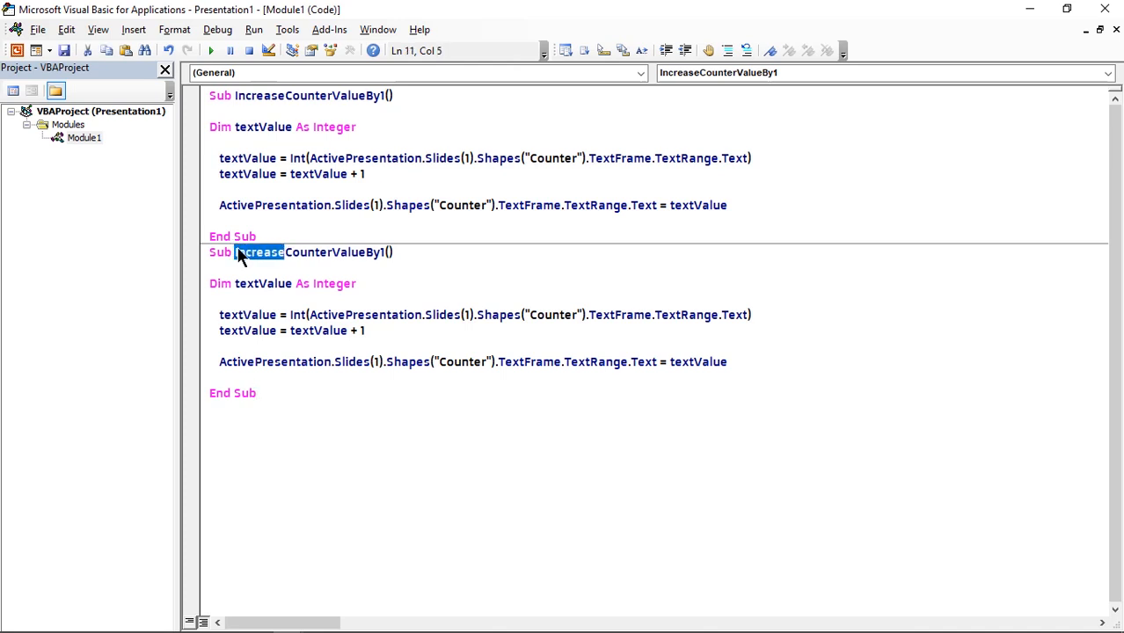
text(decrease)
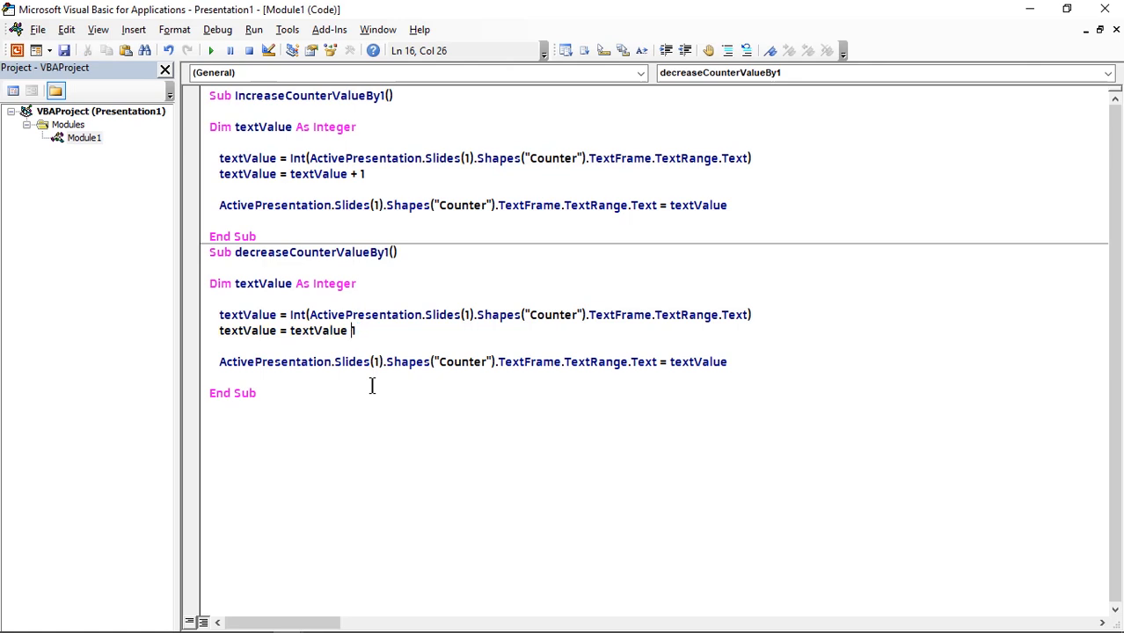
text(-)
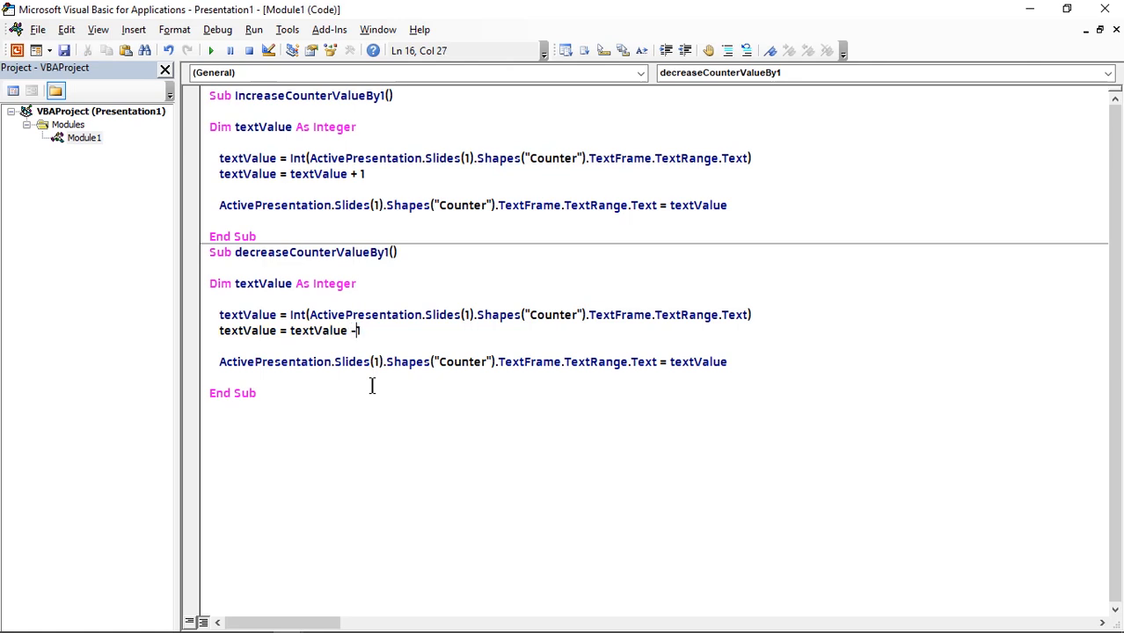
text(1)
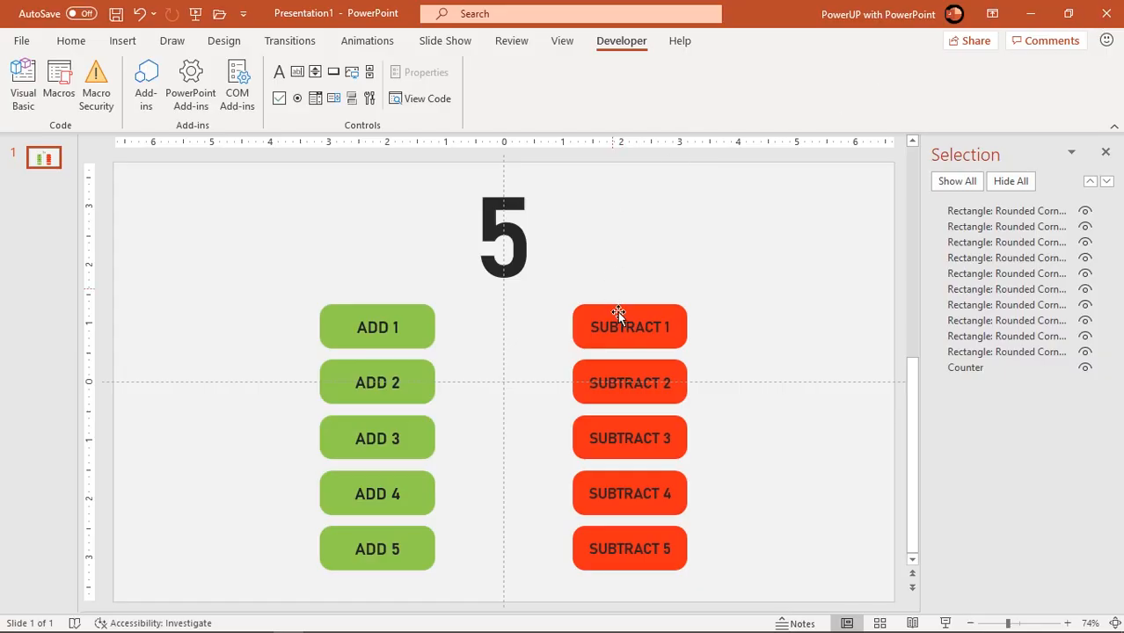
- Assign the SUBTRACT 1 button a click action running the decreaseCounterValueBy1 macro
click(630, 325)
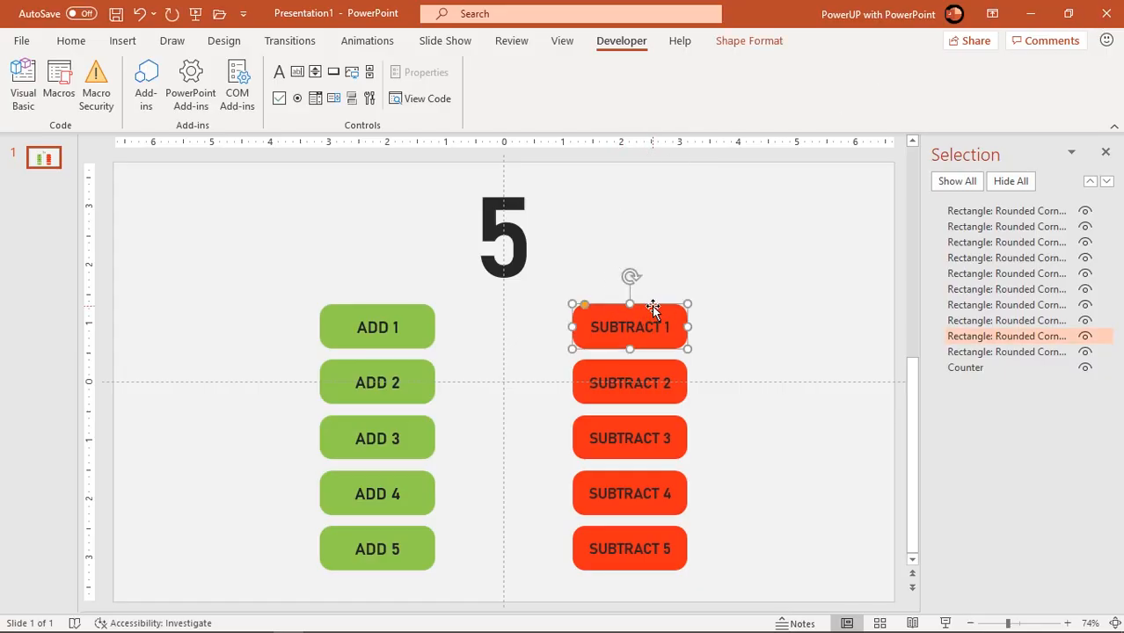
click(123, 40)
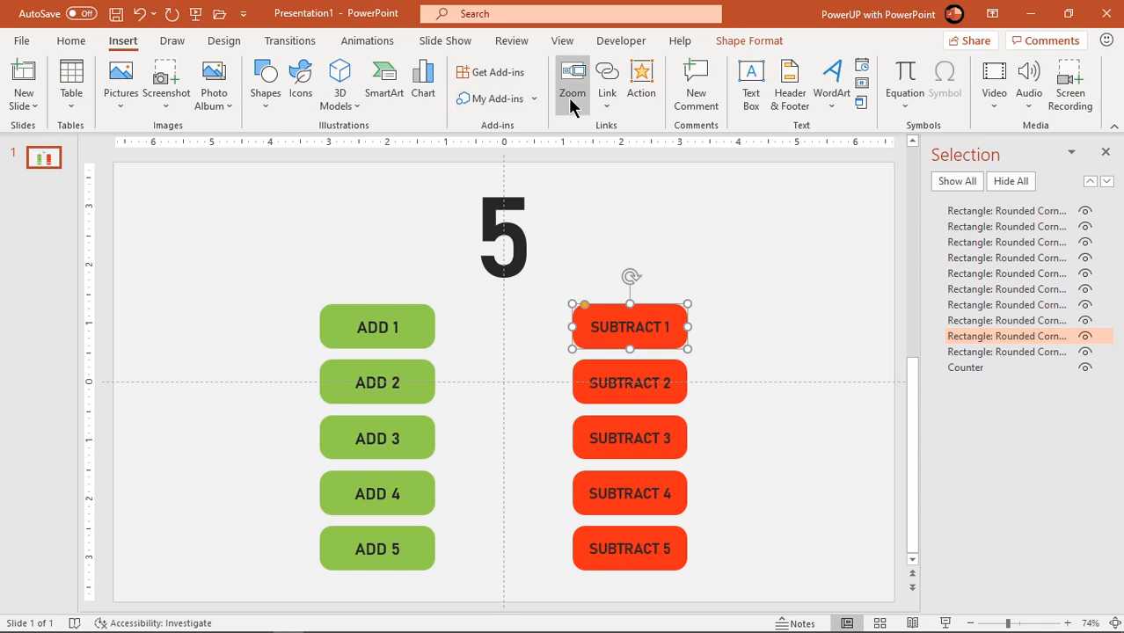
click(640, 78)
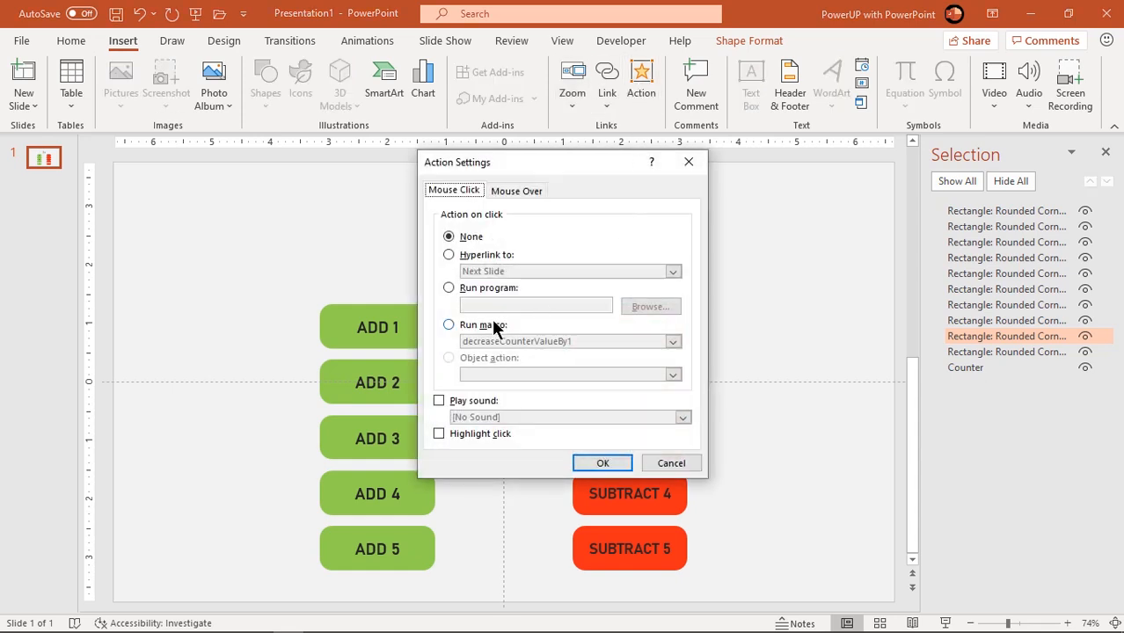
click(448, 324)
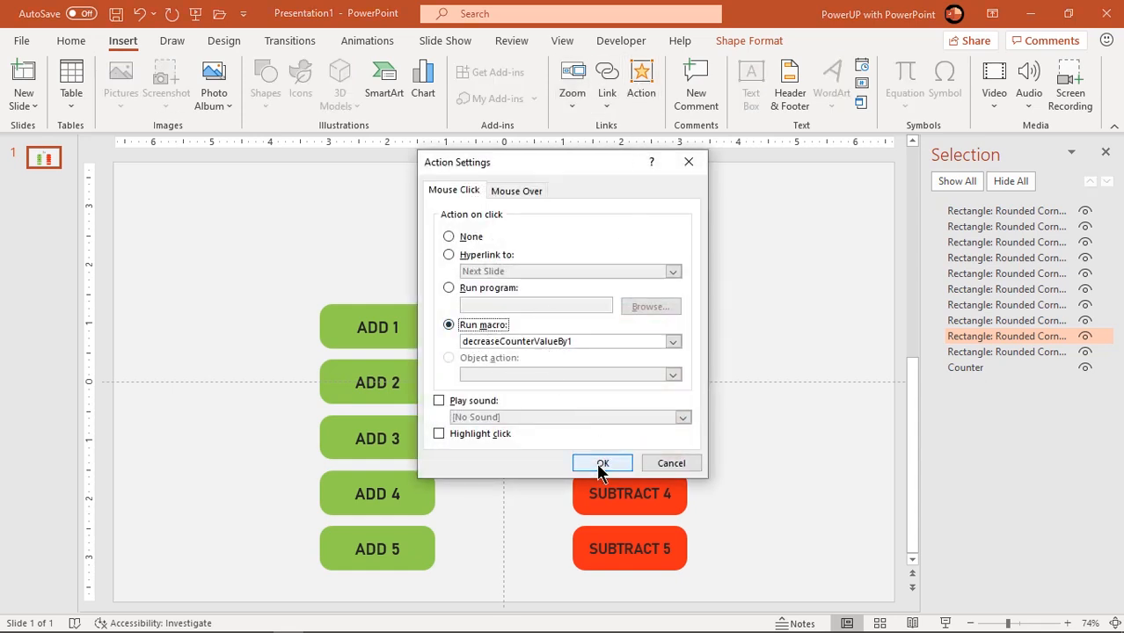
click(601, 462)
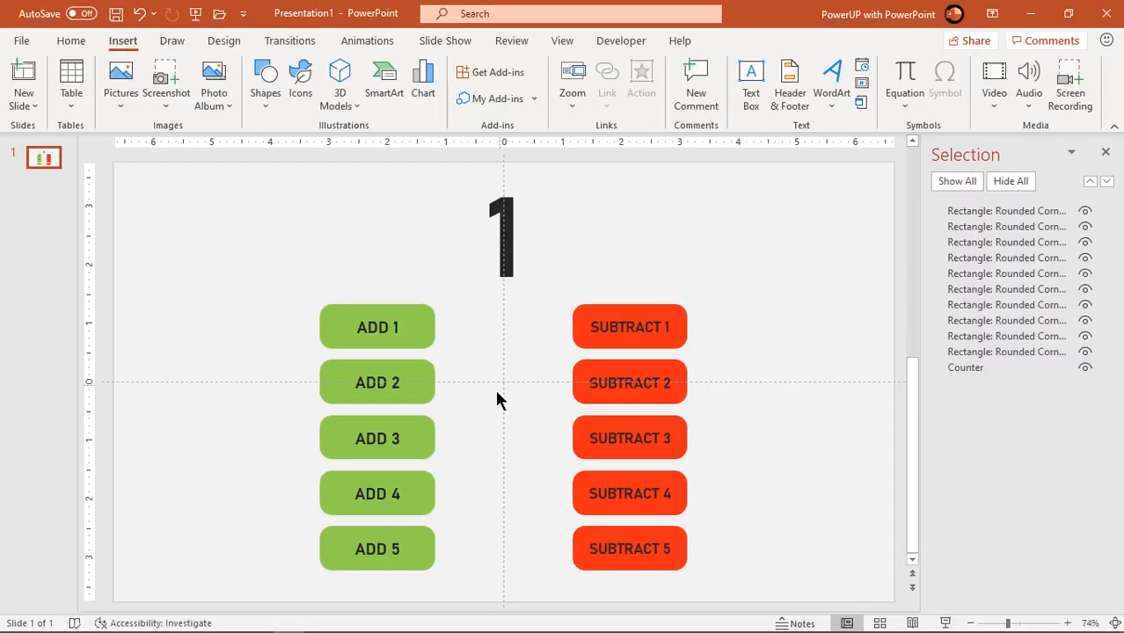
mouse_move(664, 406)
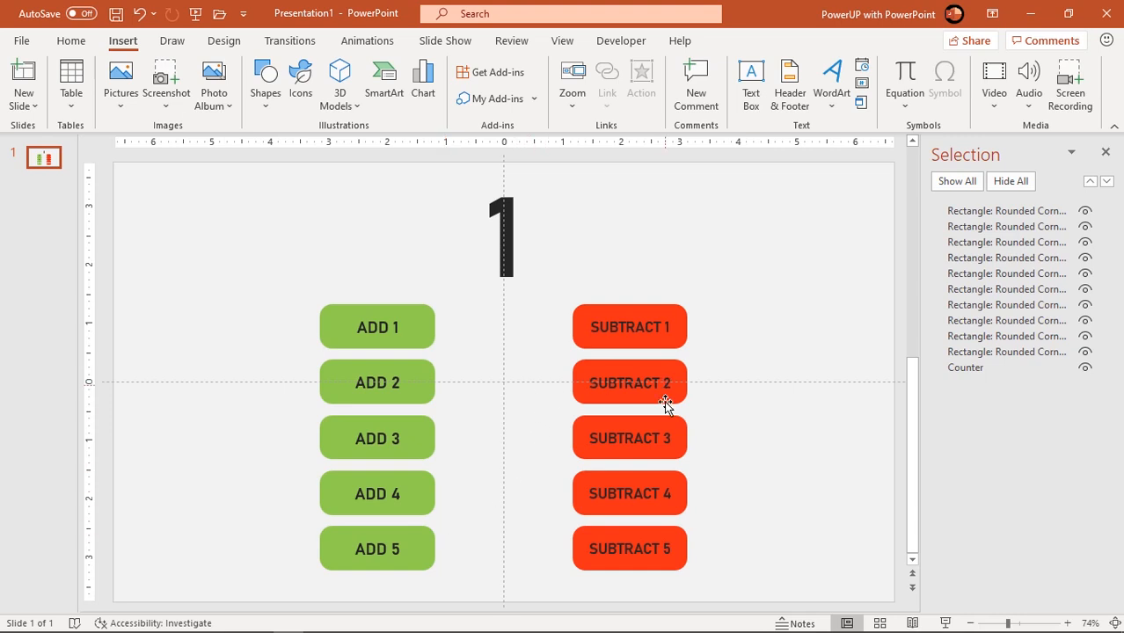
- Return to the VBA editor showing both increase and decrease counter macros
click(621, 40)
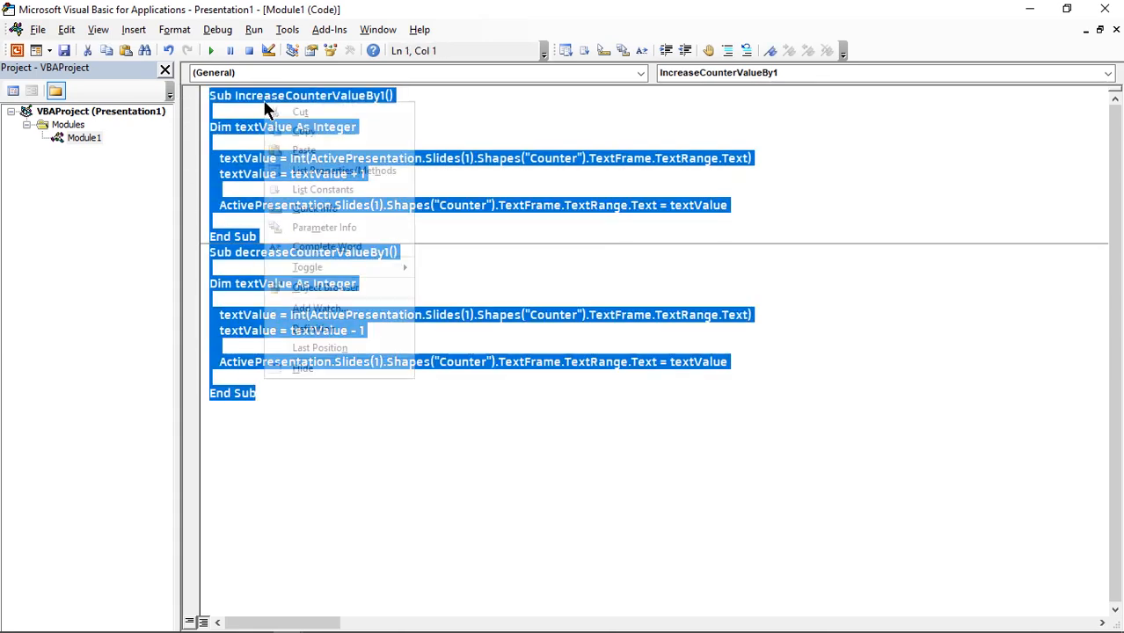
- Duplicate both macros into increase/decrease CounterValueBy2, By3 and By4 versions with matching step values
click(237, 408)
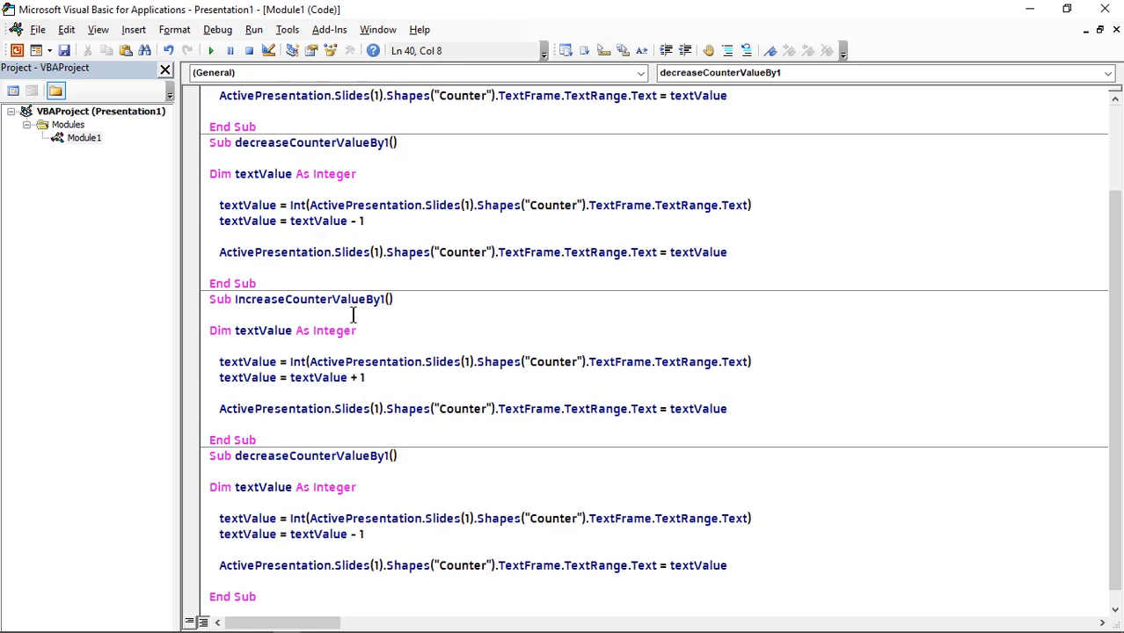
click(380, 299)
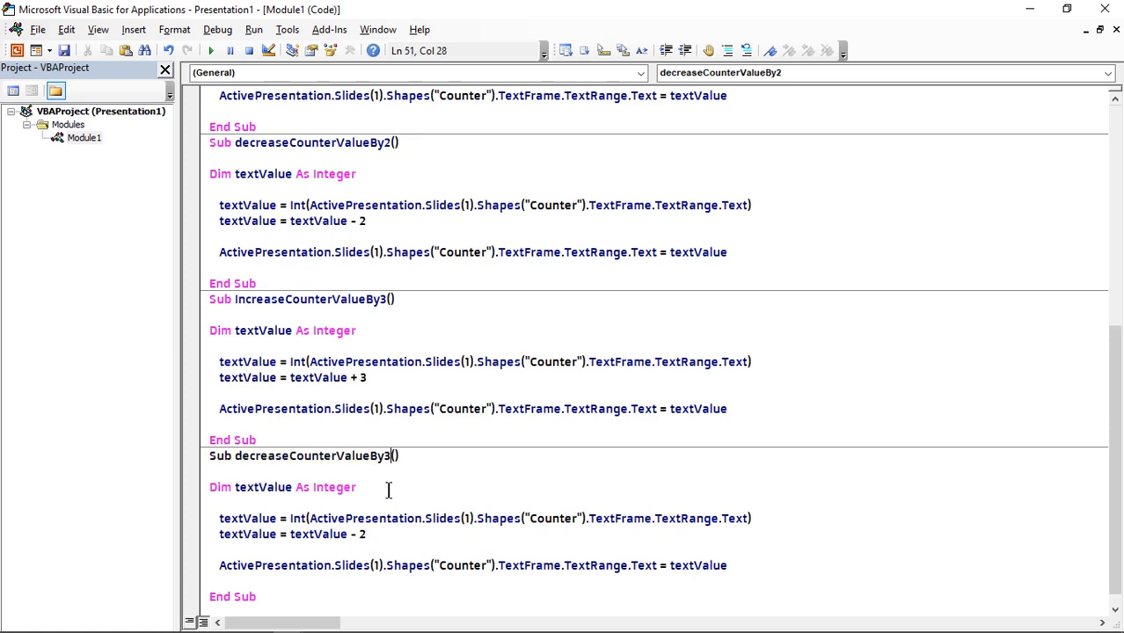
text(3)
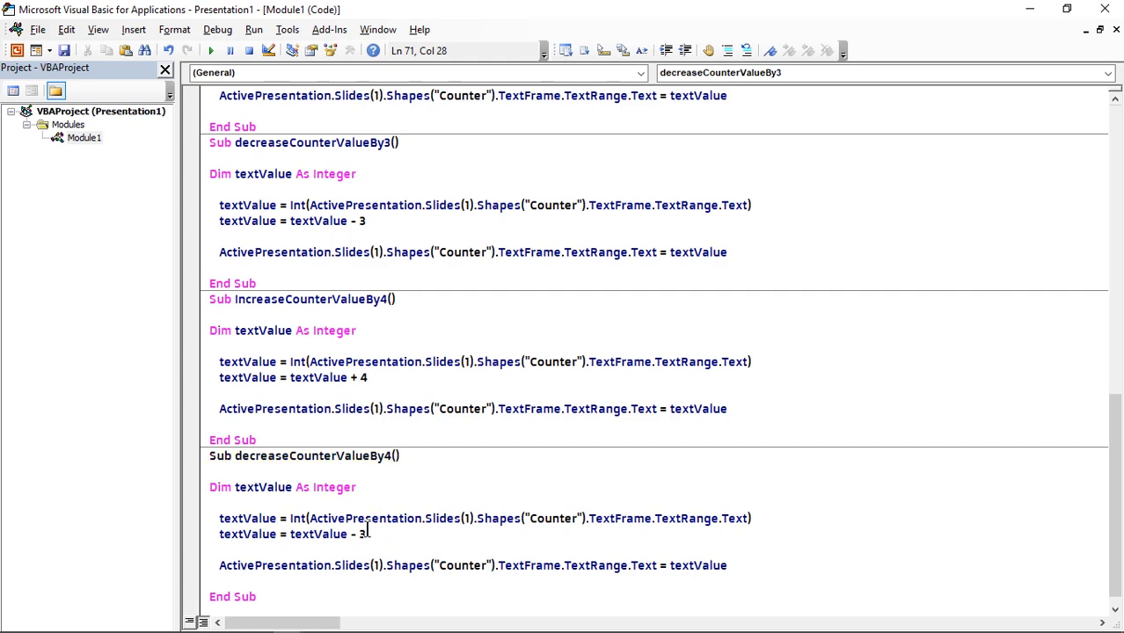
drag(218, 363, 728, 566)
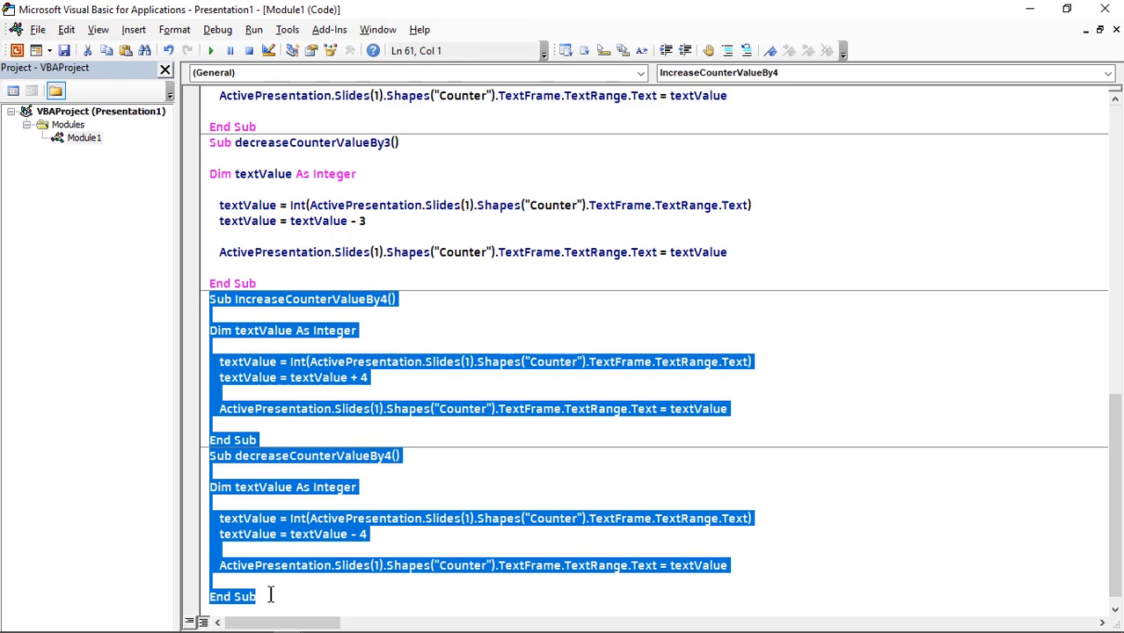
right_click(291, 378)
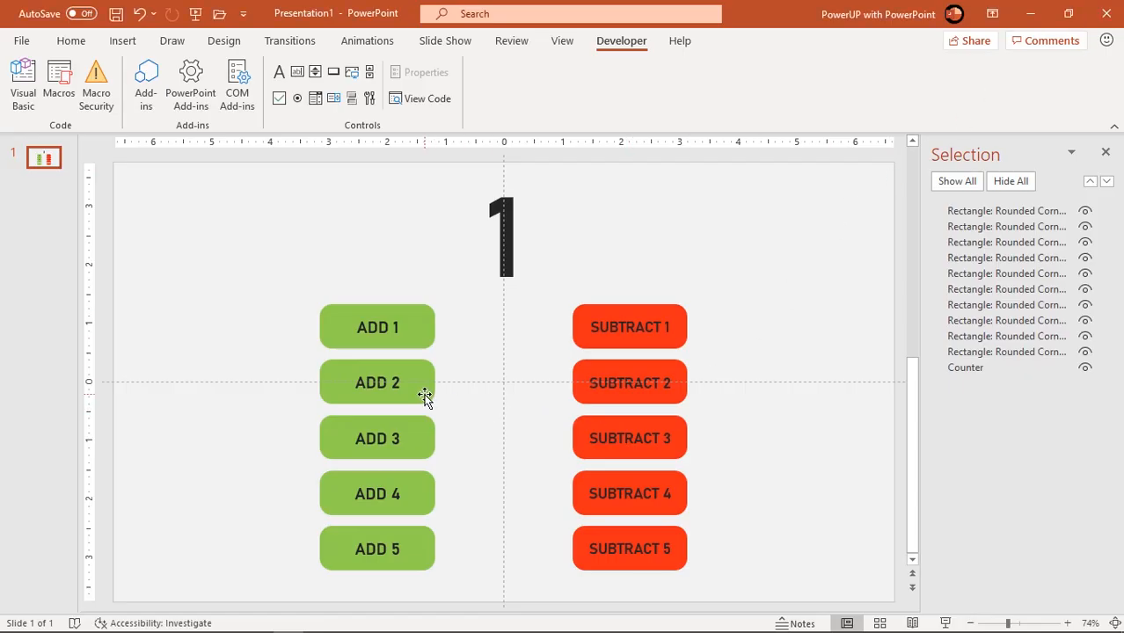
- Assign ADD 2 and SUBTRACT 2 click actions running increaseCounterValueBy2 and decreaseCounterValueBy2
click(376, 381)
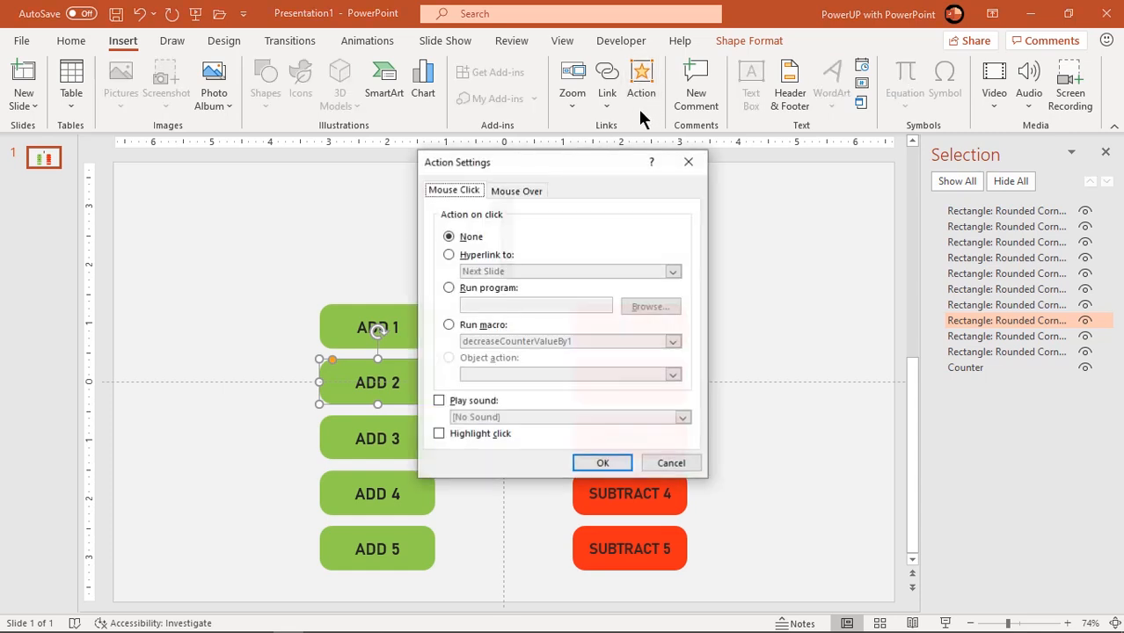
click(448, 324)
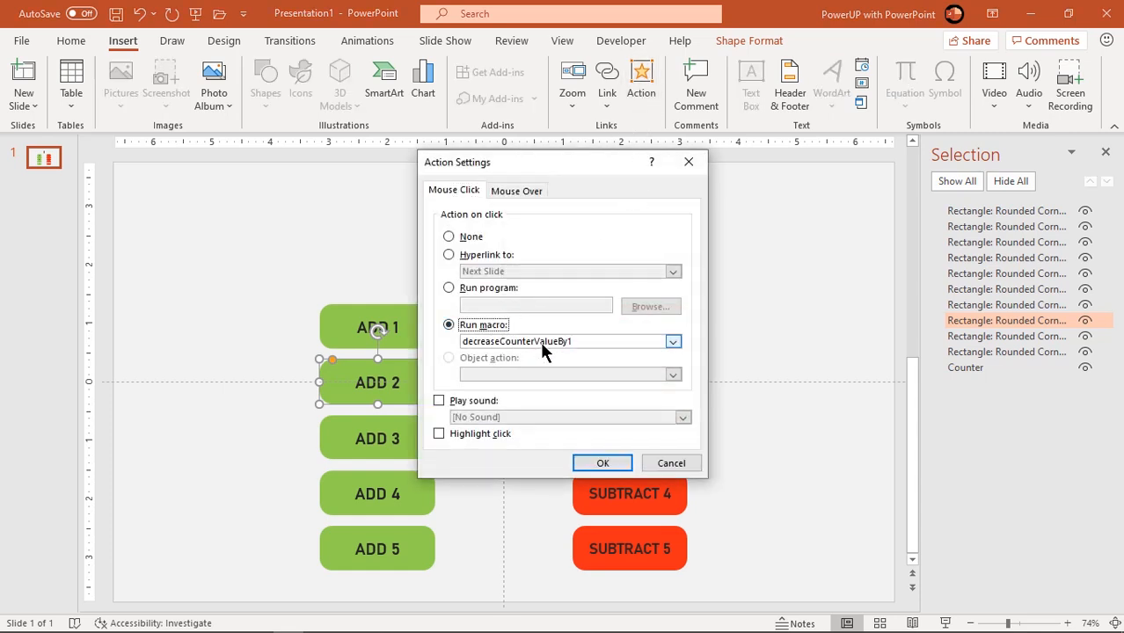
click(671, 341)
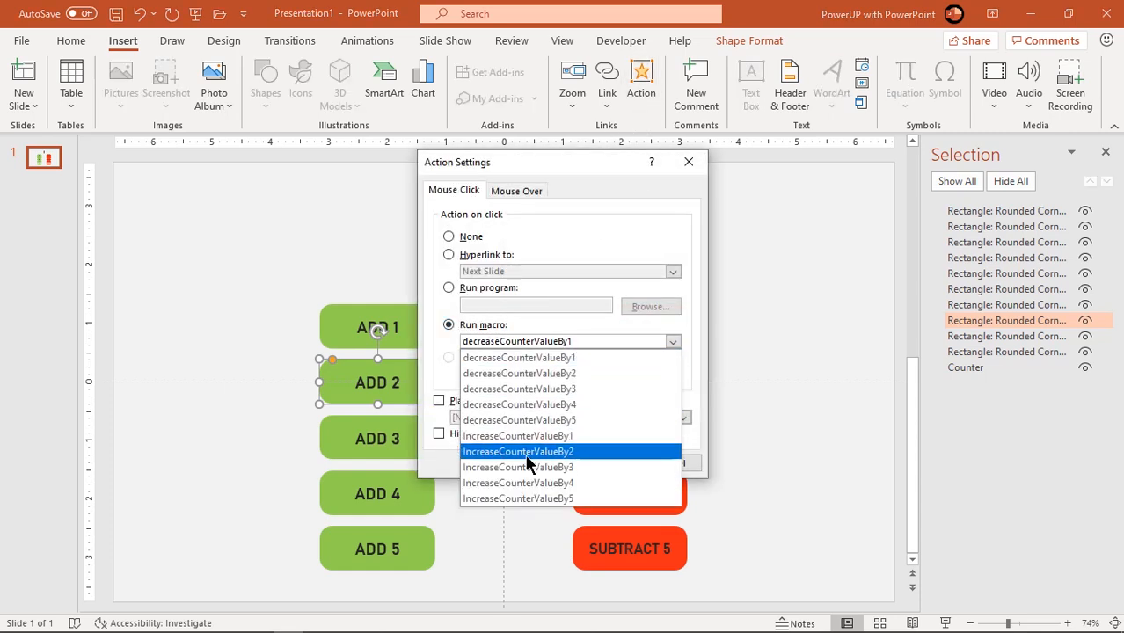
click(517, 450)
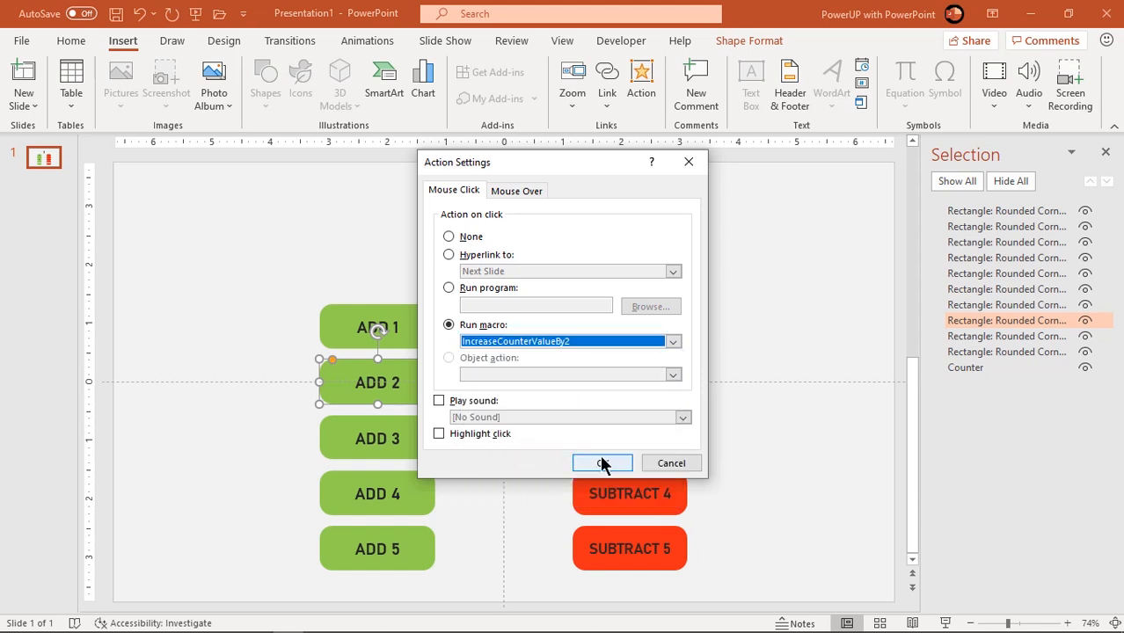
click(602, 463)
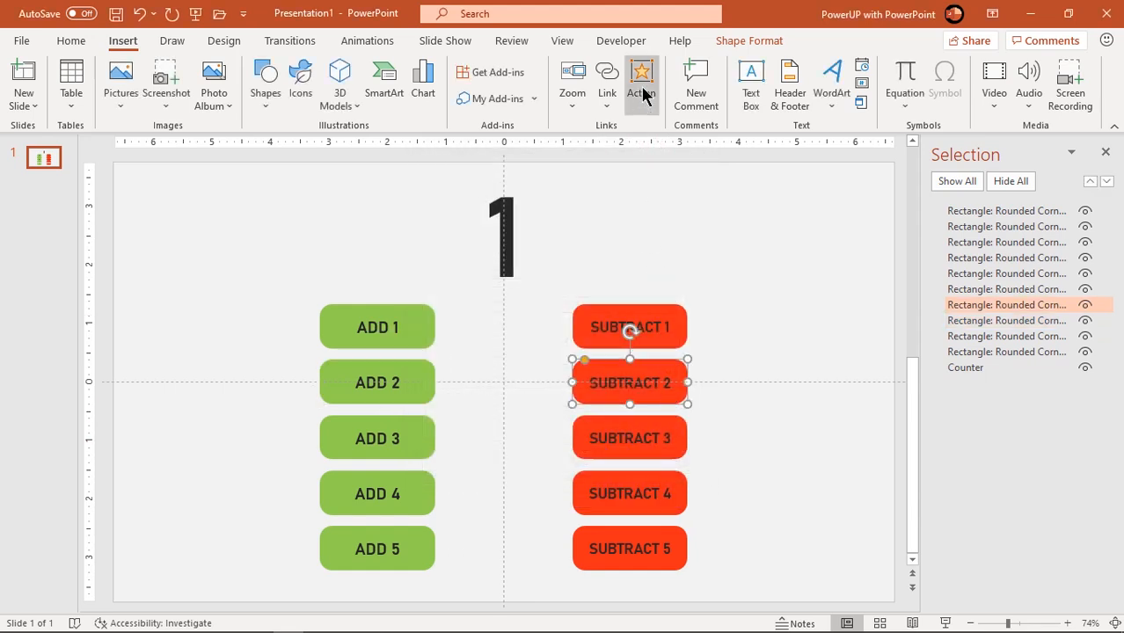
click(640, 79)
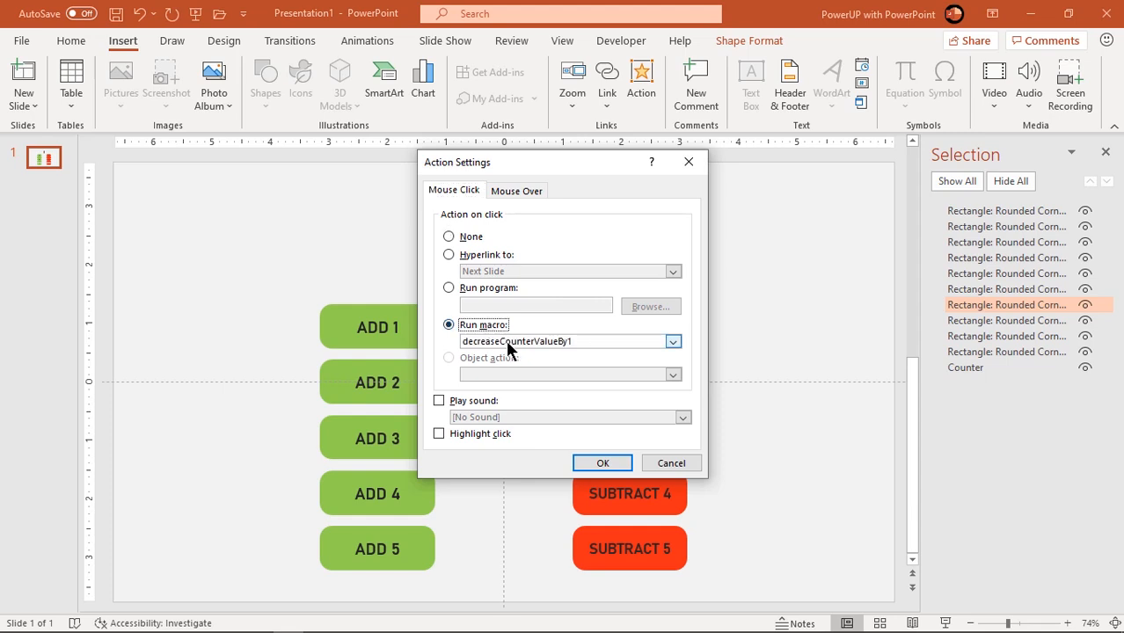
click(672, 341)
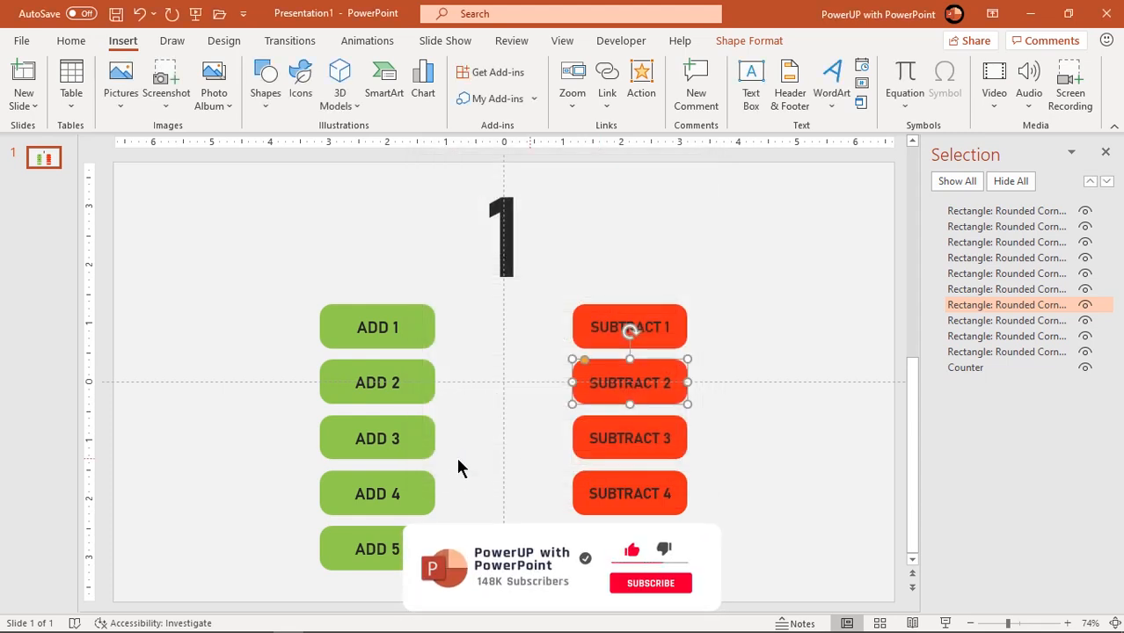
- Assign ADD 3 and SUBTRACT 3 click actions running the matching By3 counter macros
click(640, 79)
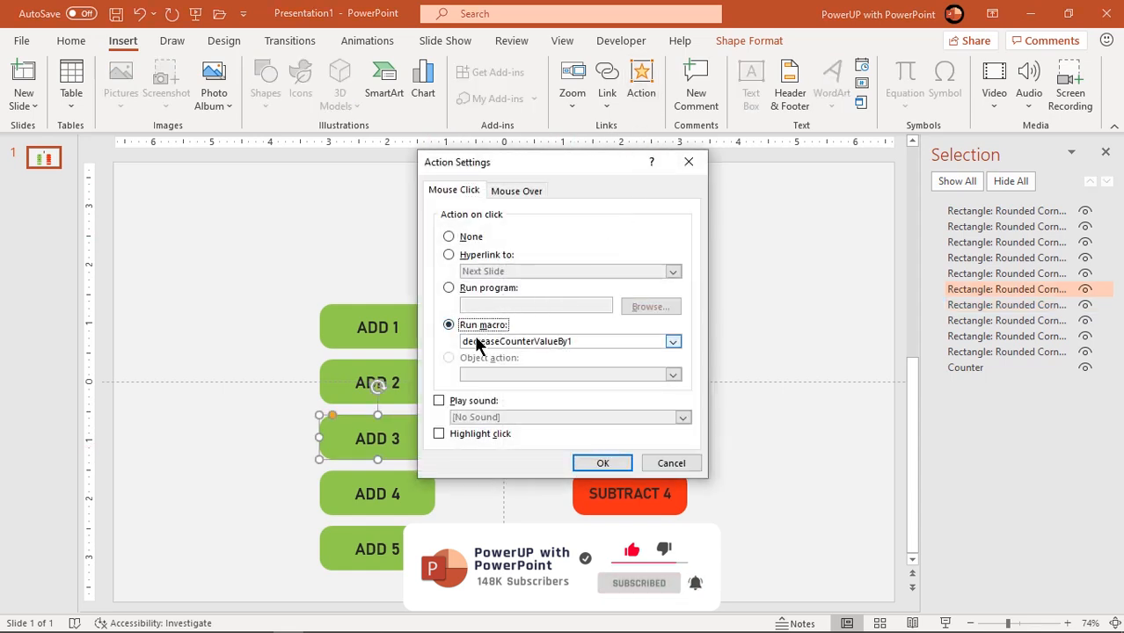
click(672, 341)
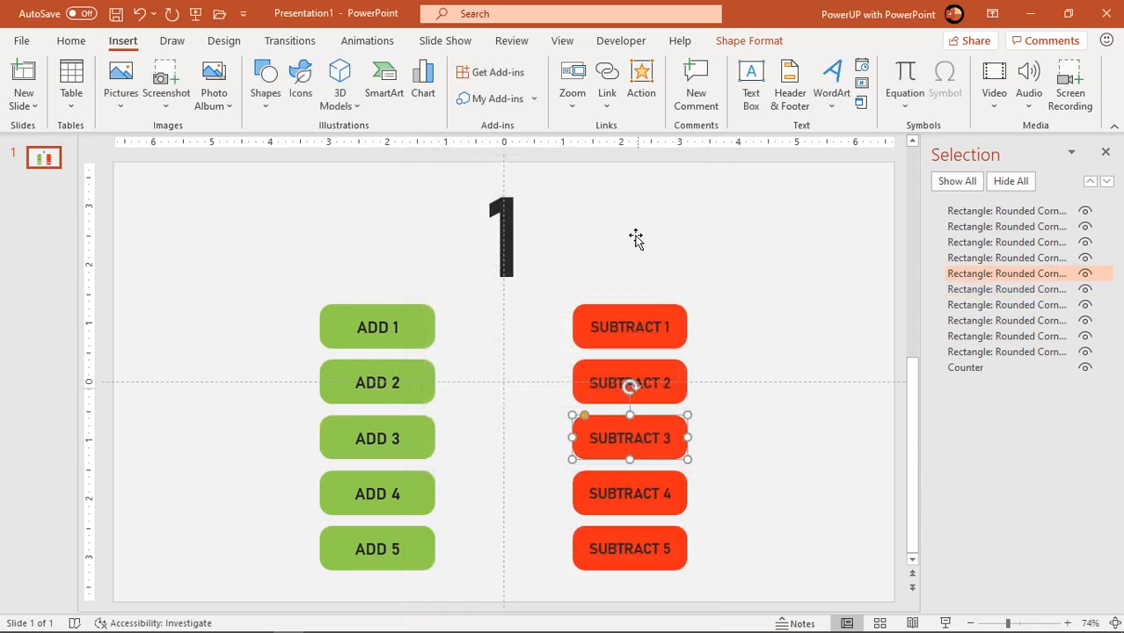
click(641, 79)
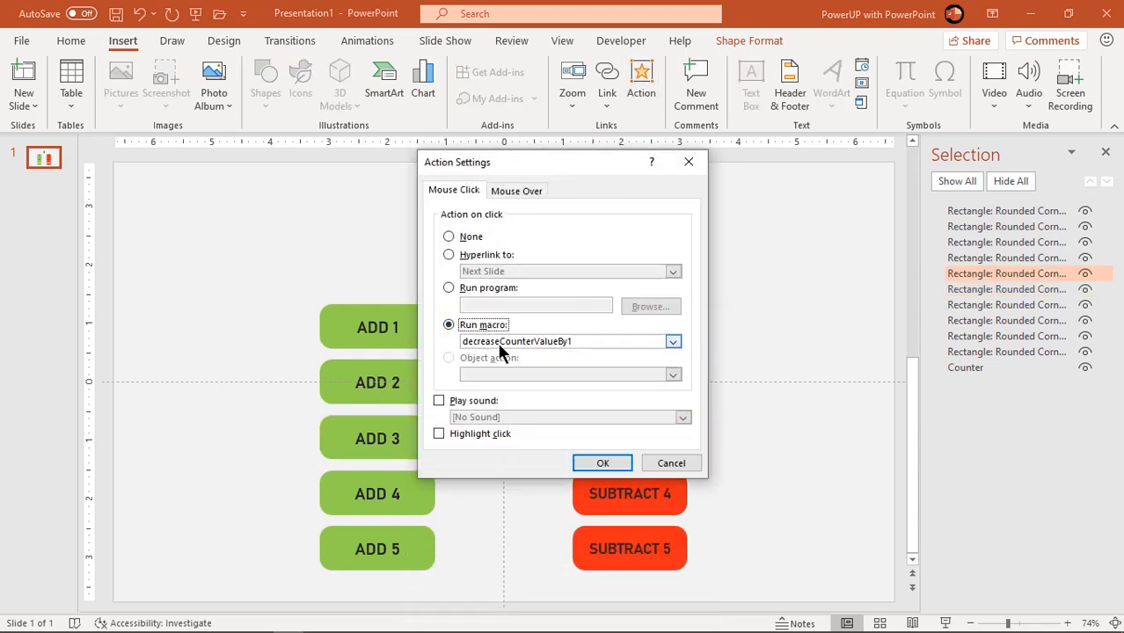
click(672, 341)
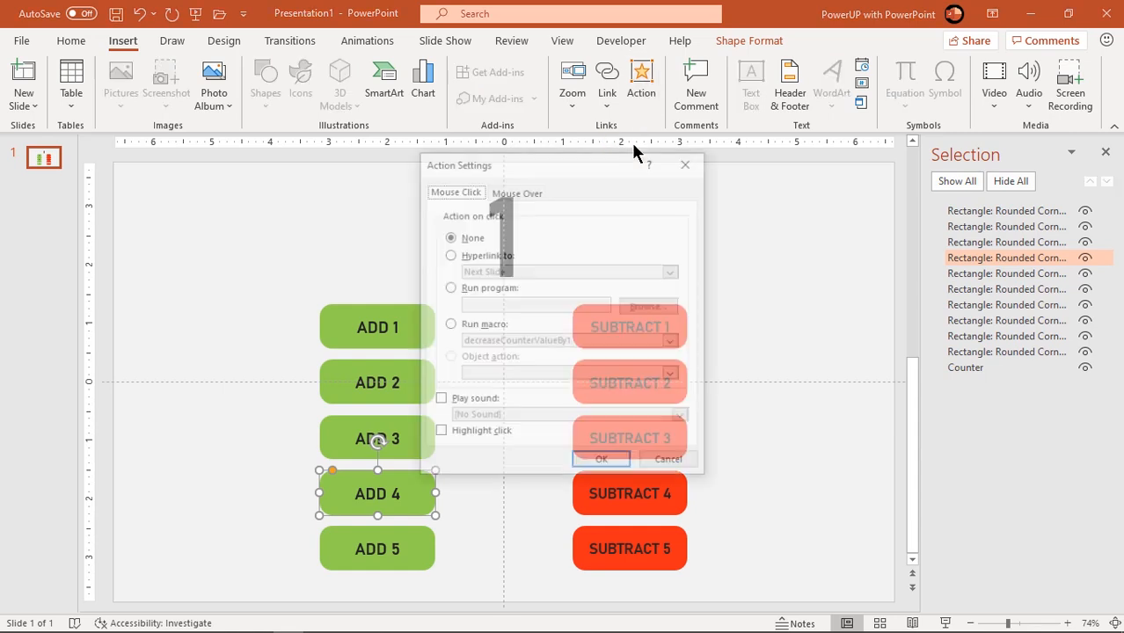
- Assign ADD 4 and SUBTRACT 4 click actions running increaseCounterValueBy4 and decreaseCounterValueBy4
click(672, 341)
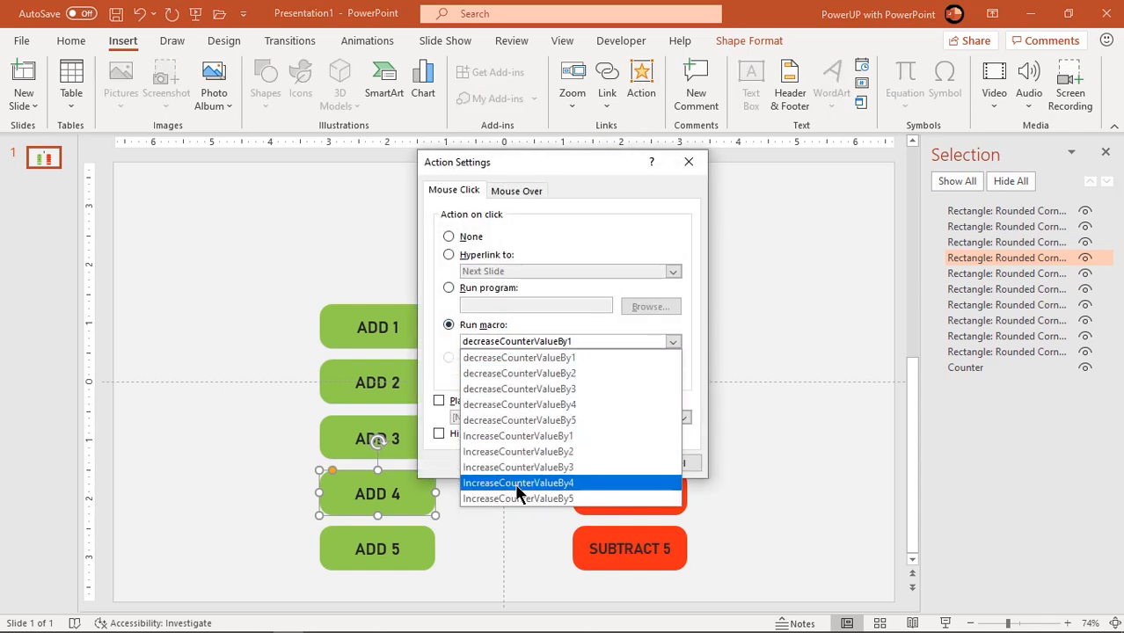
click(517, 482)
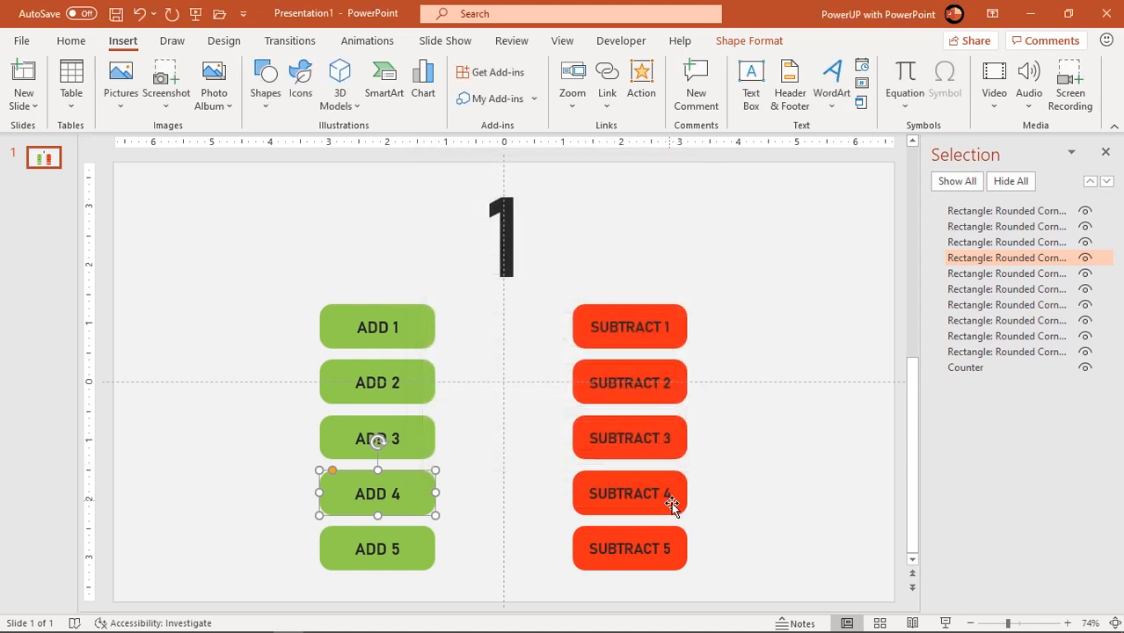
click(640, 79)
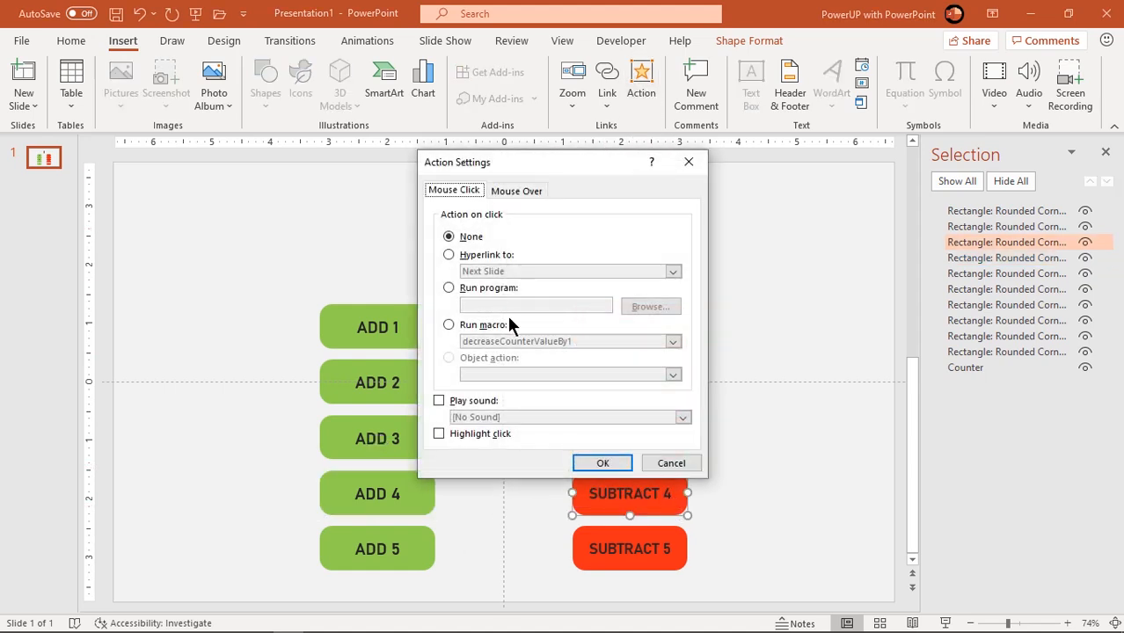
click(672, 341)
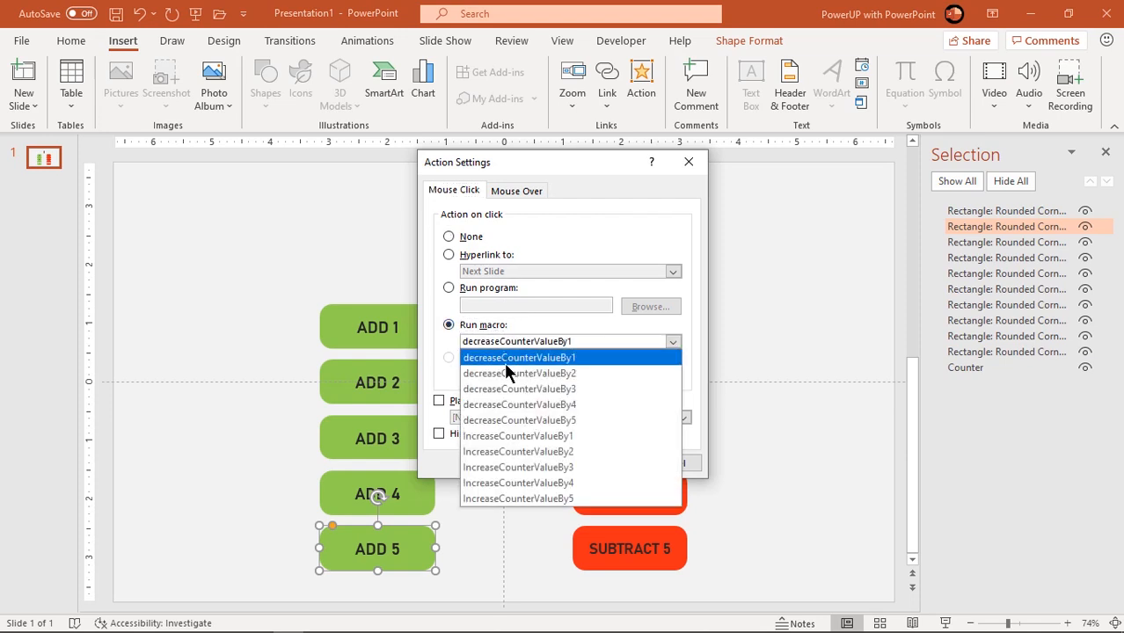
- Assign ADD 5 its By5 macro and begin choosing the macro for SUBTRACT 5
click(517, 500)
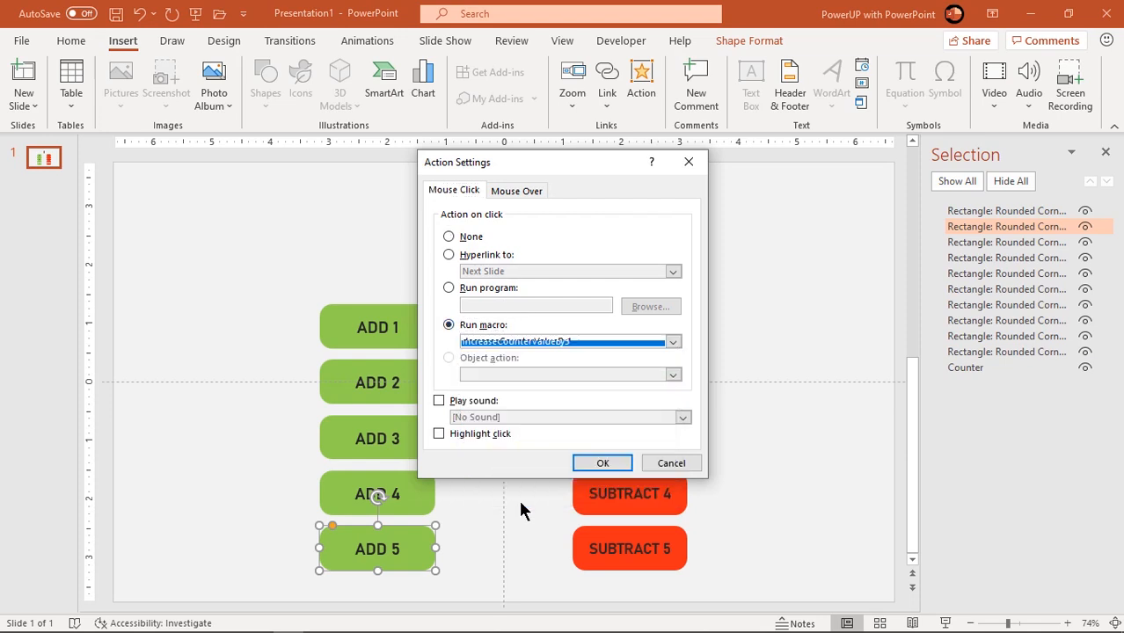
click(601, 463)
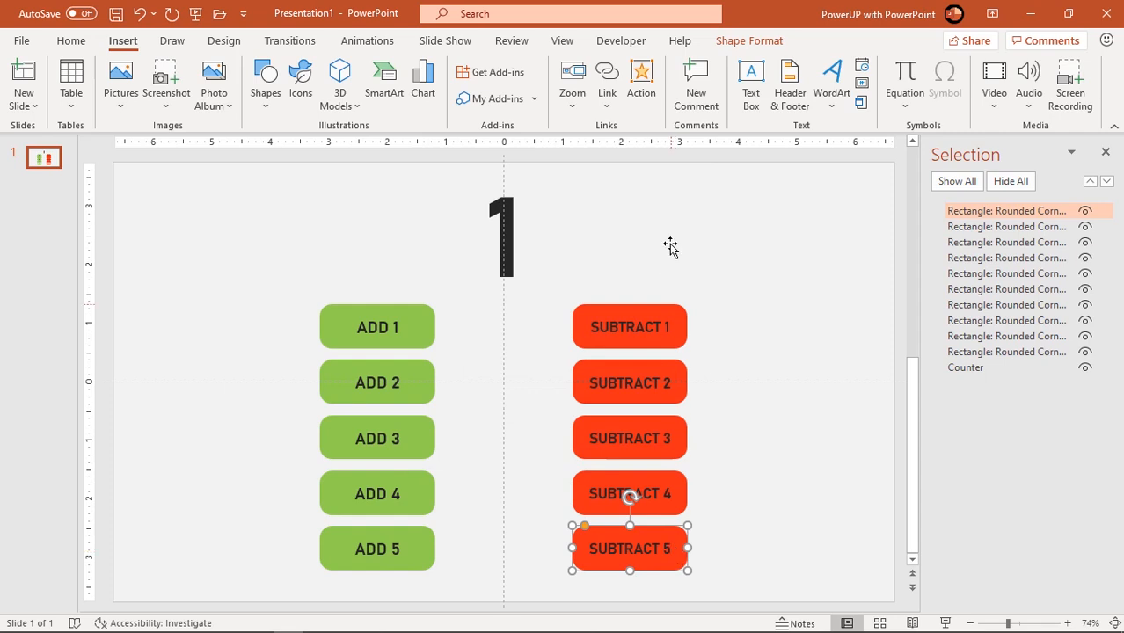
click(640, 78)
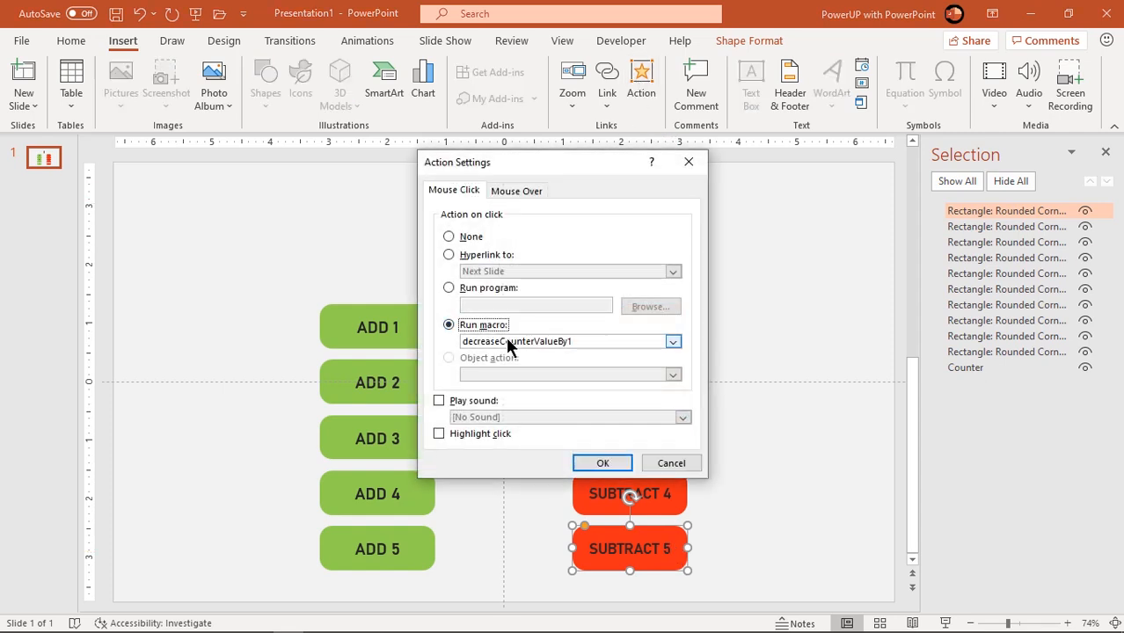
click(672, 342)
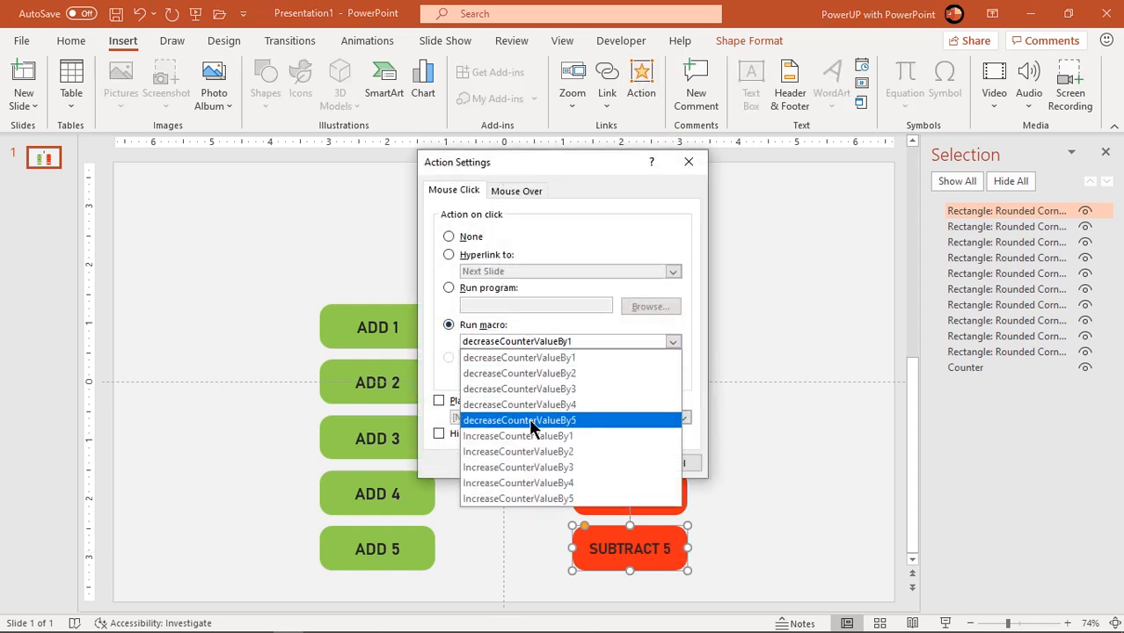